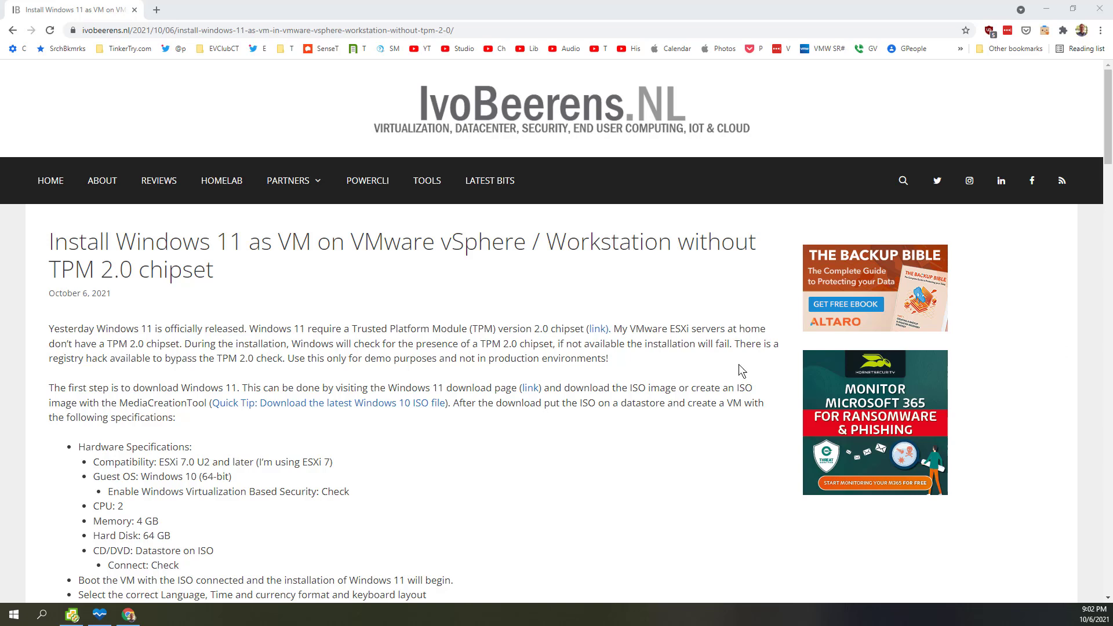
mouse_move(686, 373)
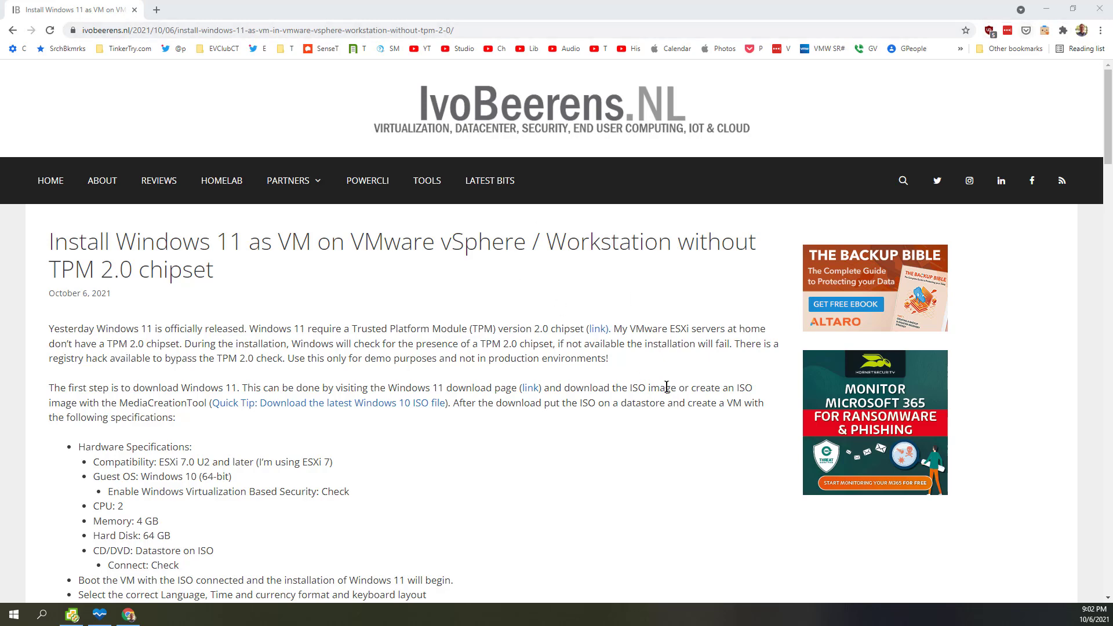
Step: Scroll through the IvoBeerens guide on installing Windows 11 as a VM without TPM 2.0
scroll(down, 3)
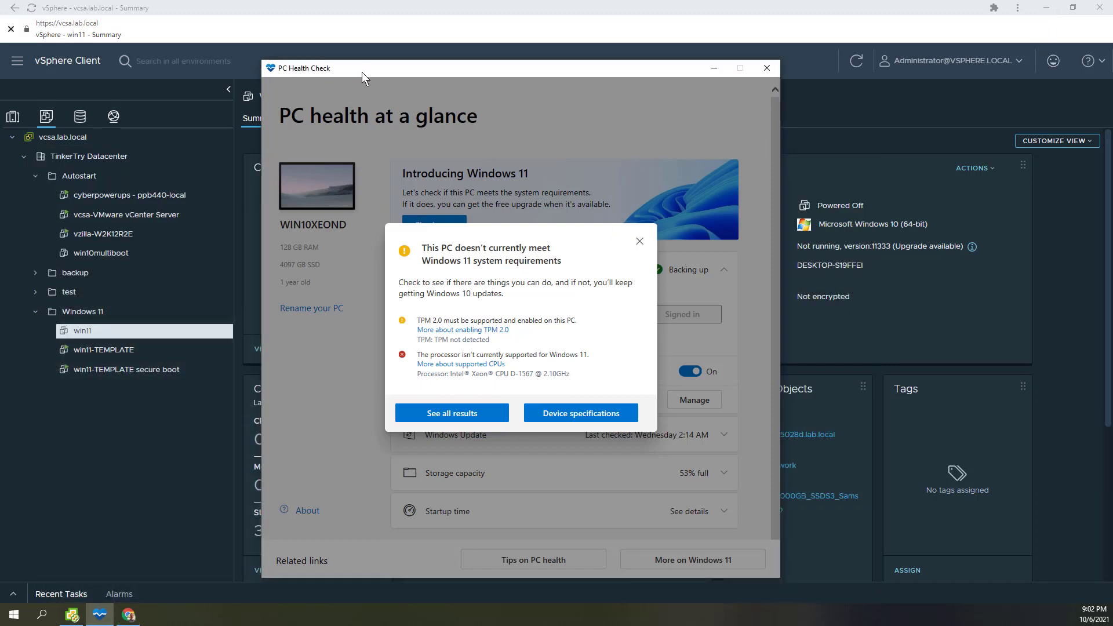
mouse_move(547, 373)
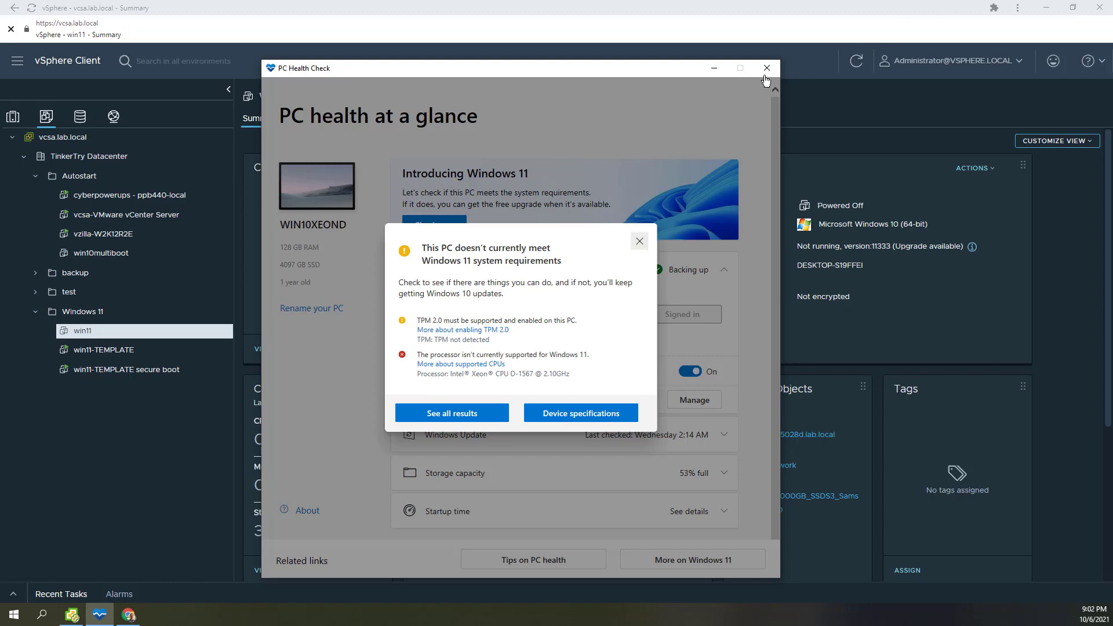
Step: Close PC Health Check to return to the win11 VM's vSphere Summary tab
click(638, 241)
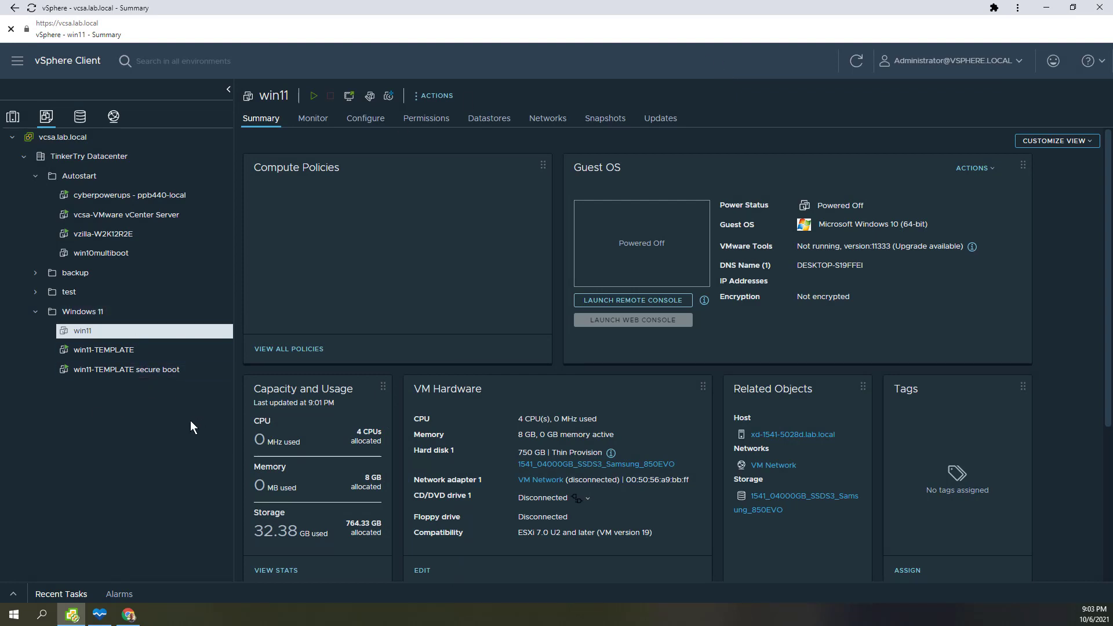
click(126, 369)
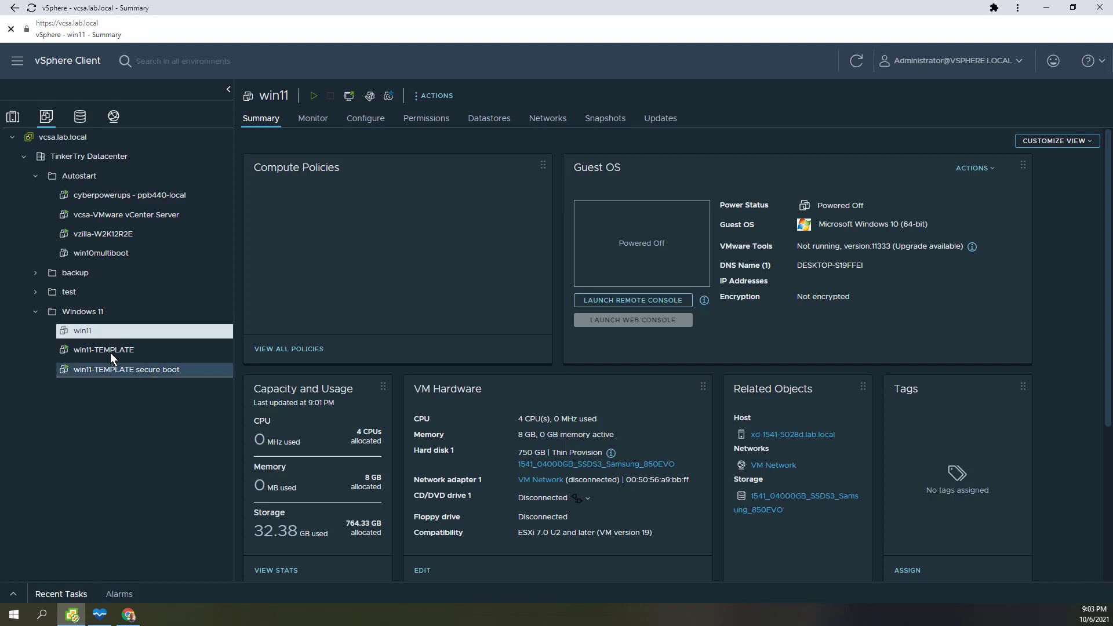
Step: Start a new VM in the Windows 11 folder, accepting default name, host and ESXi 7.0 U2 compatibility
right_click(82, 311)
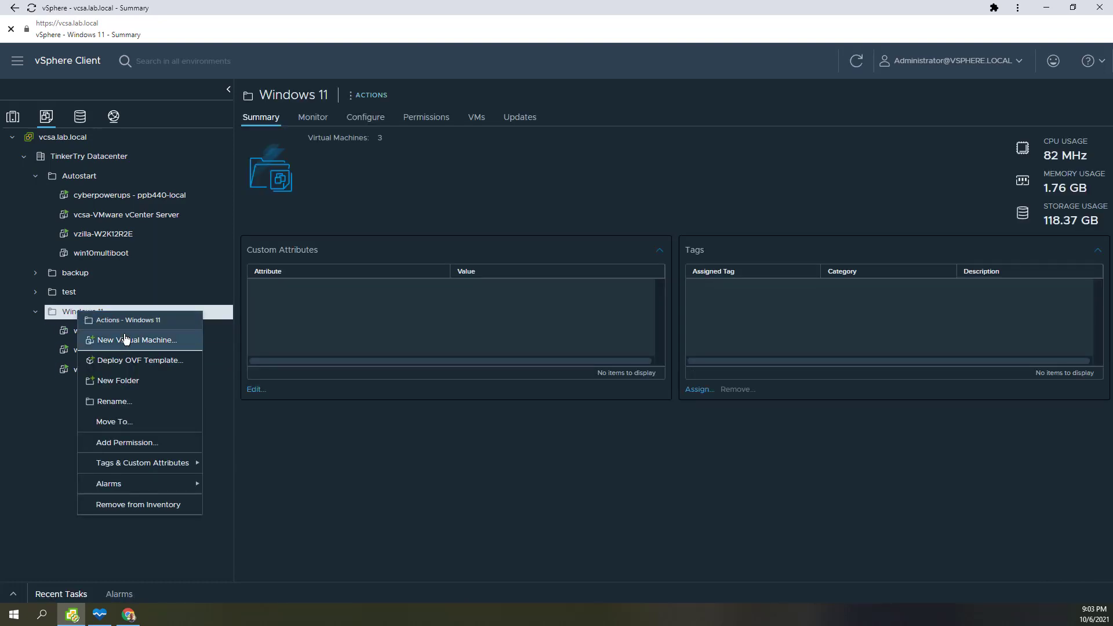
click(137, 339)
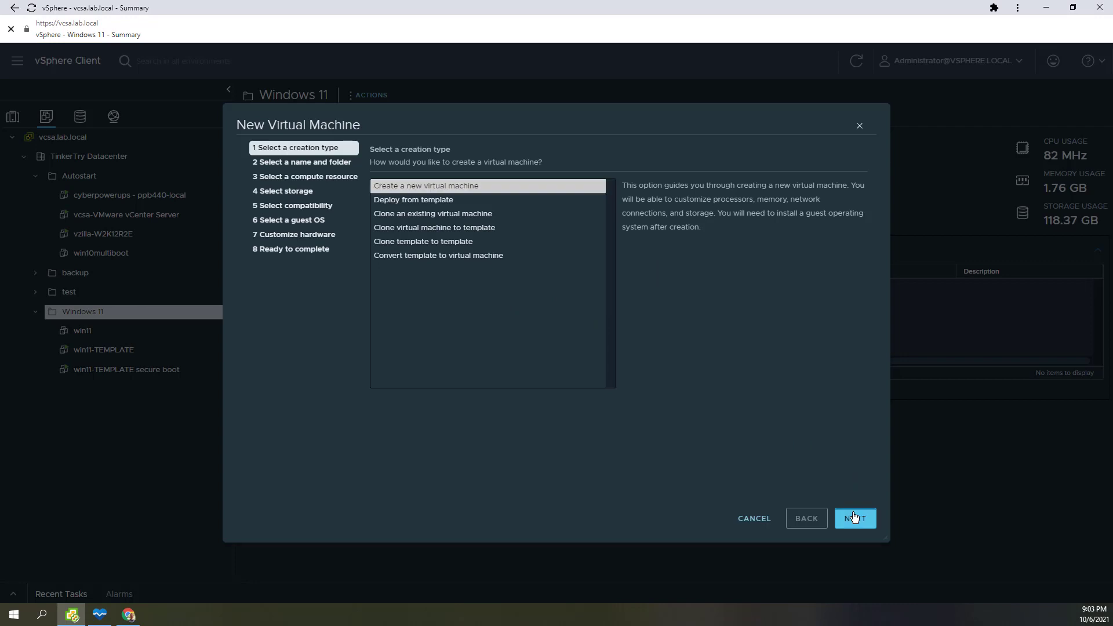
click(854, 519)
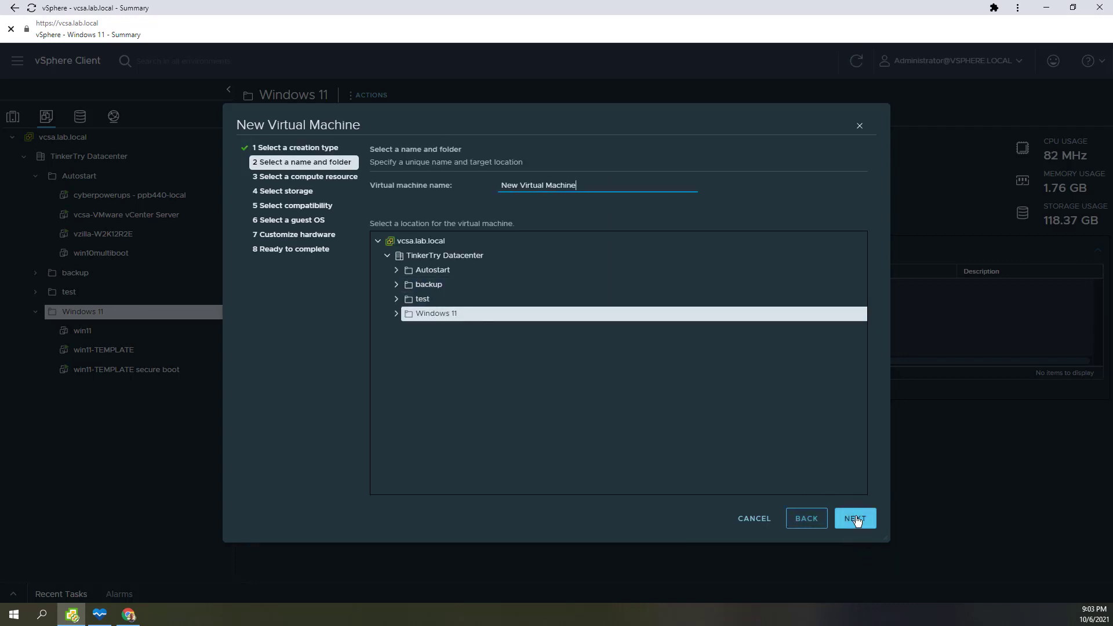
click(855, 518)
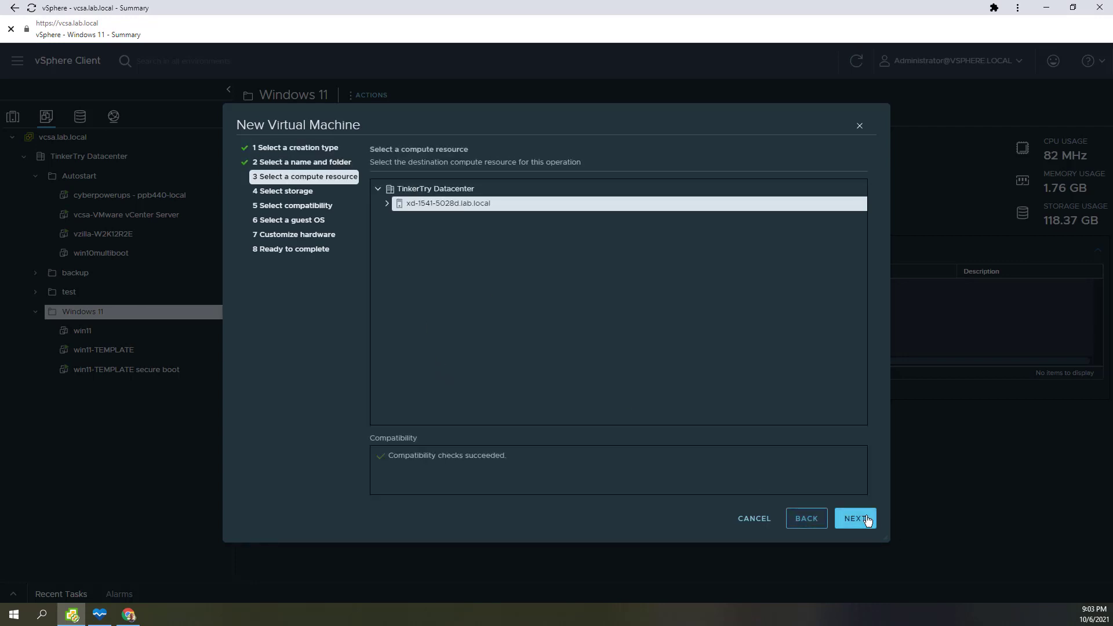
click(854, 518)
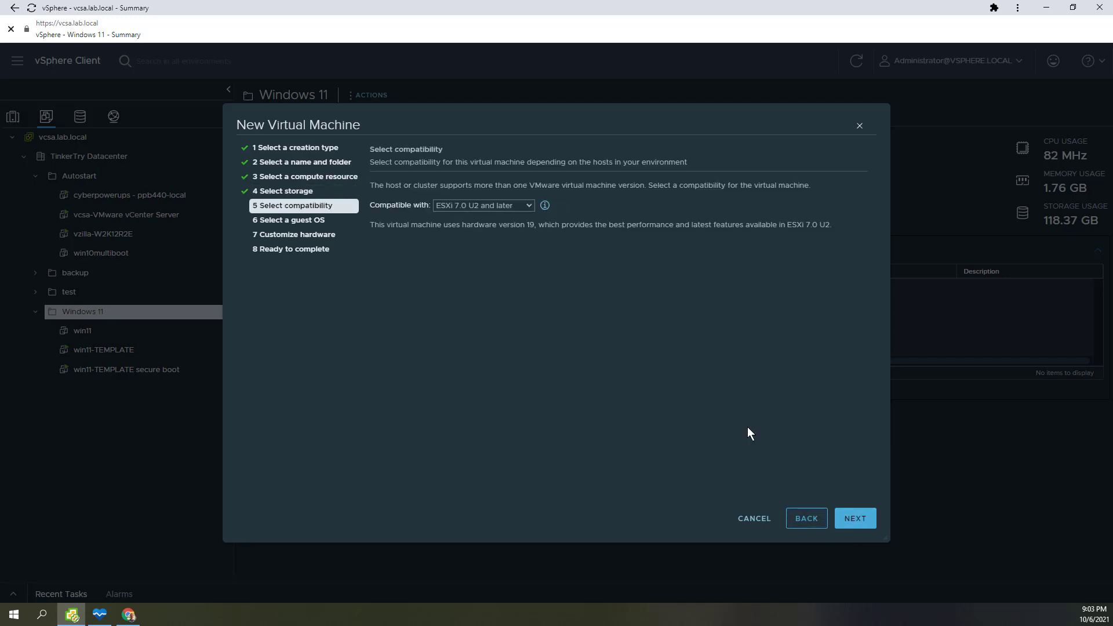
click(853, 518)
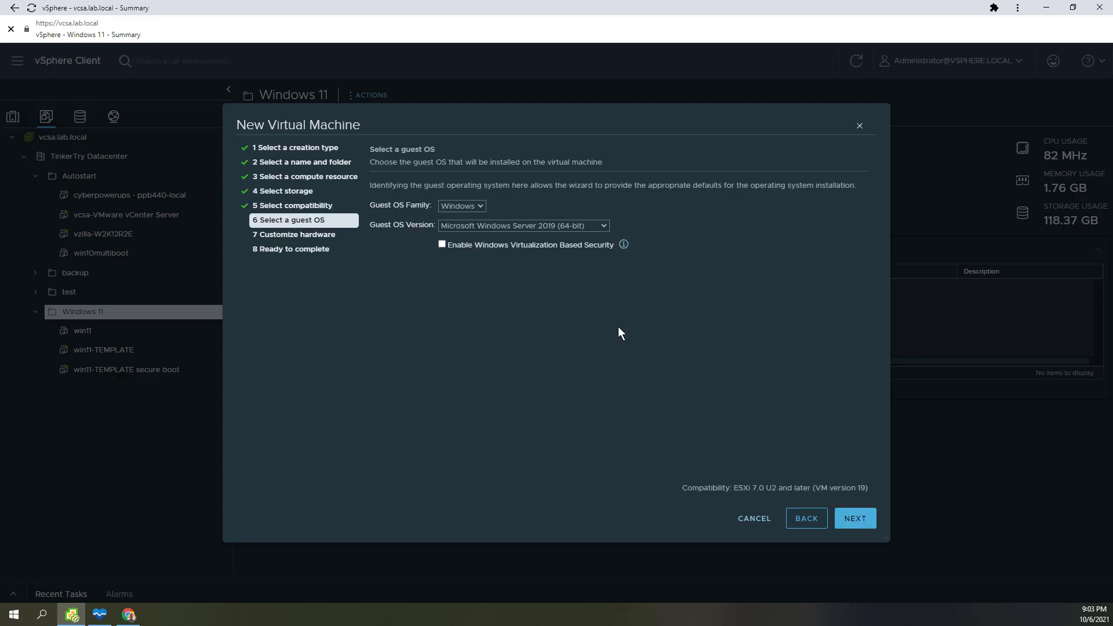
Step: Pick Windows Server 2022 (64-bit) as guest OS, then abandon the wizard
click(522, 225)
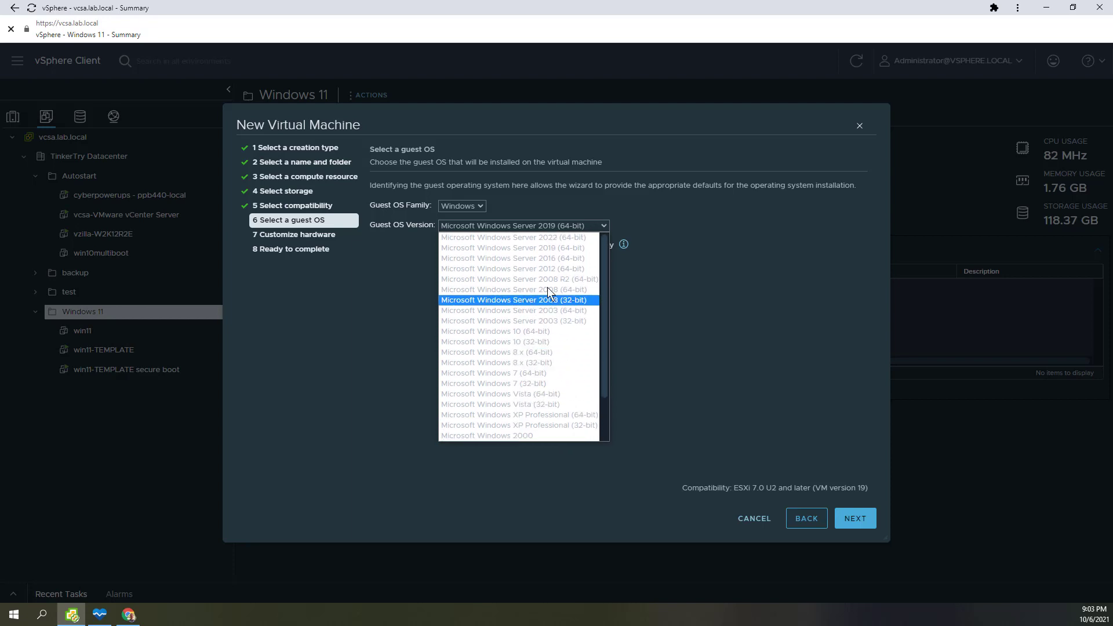
click(512, 237)
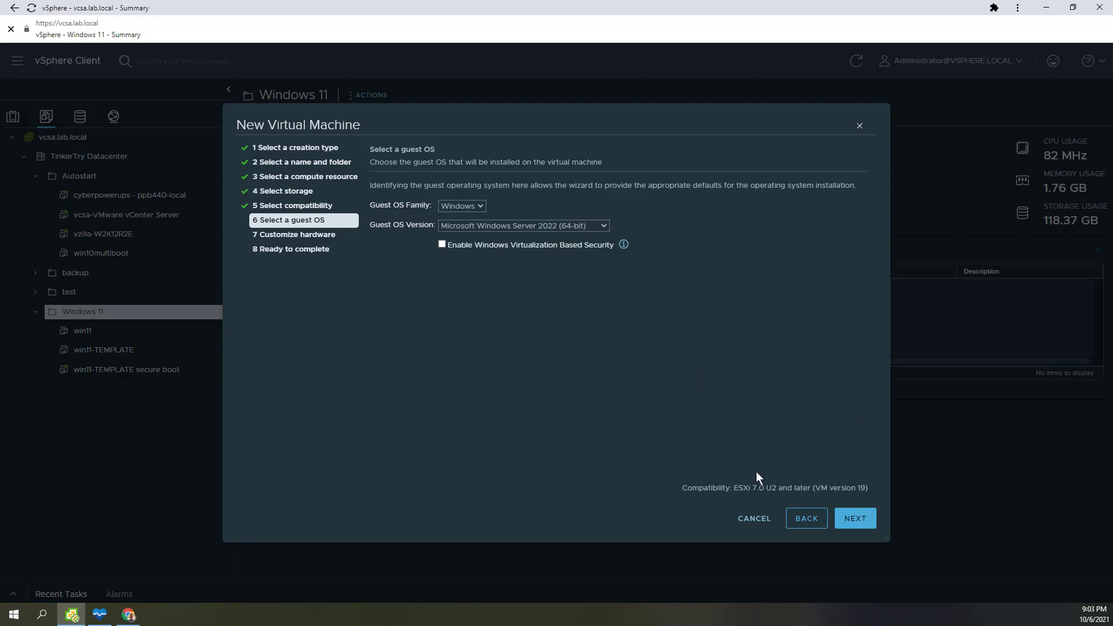
click(854, 519)
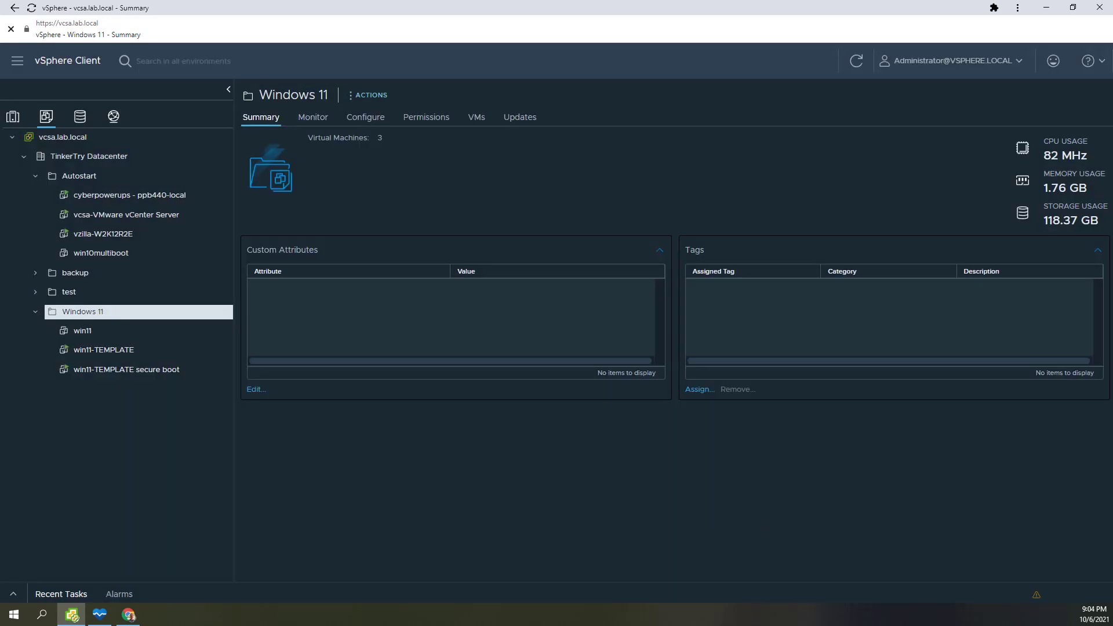
Step: Bring the Windows 11 guide back beside vSphere and scroll to the Windows 11 download link
click(127, 614)
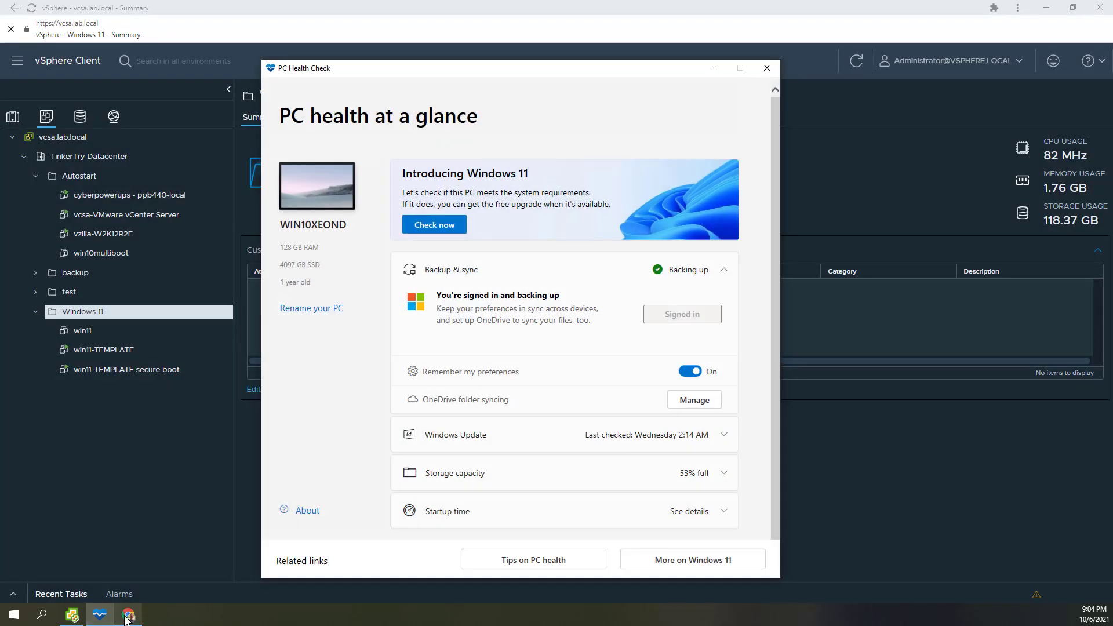
click(129, 614)
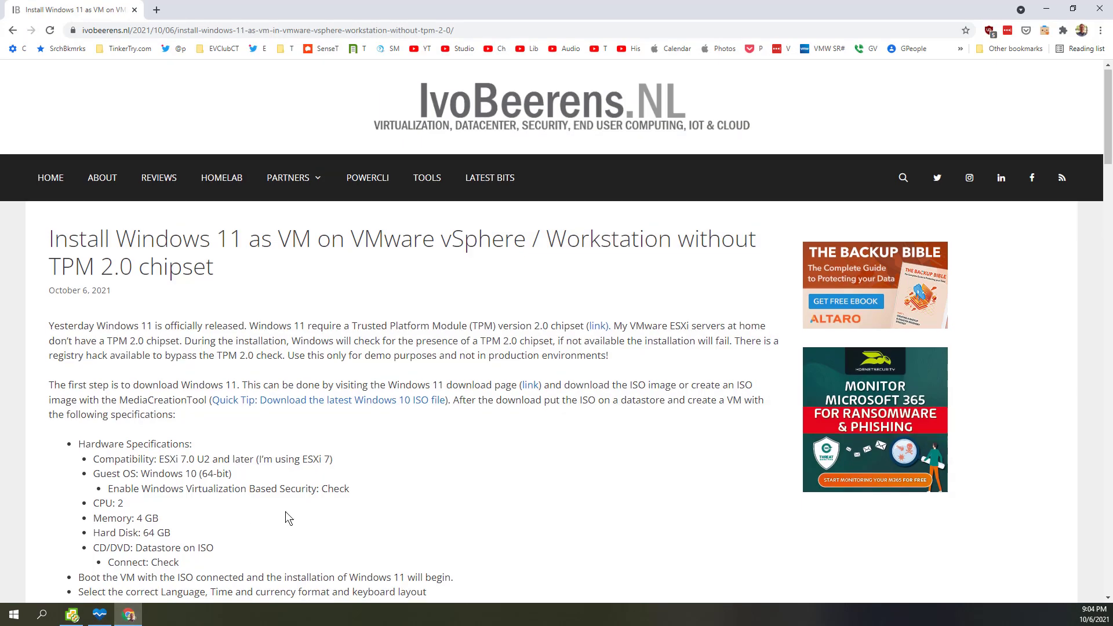
scroll(down, 3)
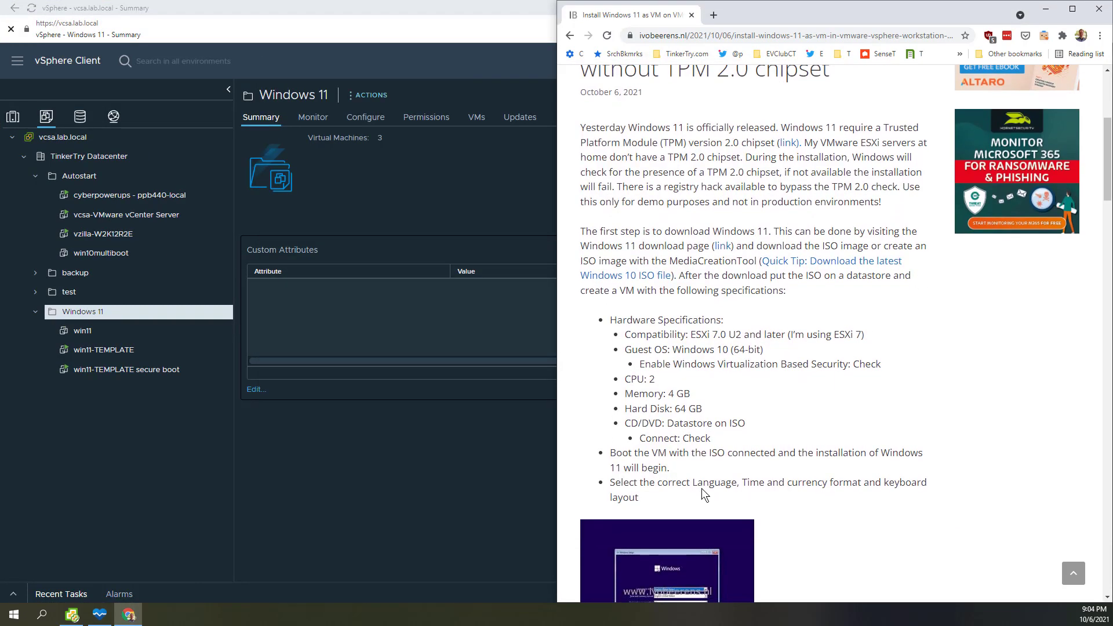
scroll(down, 3)
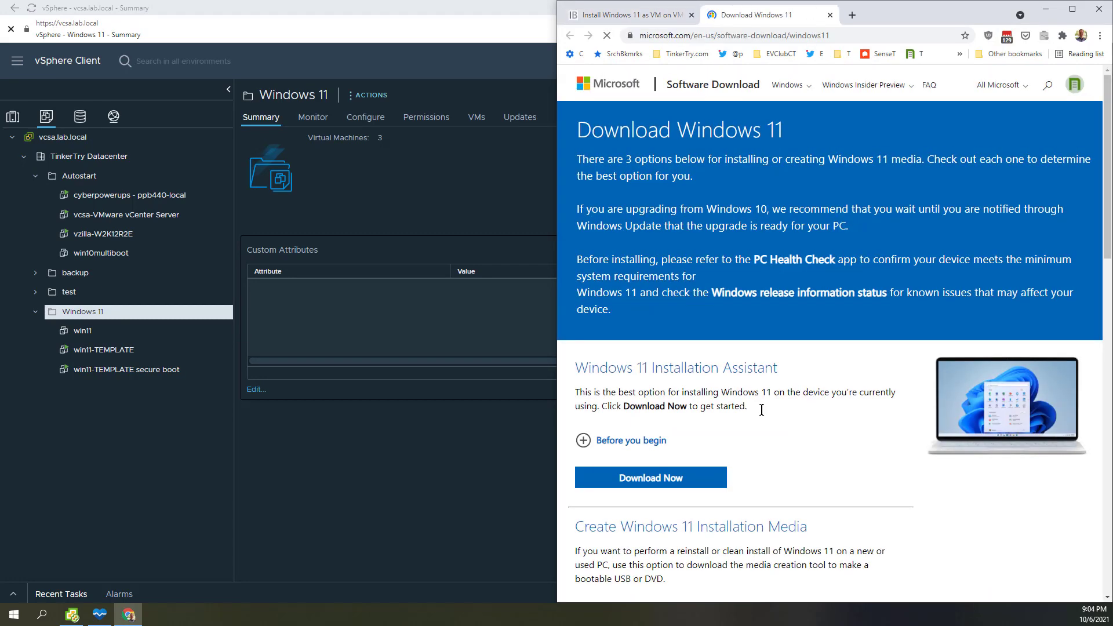
Step: Request the Windows 11 disk image in English and start the 64-bit ISO download
scroll(down, 3)
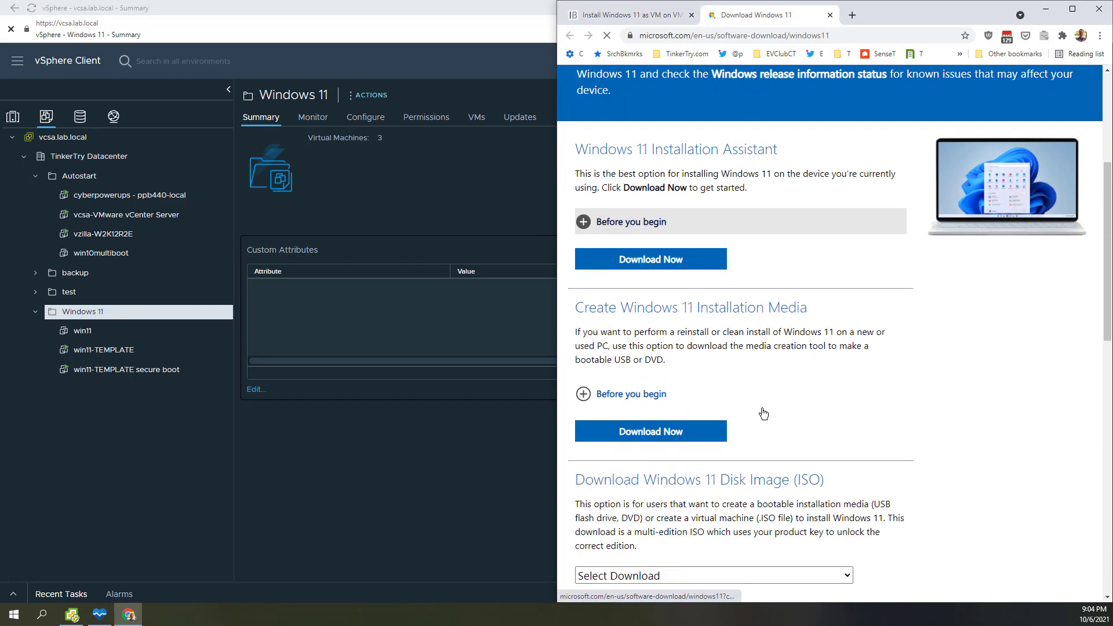
scroll(down, 3)
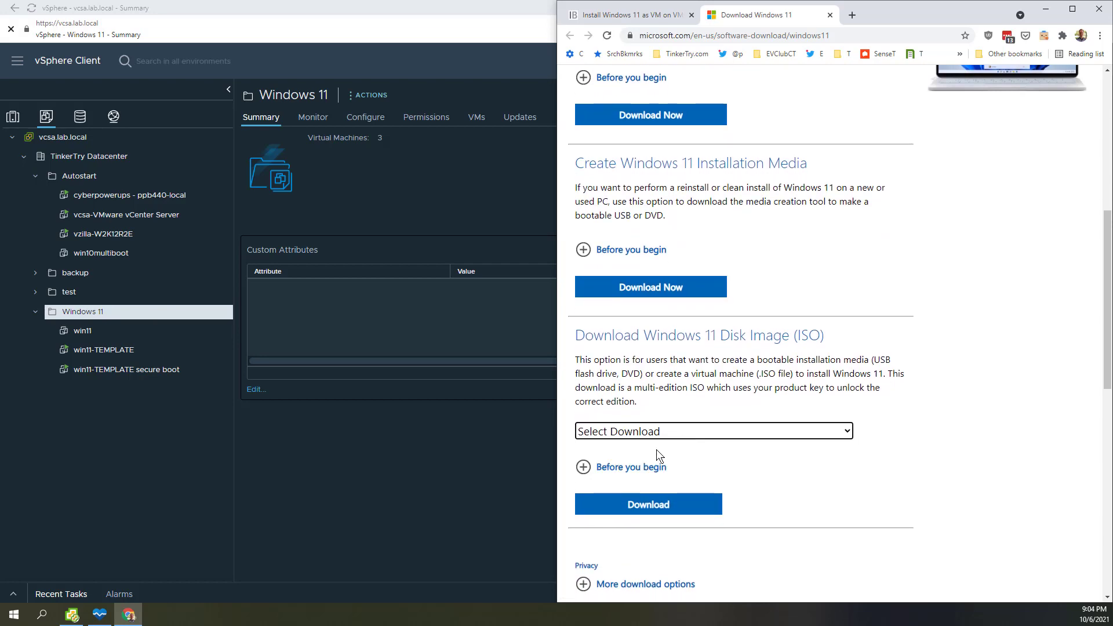
click(713, 431)
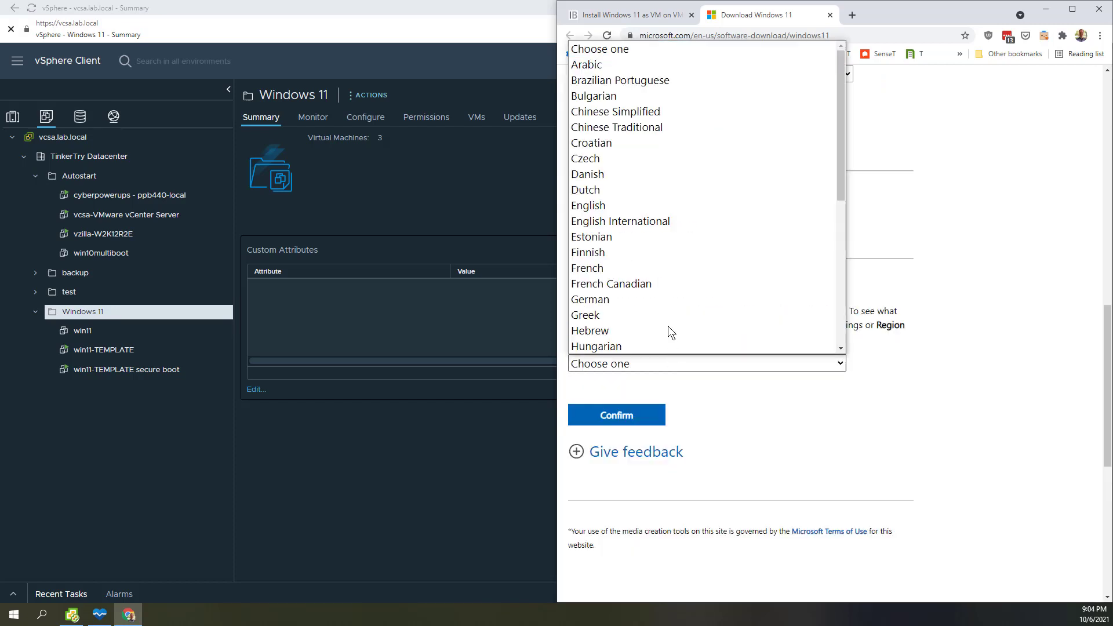
click(587, 206)
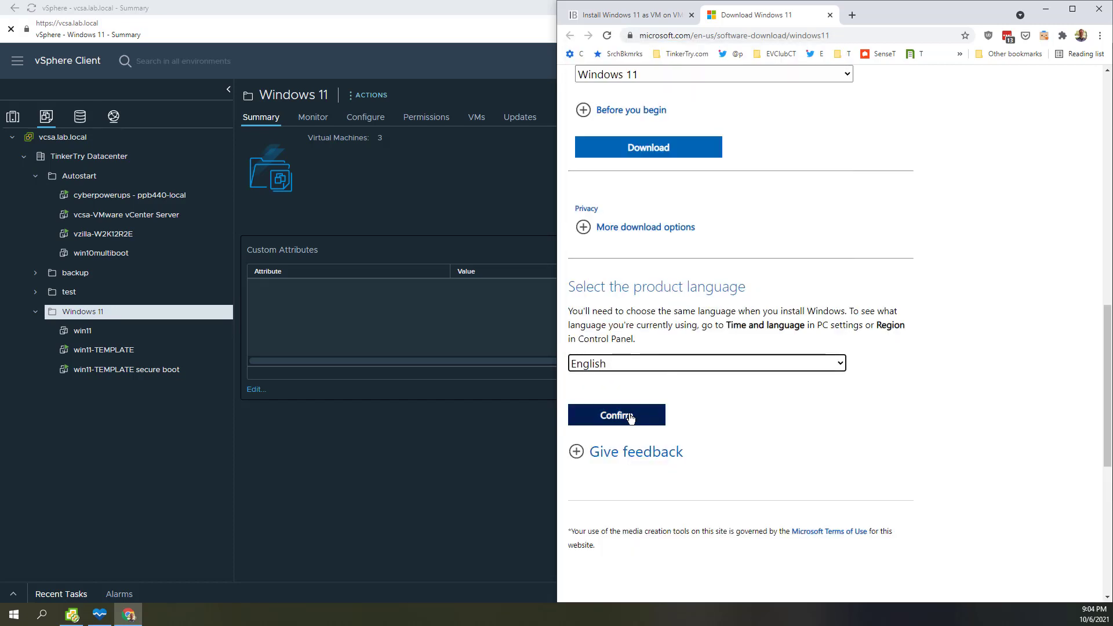
click(614, 414)
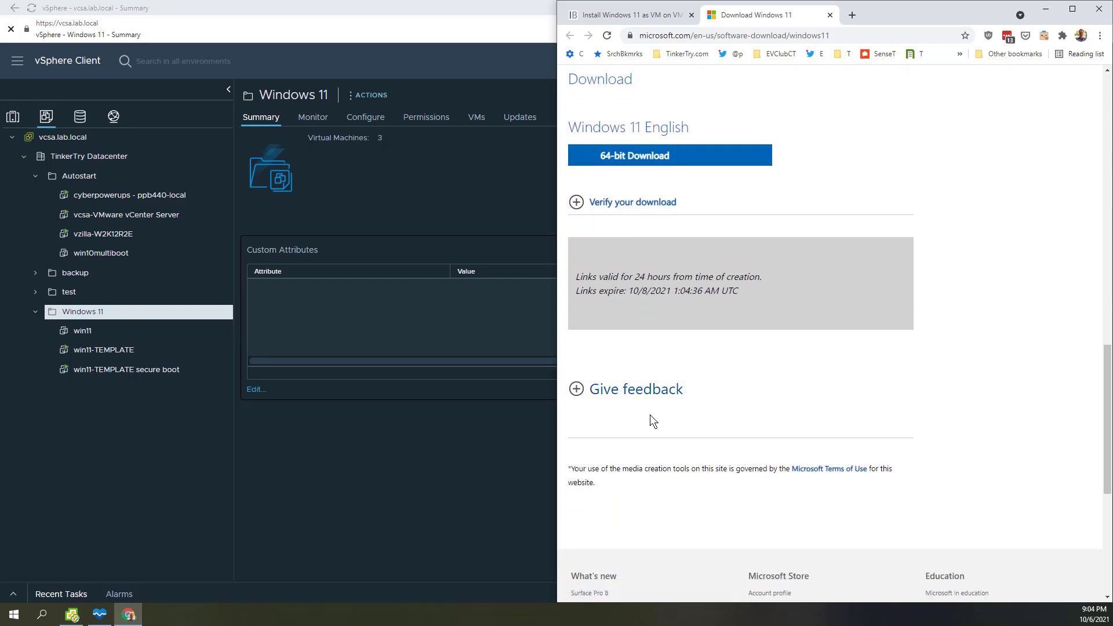
click(668, 155)
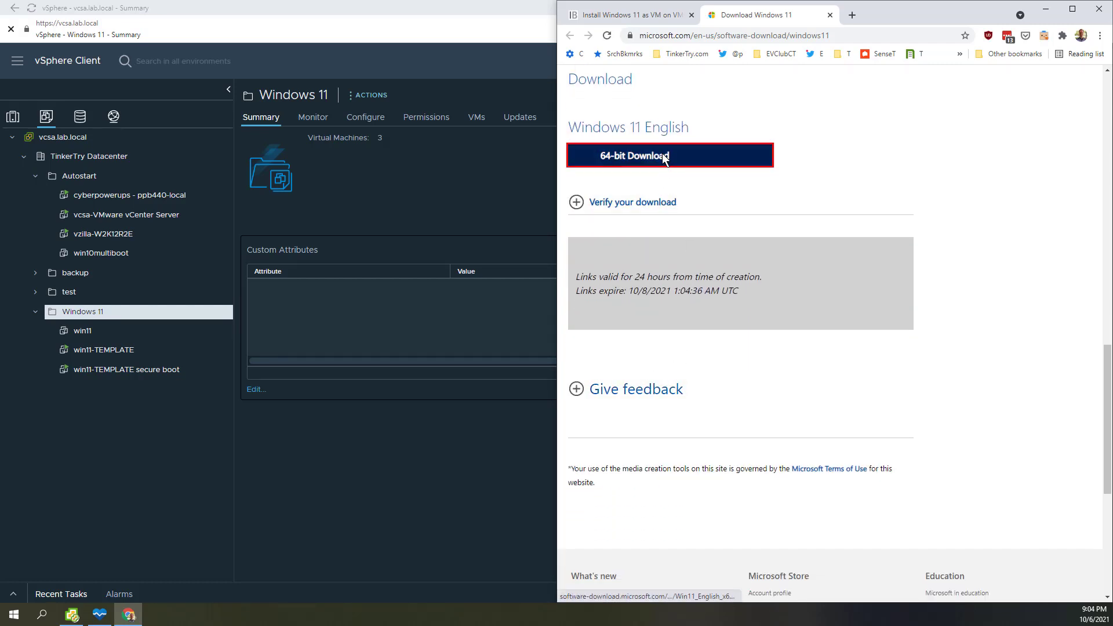
click(668, 155)
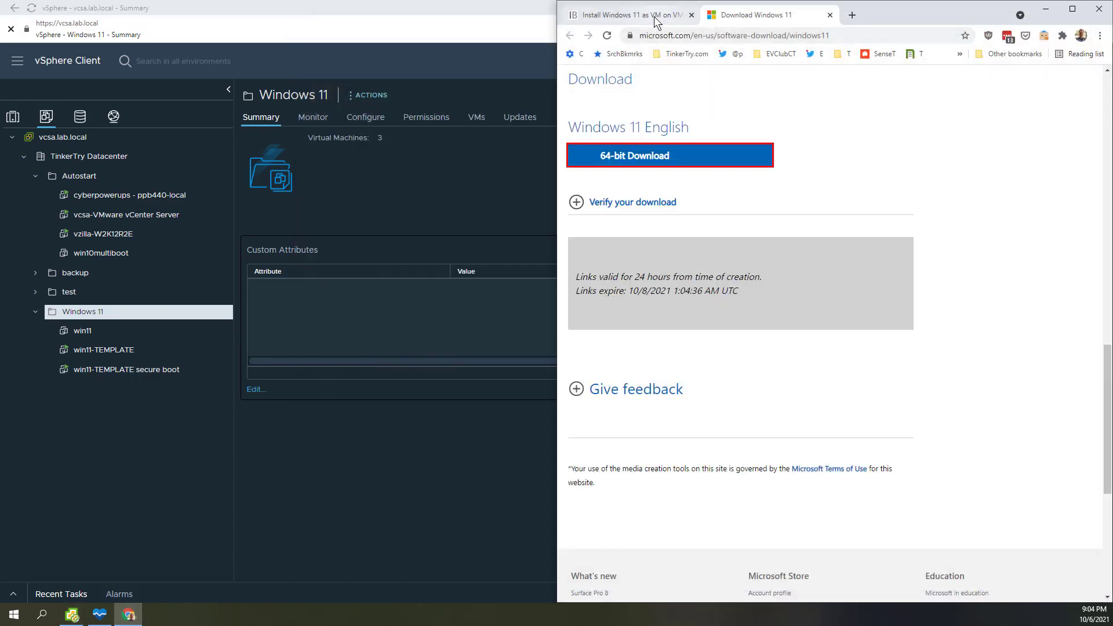
Step: Return to the Windows 11 guide tab and bring up the Windows 11 folder's actions in vSphere
click(629, 14)
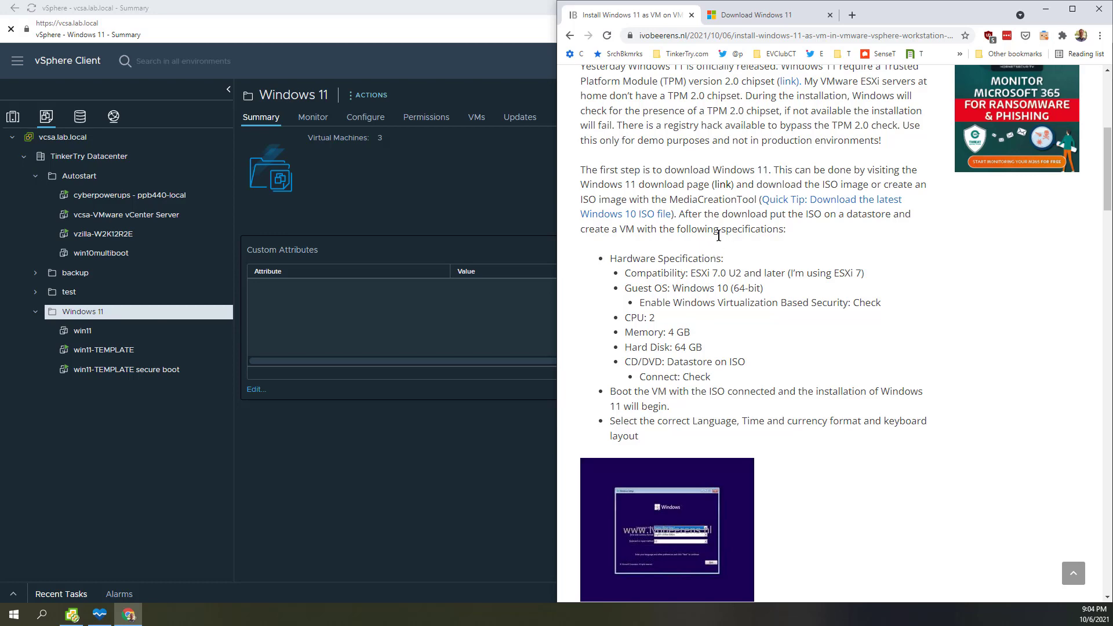
right_click(82, 311)
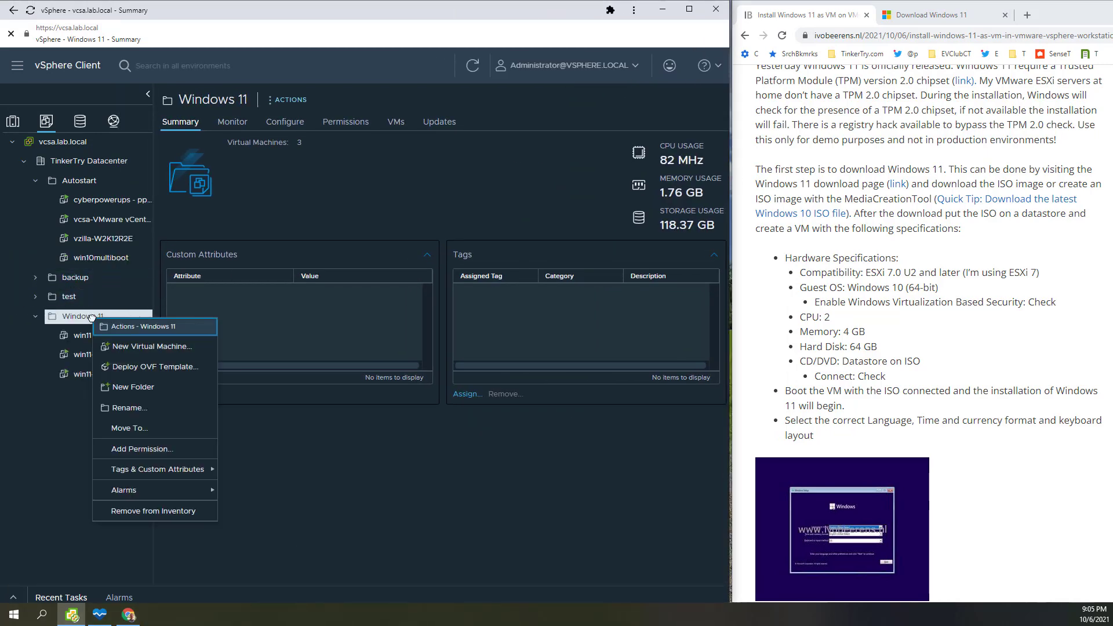
Step: Start a new VM named win11ga-noTPM and accept the default folder and compute host
click(149, 347)
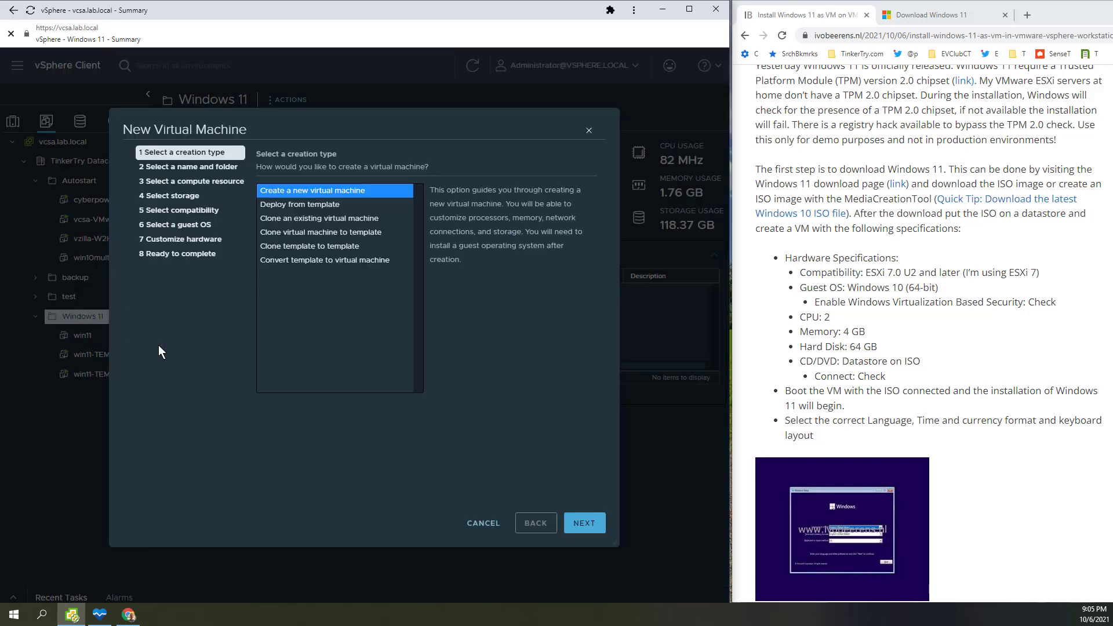
click(582, 523)
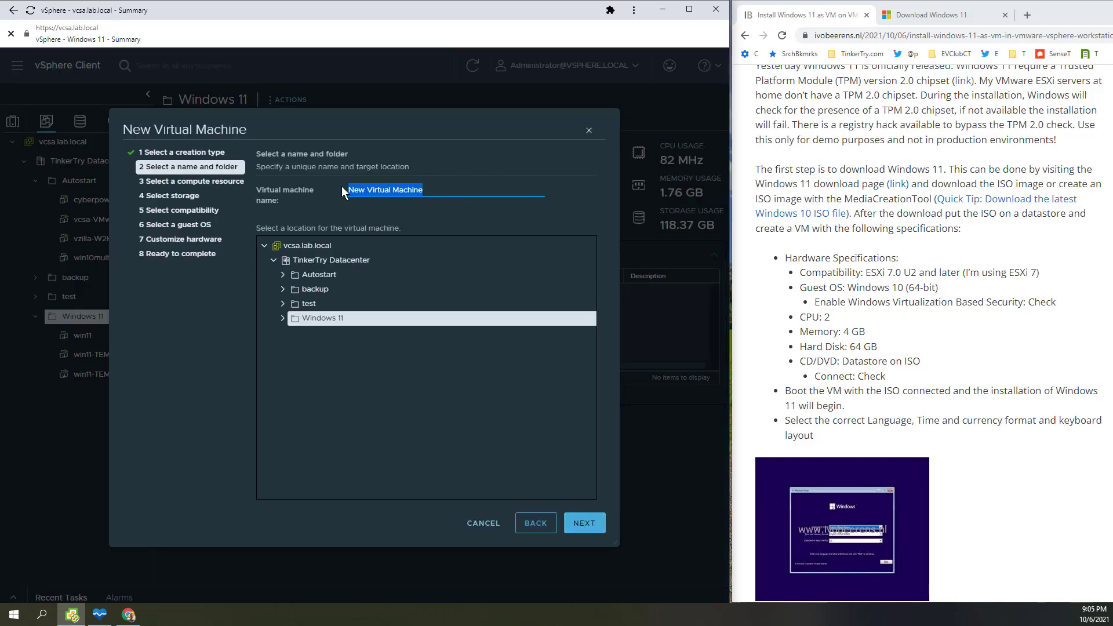
text(win11-GA-noTP)
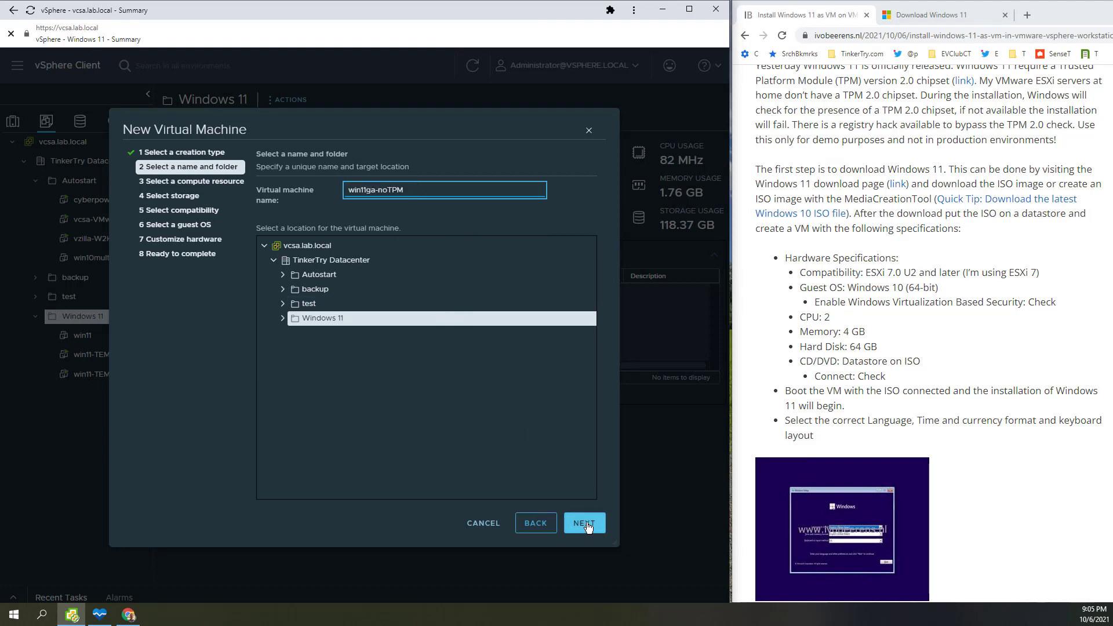
click(583, 523)
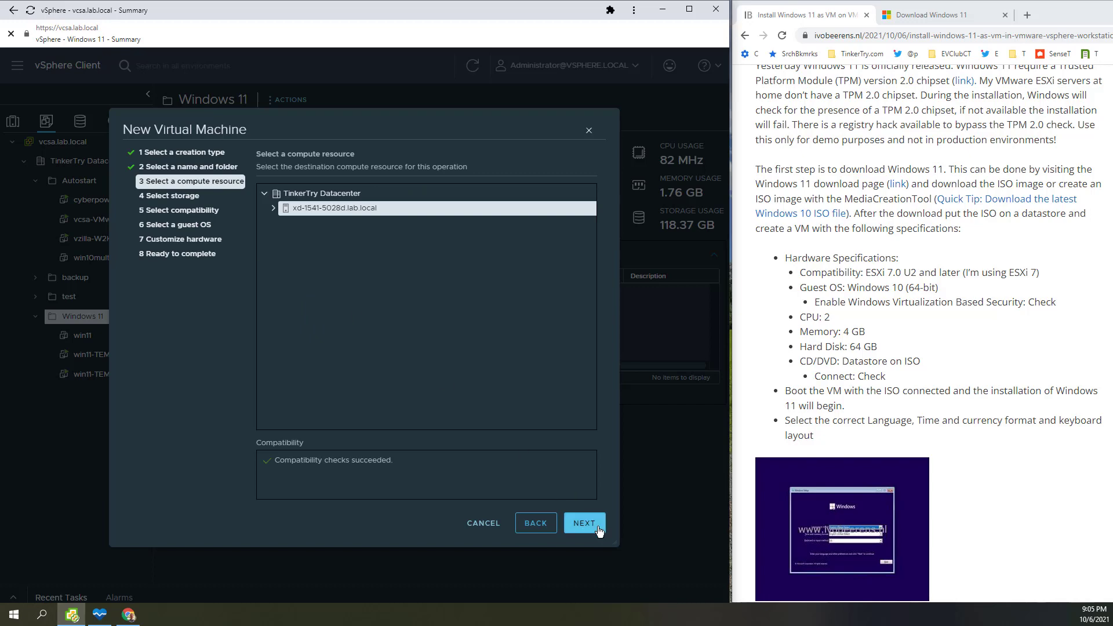
click(584, 522)
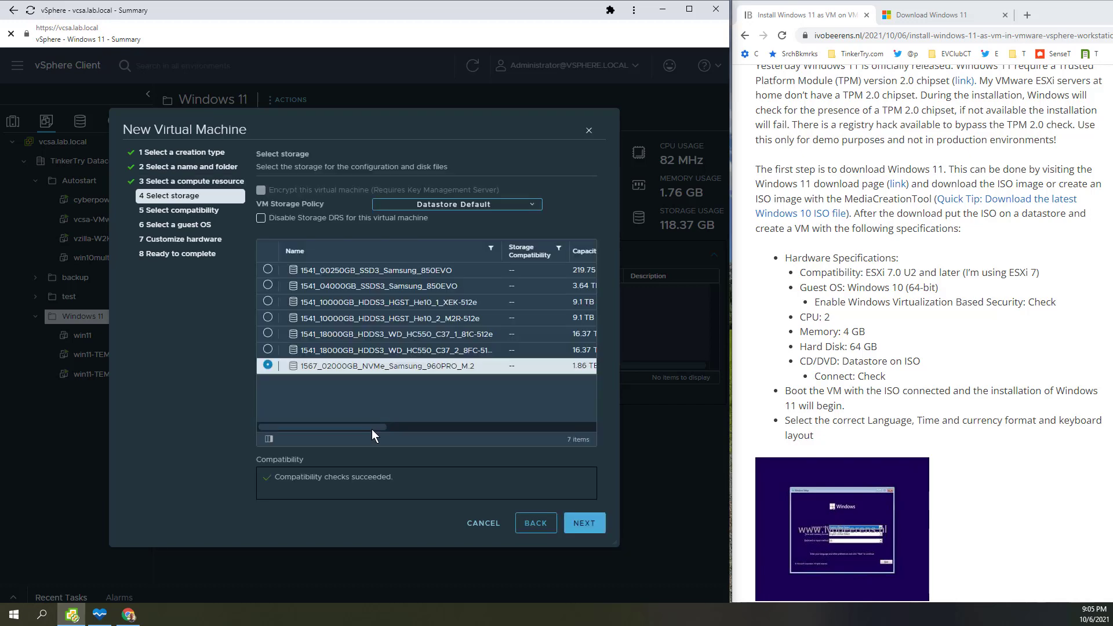
Step: Use the NVMe datastore, ESXi 7.0 U2 compatibility, Windows 10 (64-bit) guest OS, and enable VBS
click(584, 523)
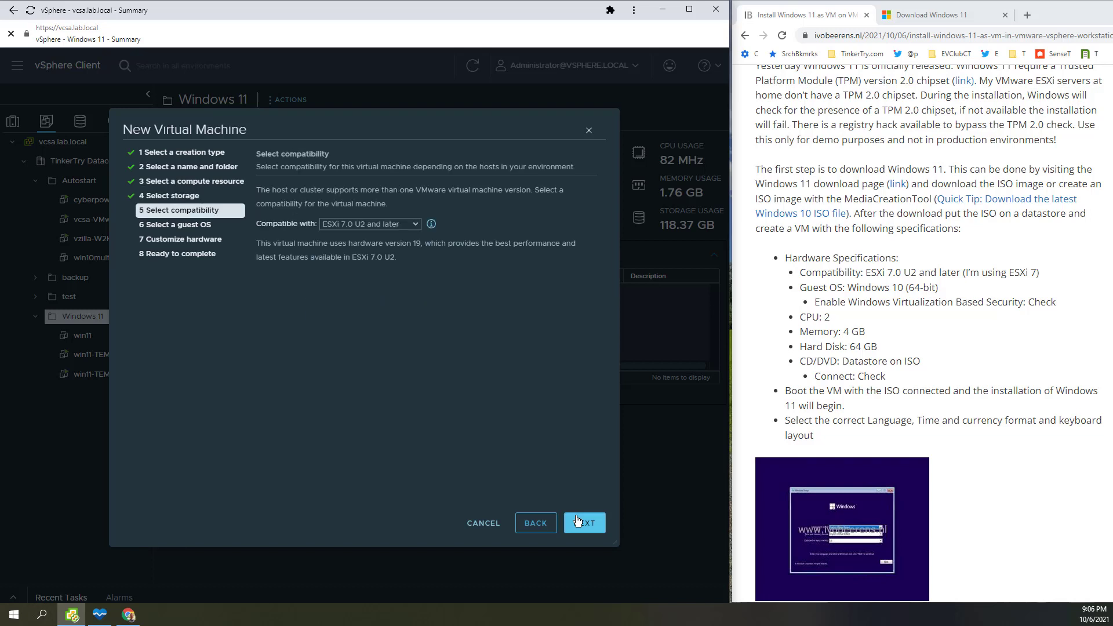
click(368, 224)
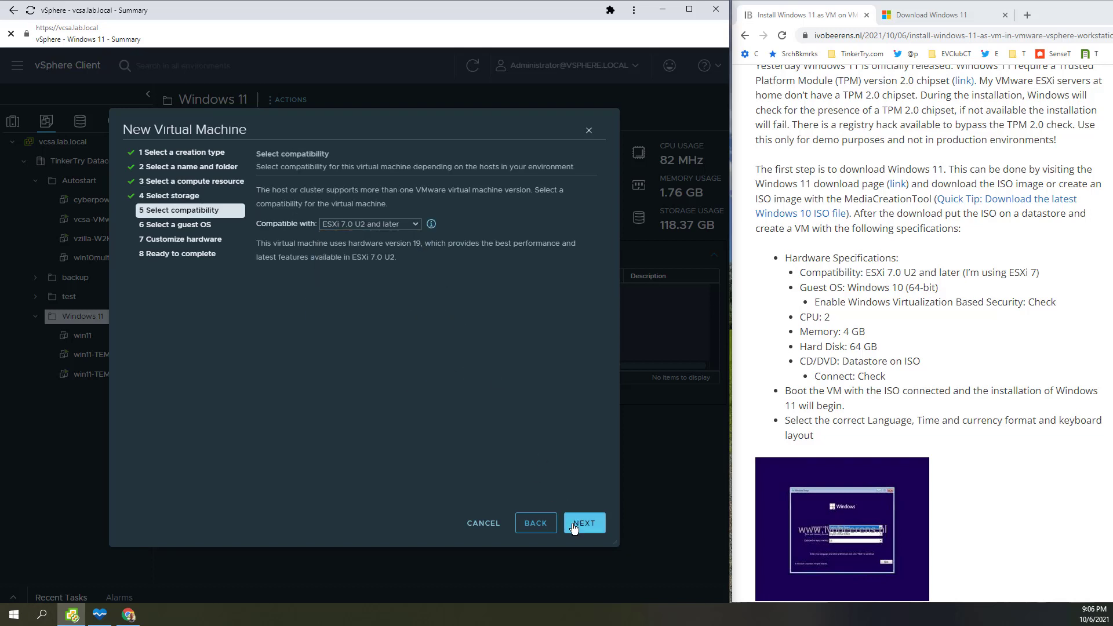
click(584, 523)
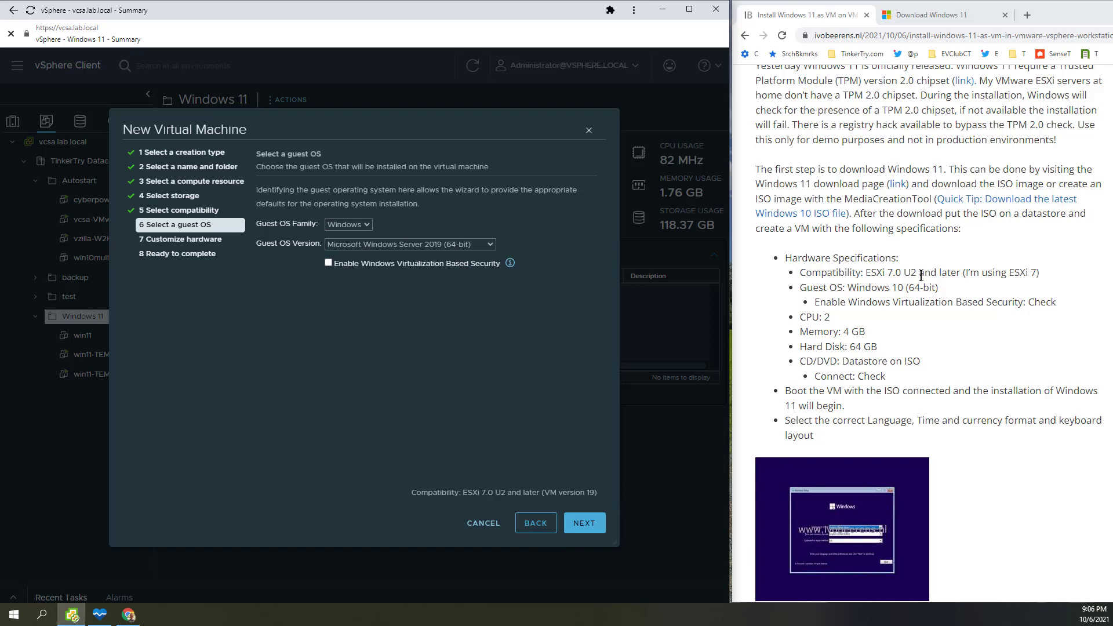
mouse_move(905, 301)
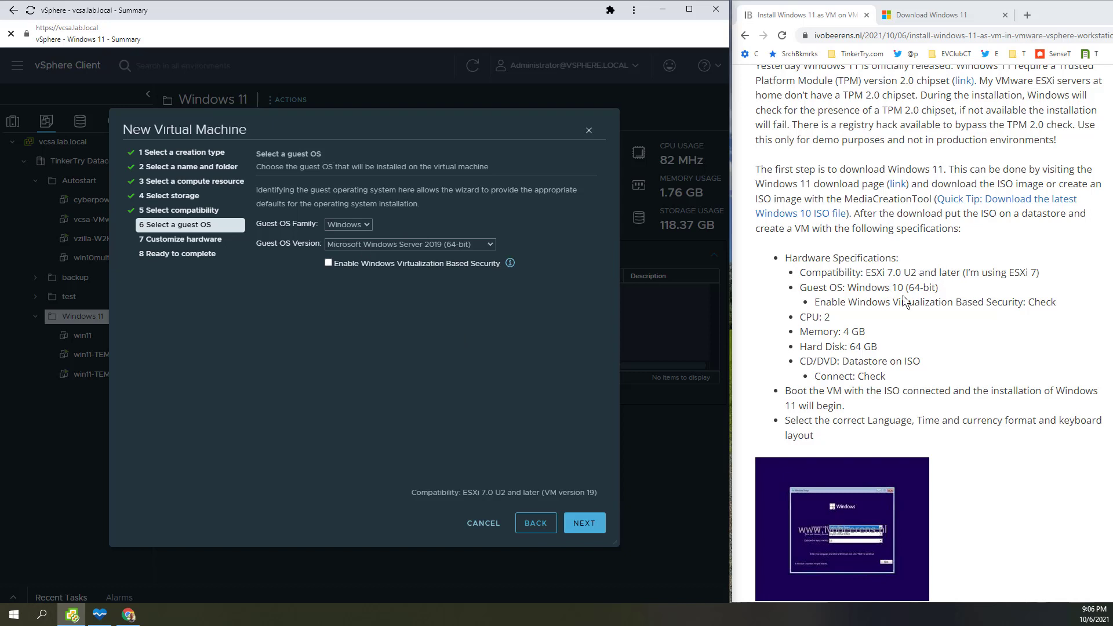
click(407, 244)
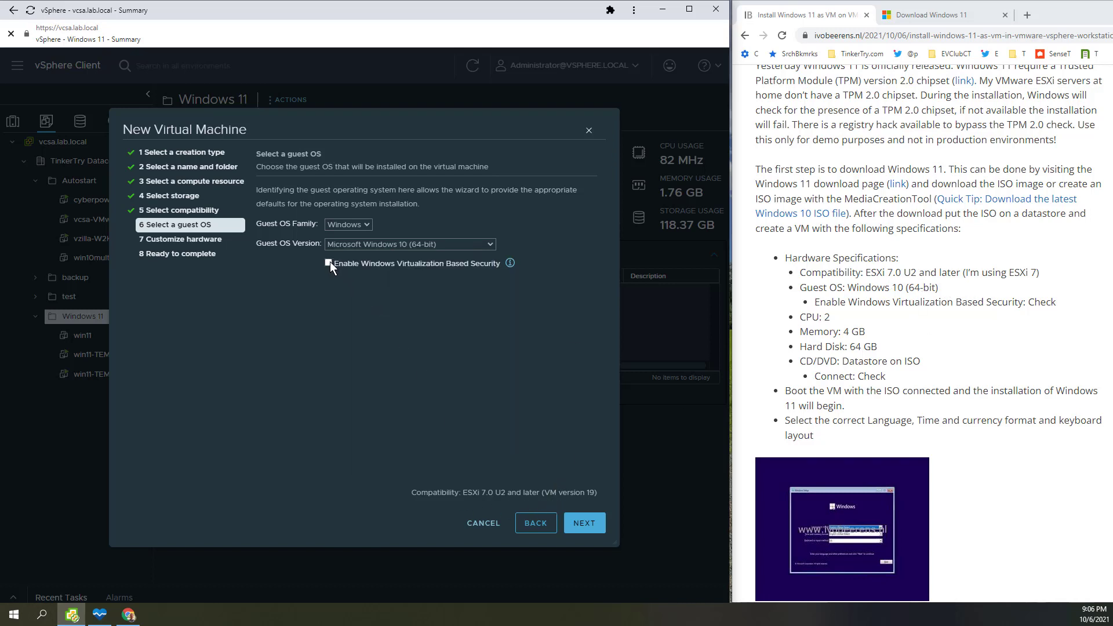
click(583, 522)
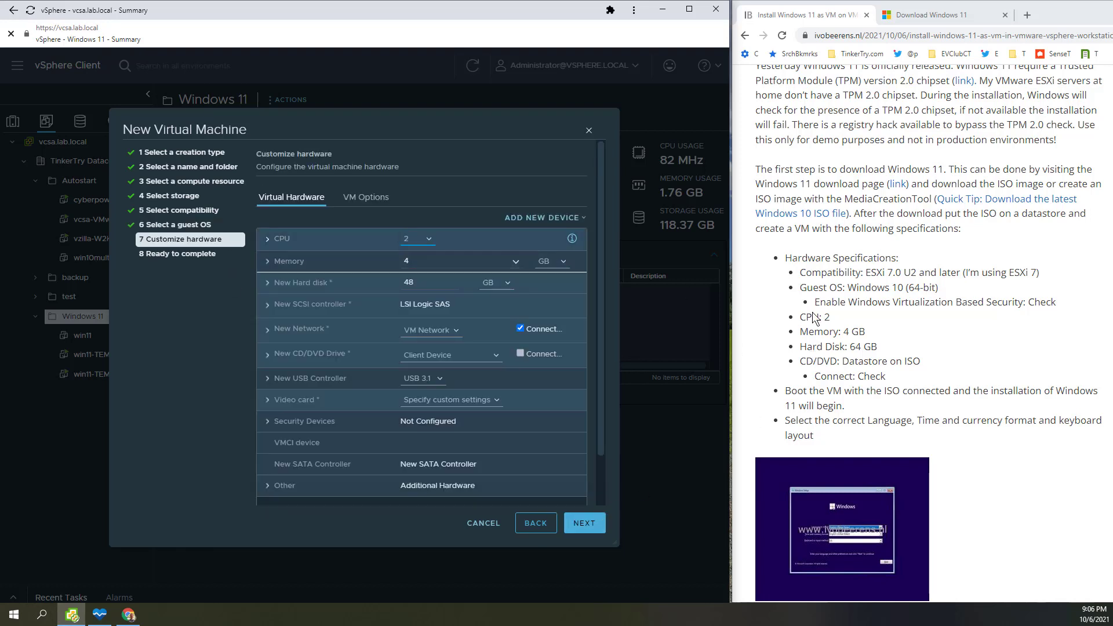
mouse_move(843, 357)
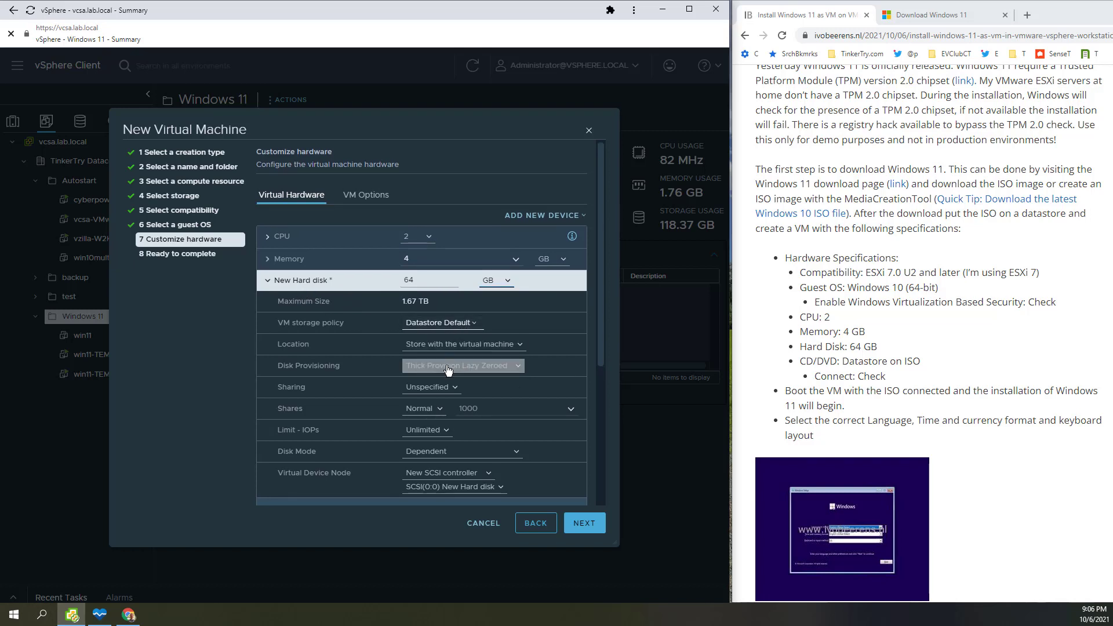
Step: Make the 64 GB new hard disk thin-provisioned and bring up the CD/DVD media options
click(462, 365)
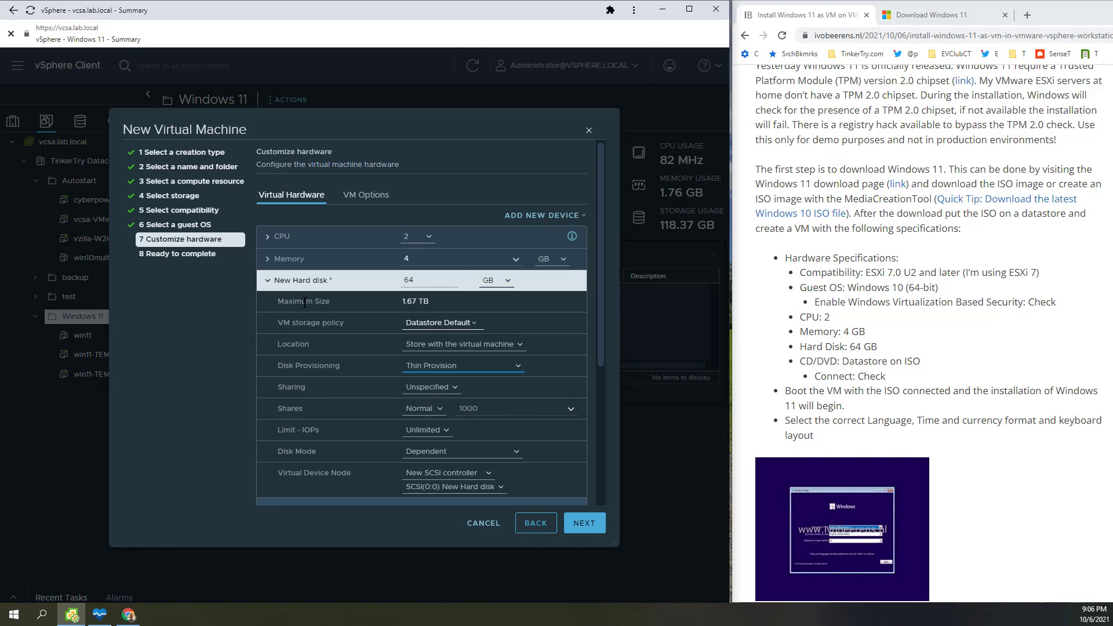
click(268, 279)
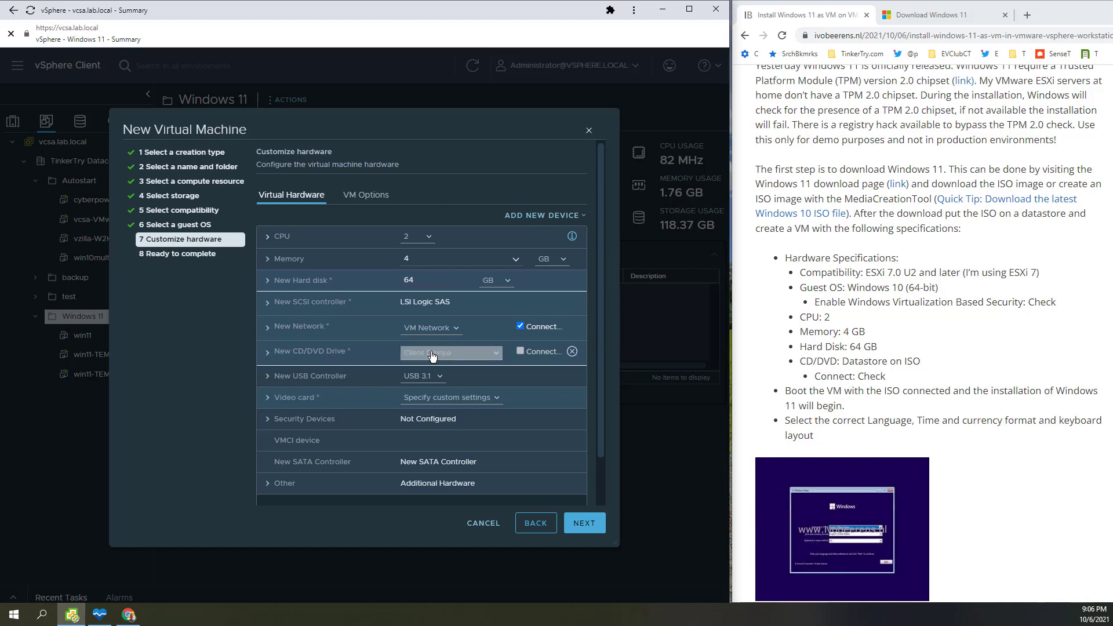
click(450, 351)
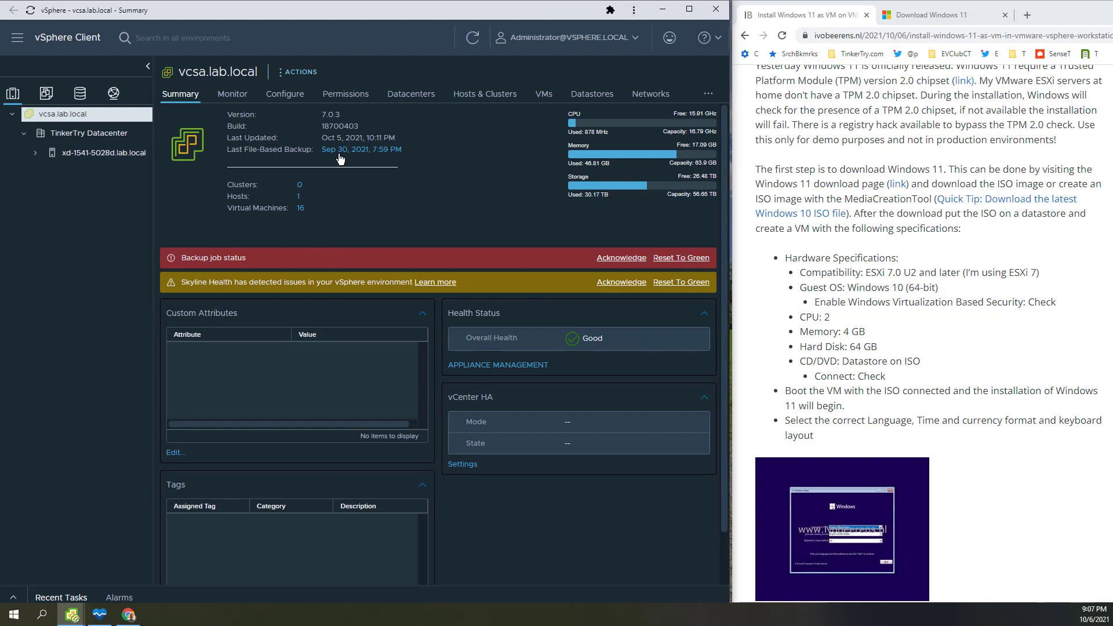
mouse_move(273, 282)
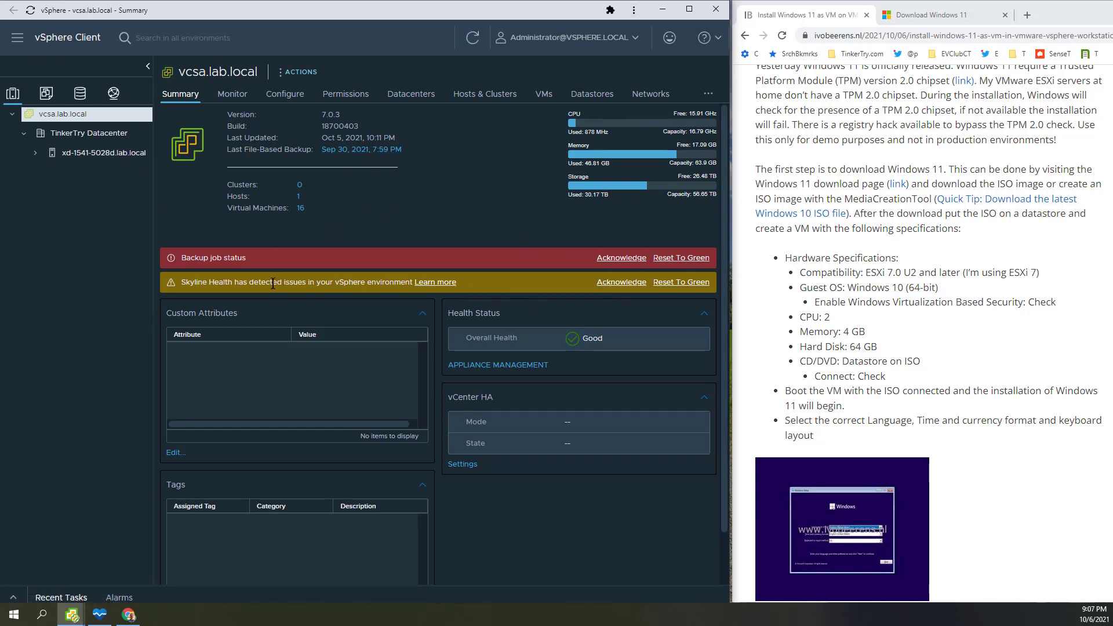
Step: Browse the files on the 1567_02000GB Samsung 960 PRO NVMe datastore
click(107, 152)
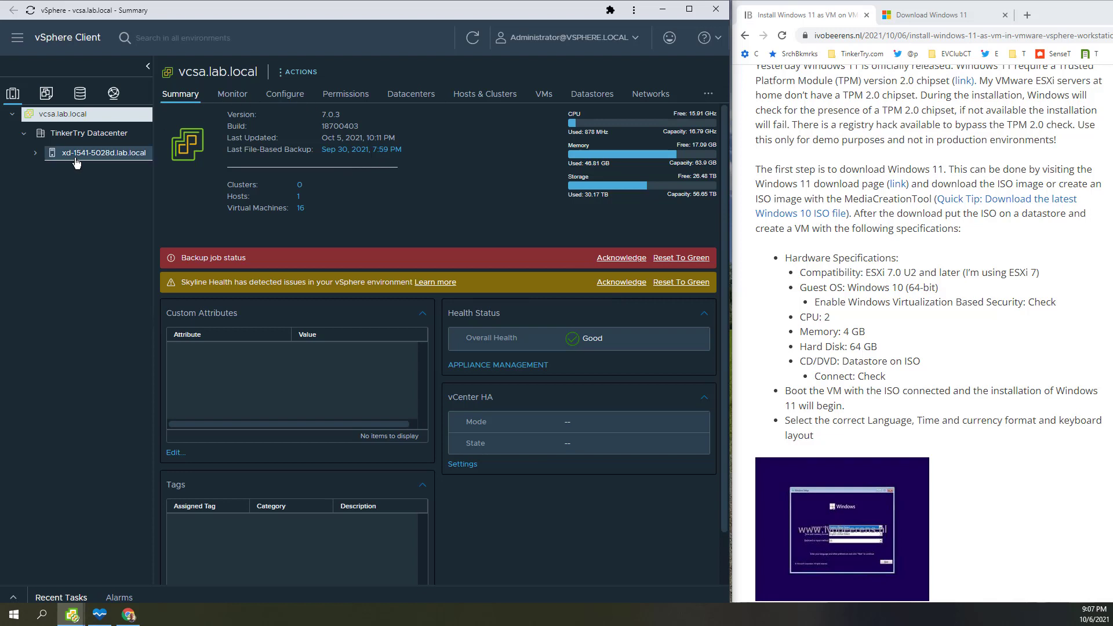
click(79, 115)
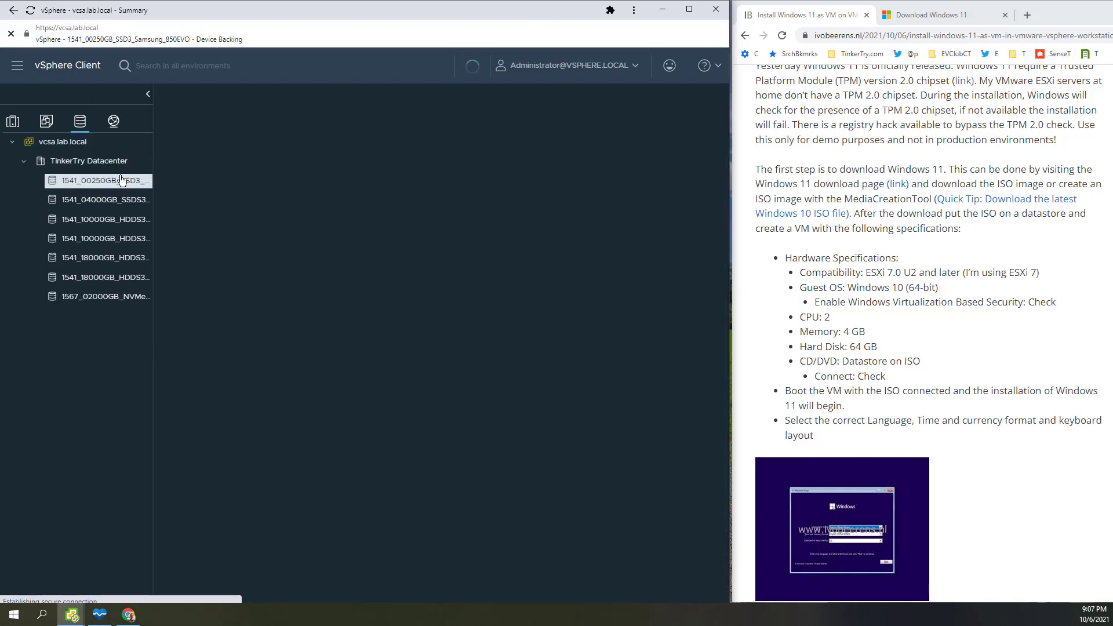
click(103, 296)
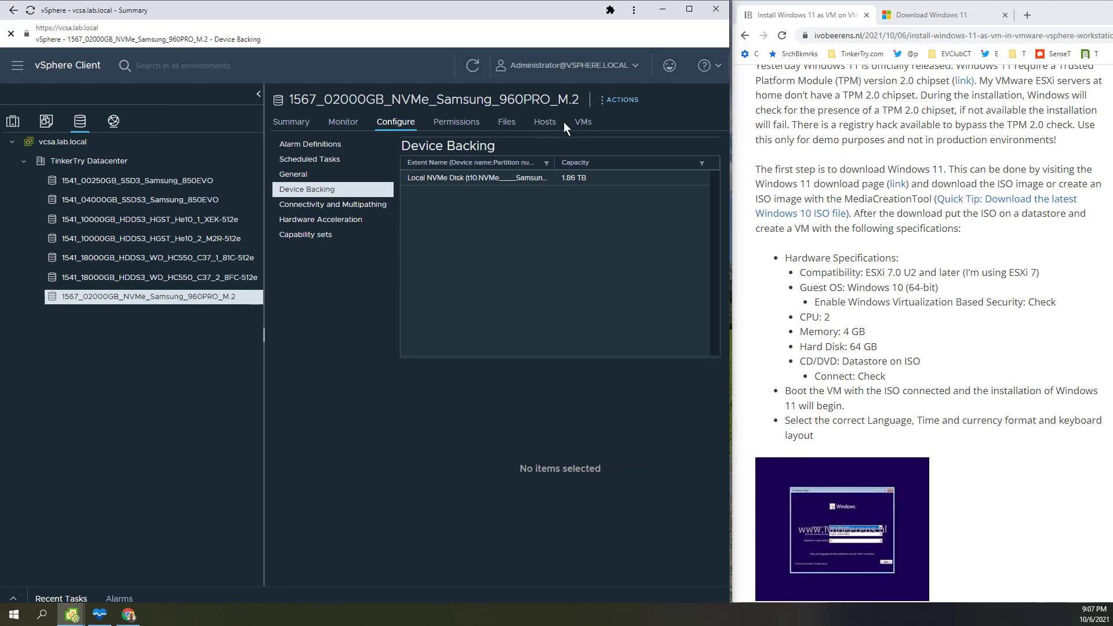
click(506, 121)
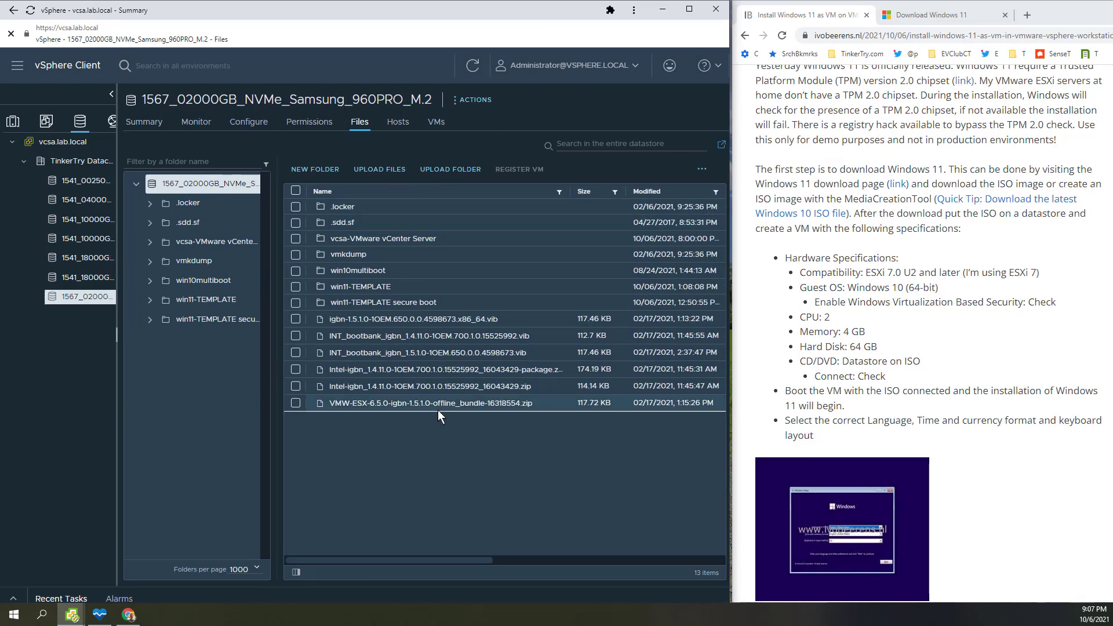
Step: Create an ISOs folder on the datastore and upload the Windows 11 ISO into it
click(314, 169)
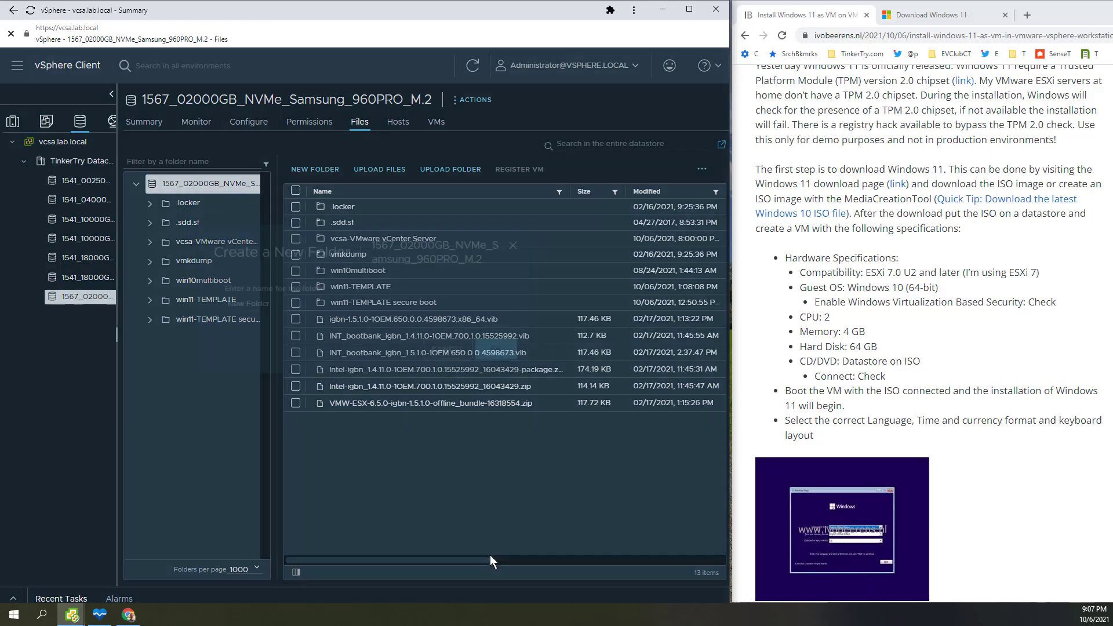
click(314, 169)
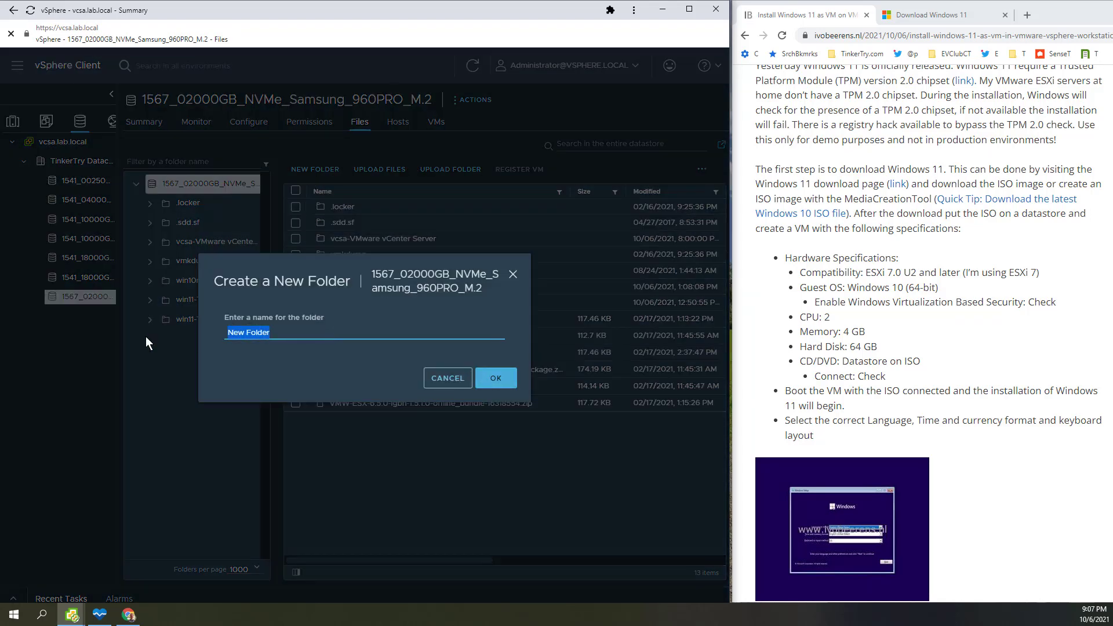
text(ISO)
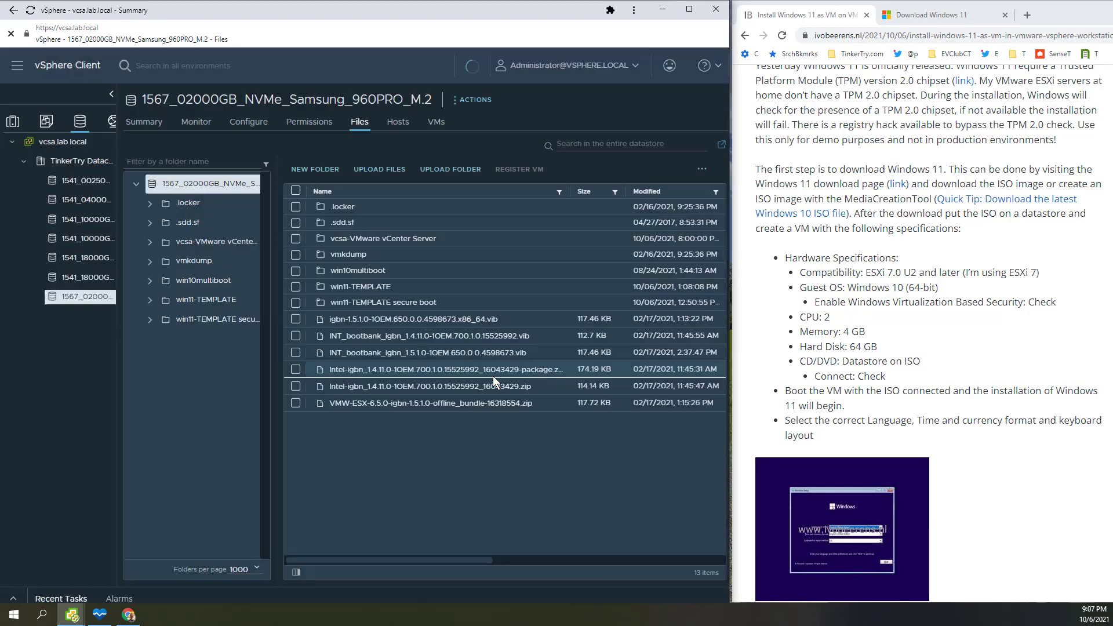
click(471, 65)
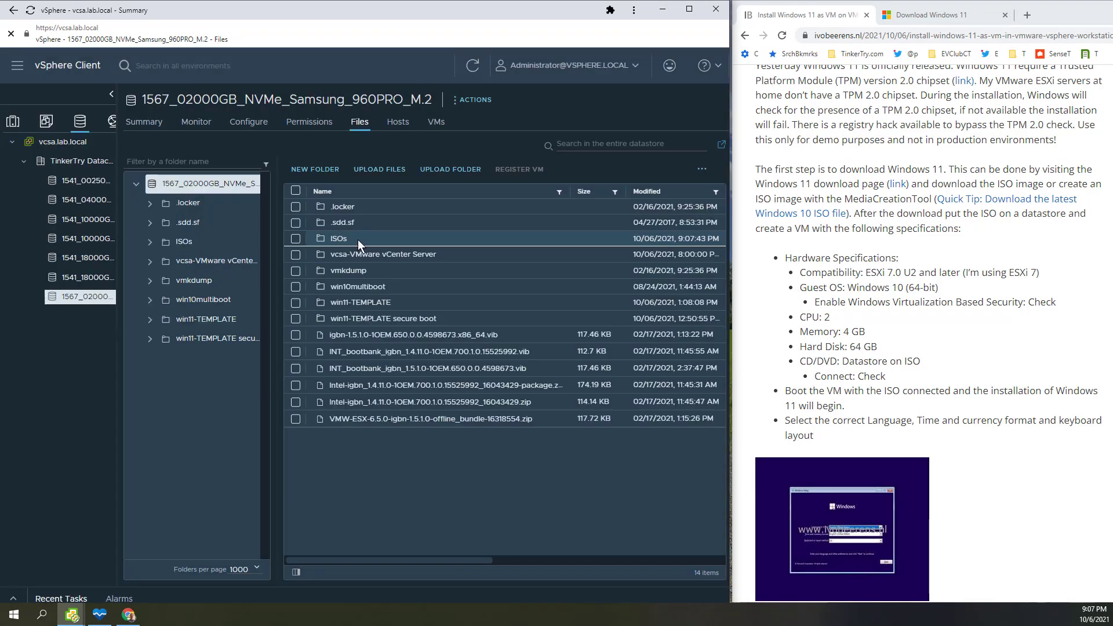
click(338, 238)
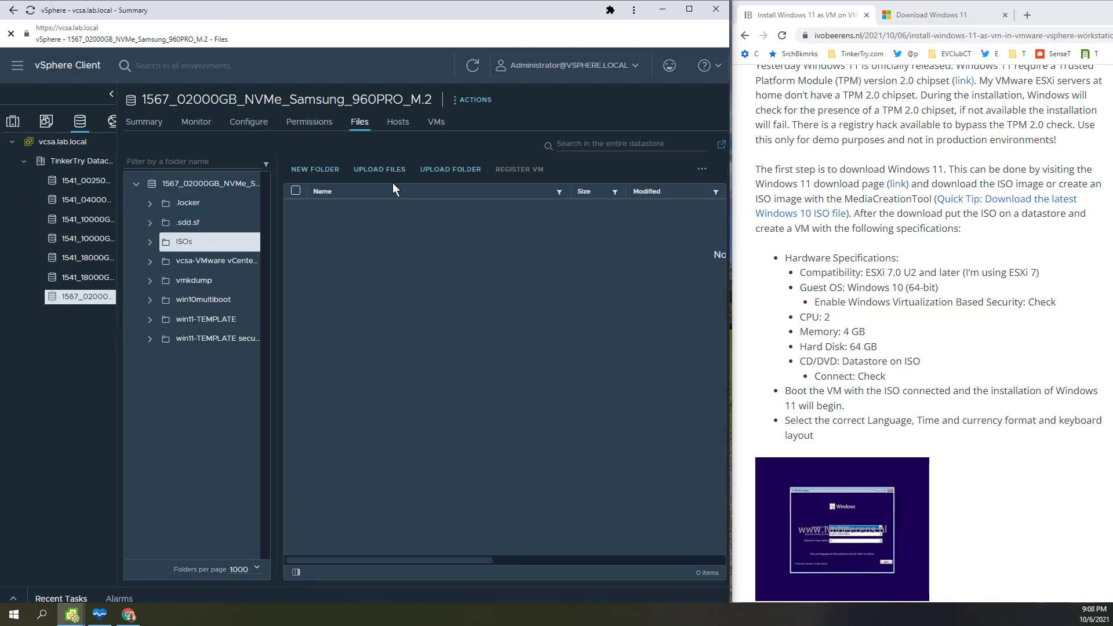
click(379, 169)
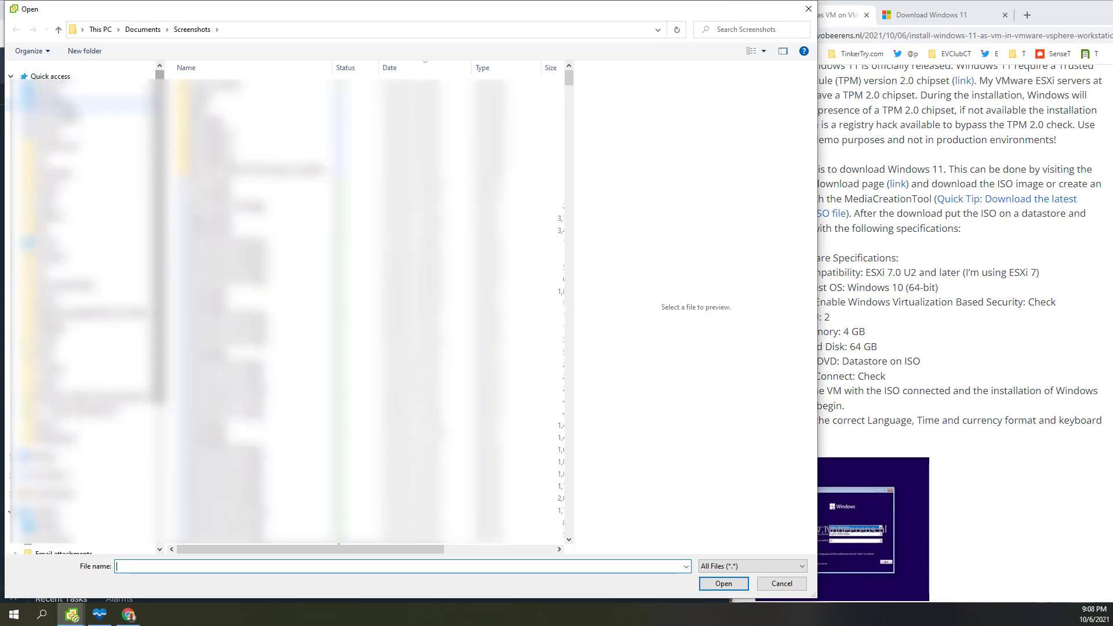
click(54, 104)
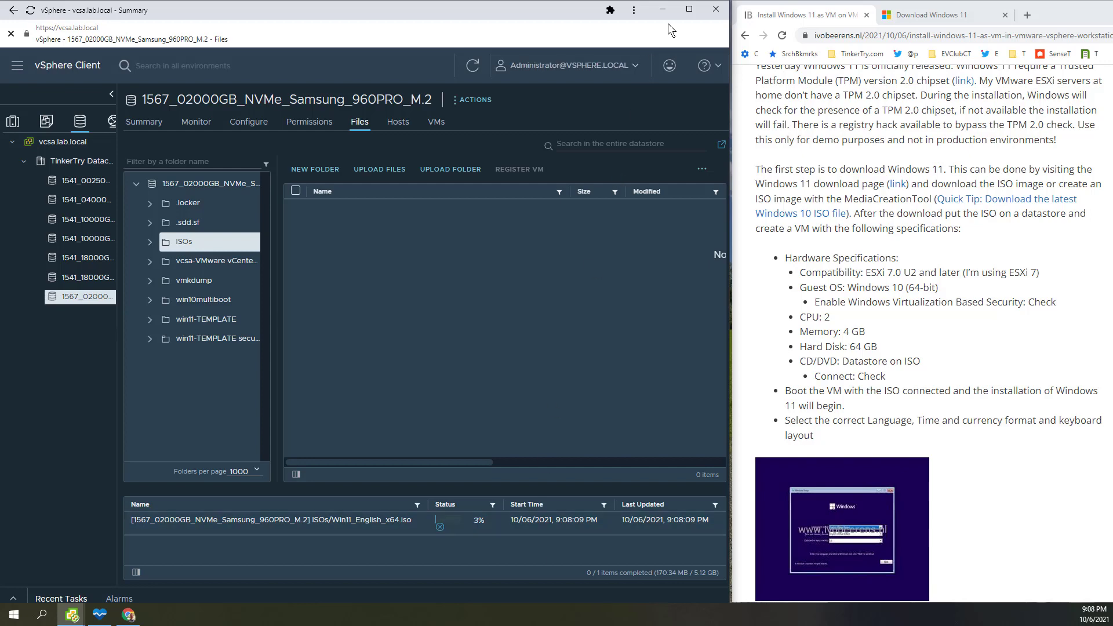
mouse_move(662, 9)
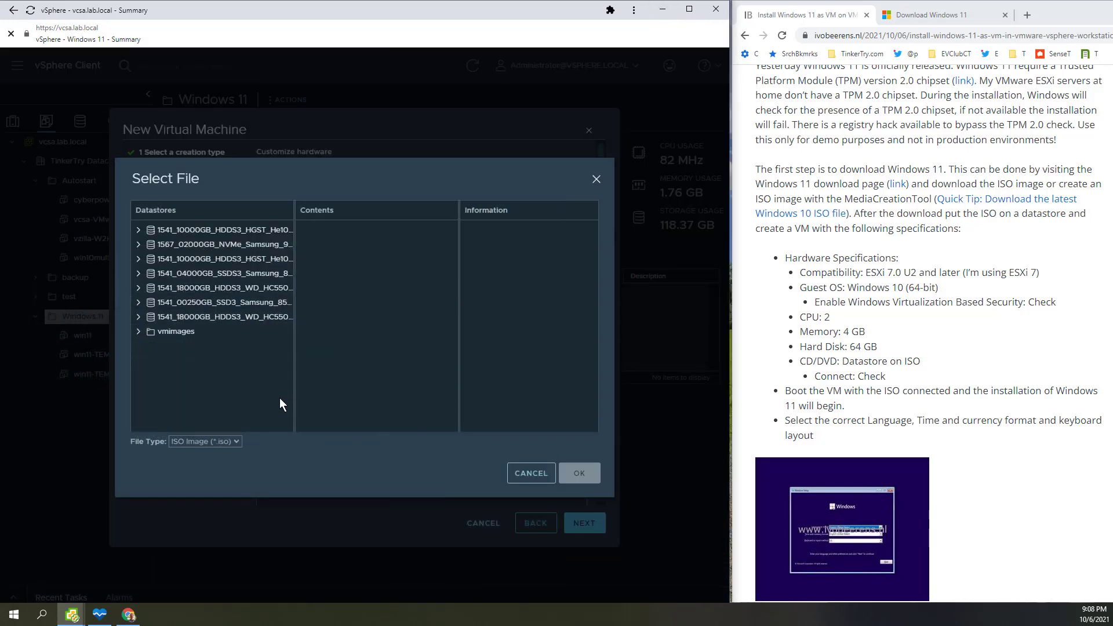
Step: Mount Win11_English_x64.iso on the CD/DVD drive, set it to connect, and dismiss the network monitor
click(174, 332)
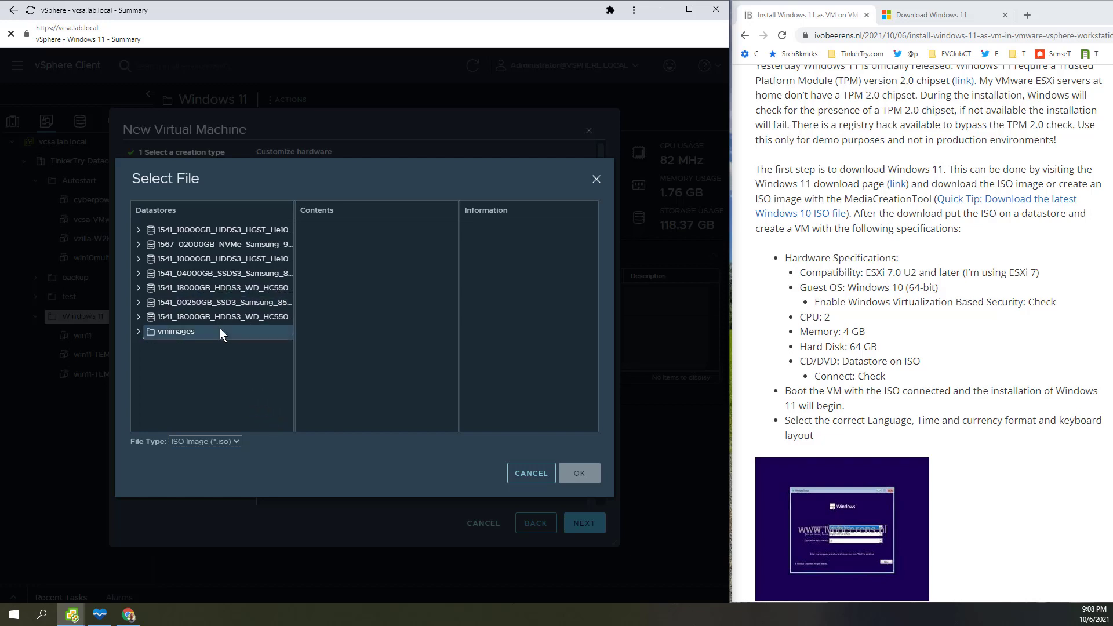
click(174, 331)
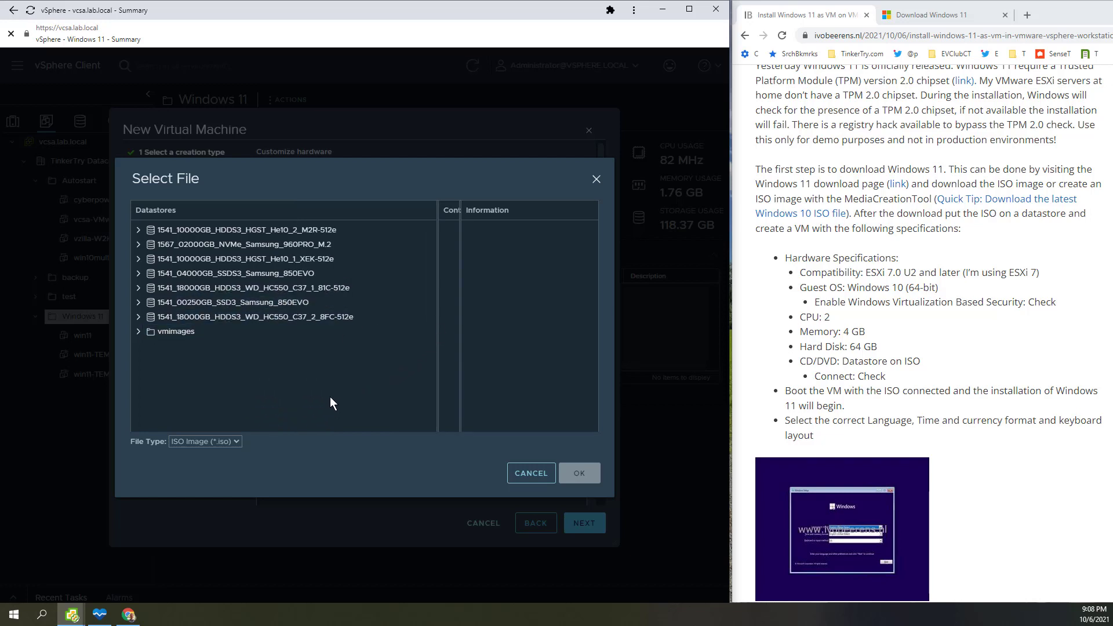
click(241, 244)
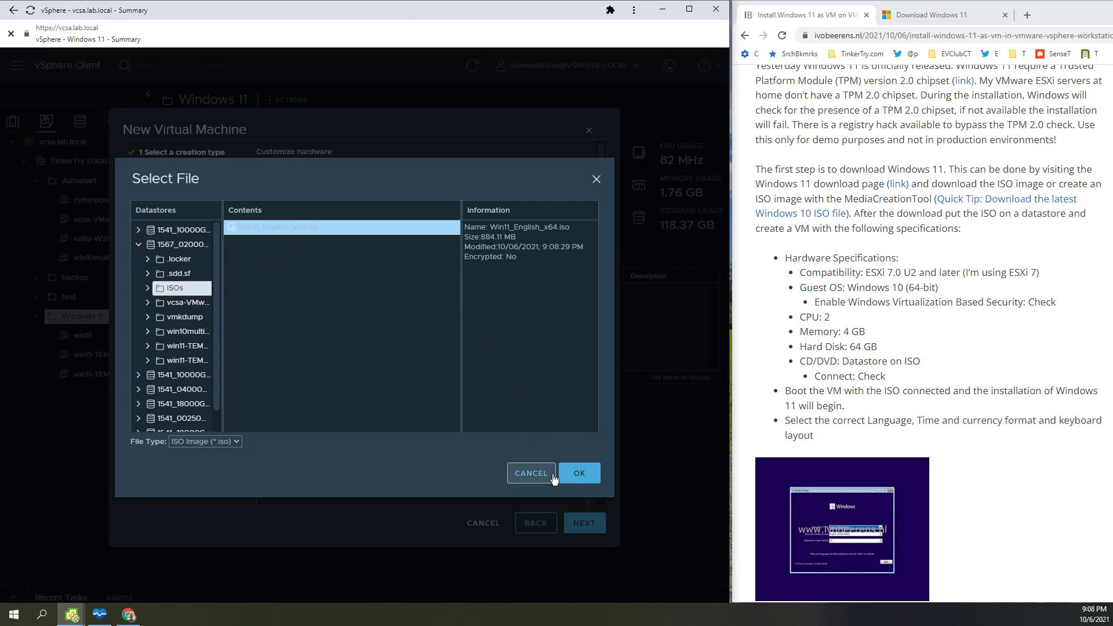
click(579, 473)
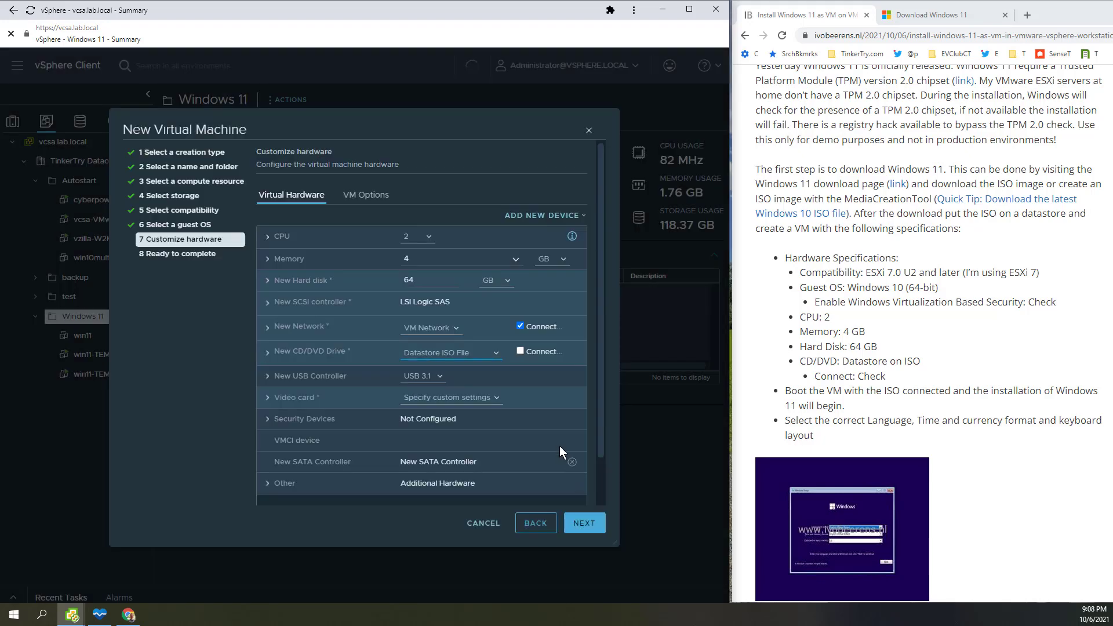
click(520, 351)
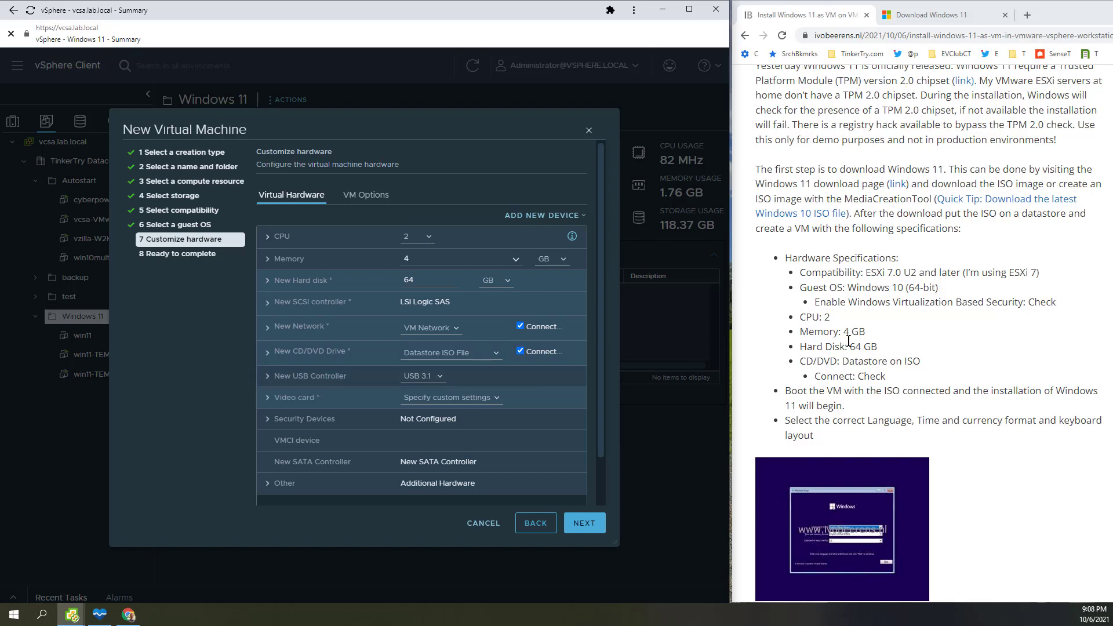
mouse_move(842, 399)
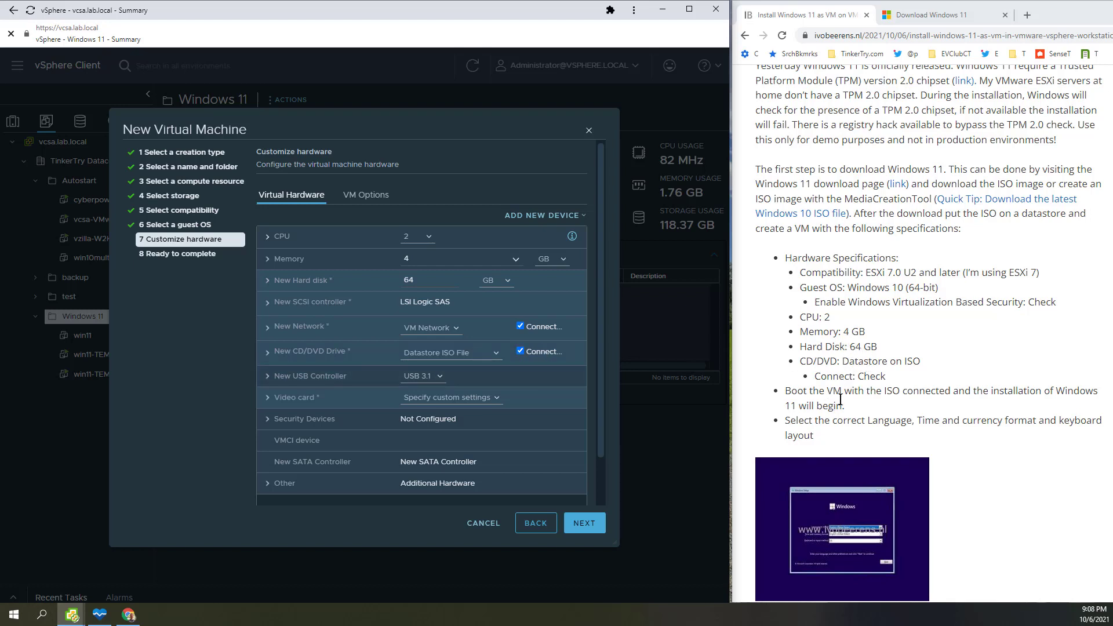
mouse_move(853, 434)
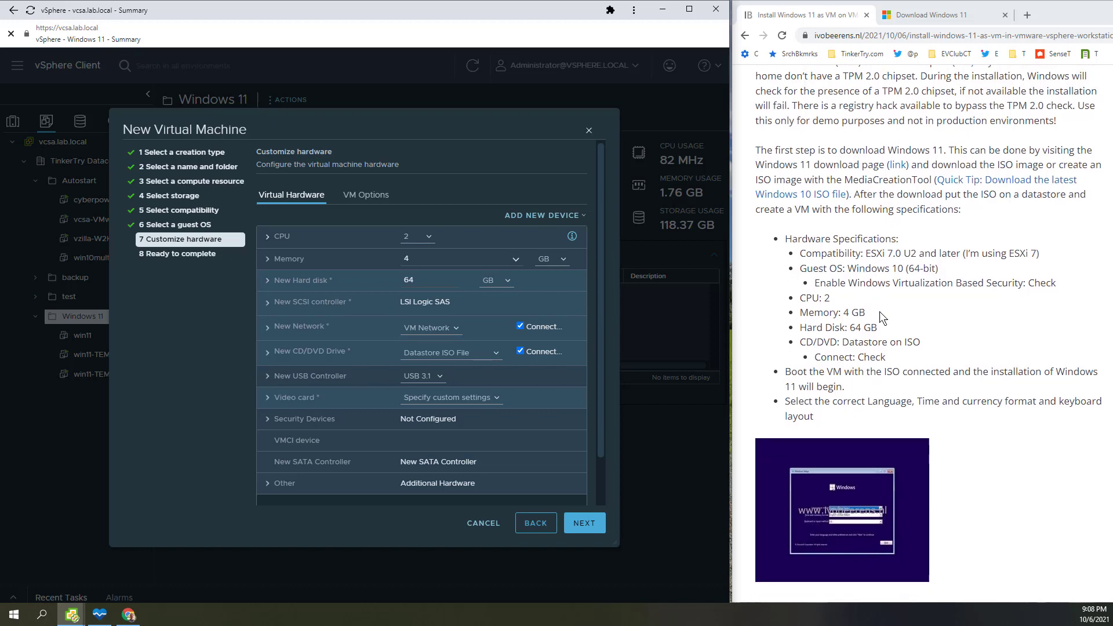
scroll(down, 3)
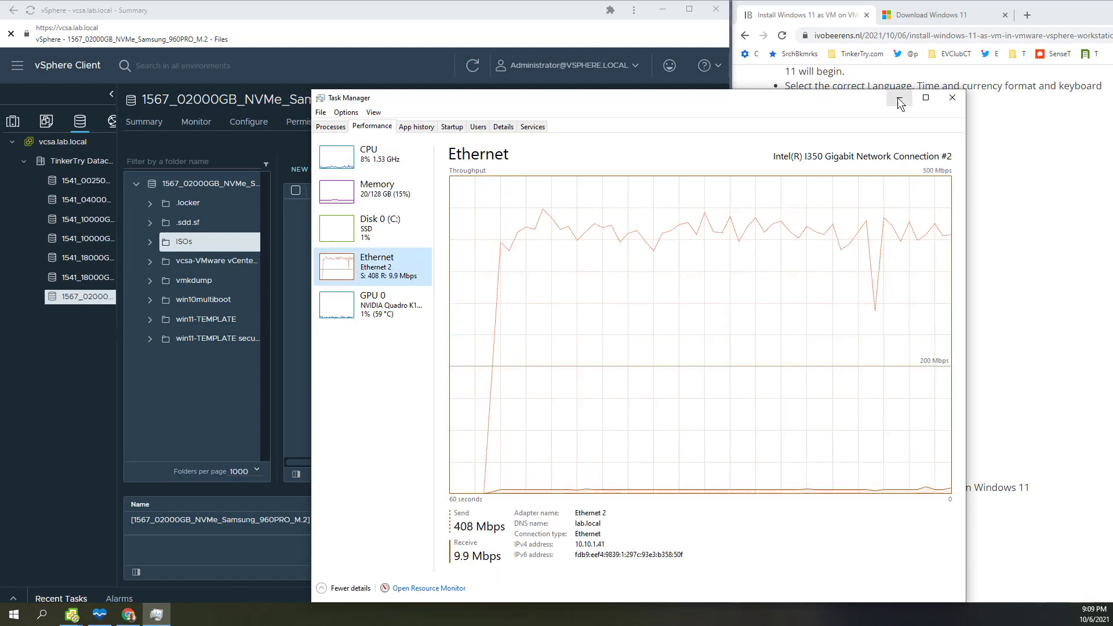
click(952, 97)
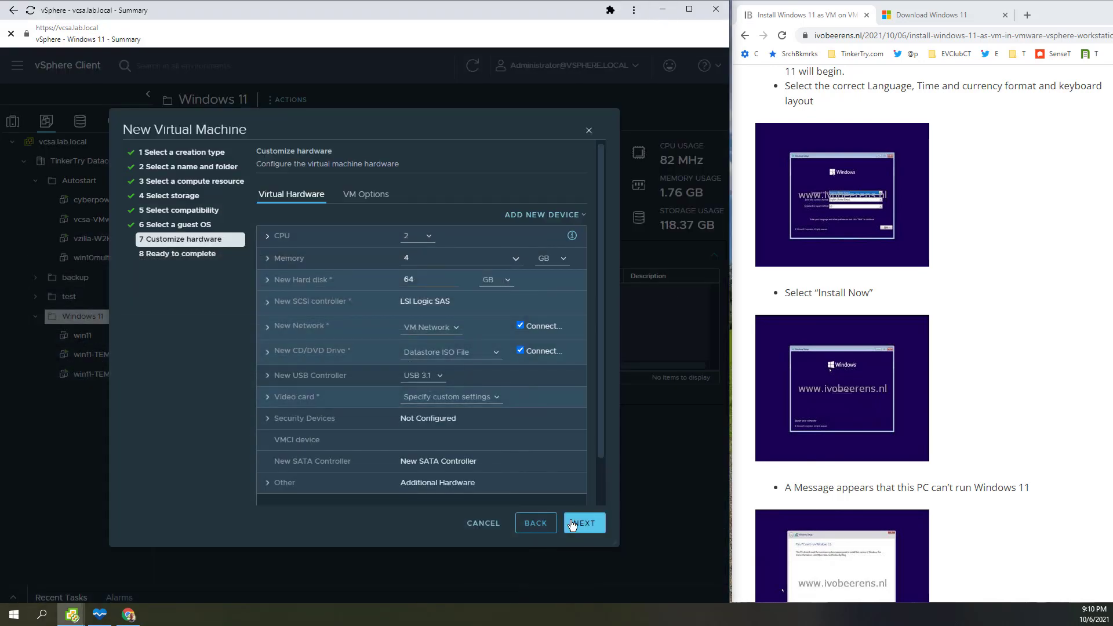
Step: Finish the win11ga-noTPM VM (2 CPUs, 4 GB, 64 GB disk) and select it in inventory
click(583, 523)
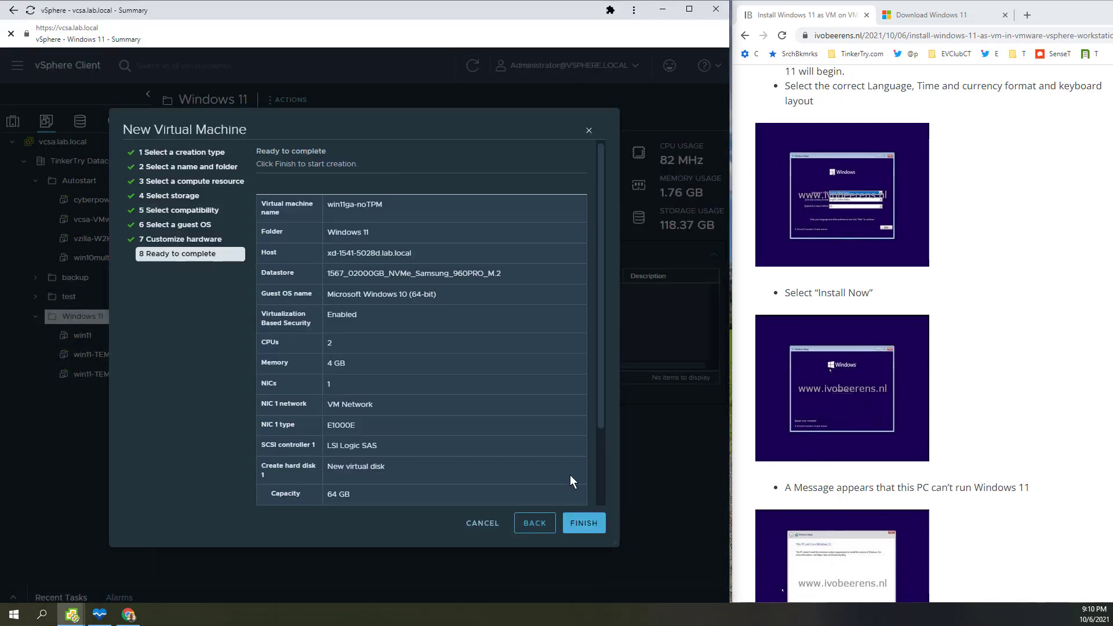
mouse_move(865, 445)
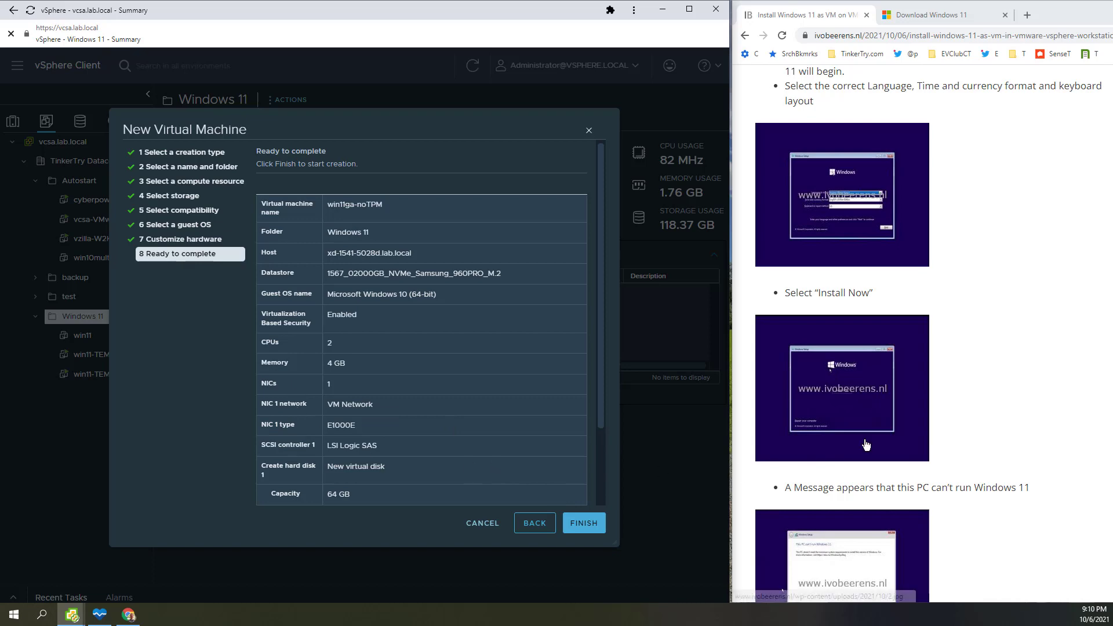
scroll(down, 3)
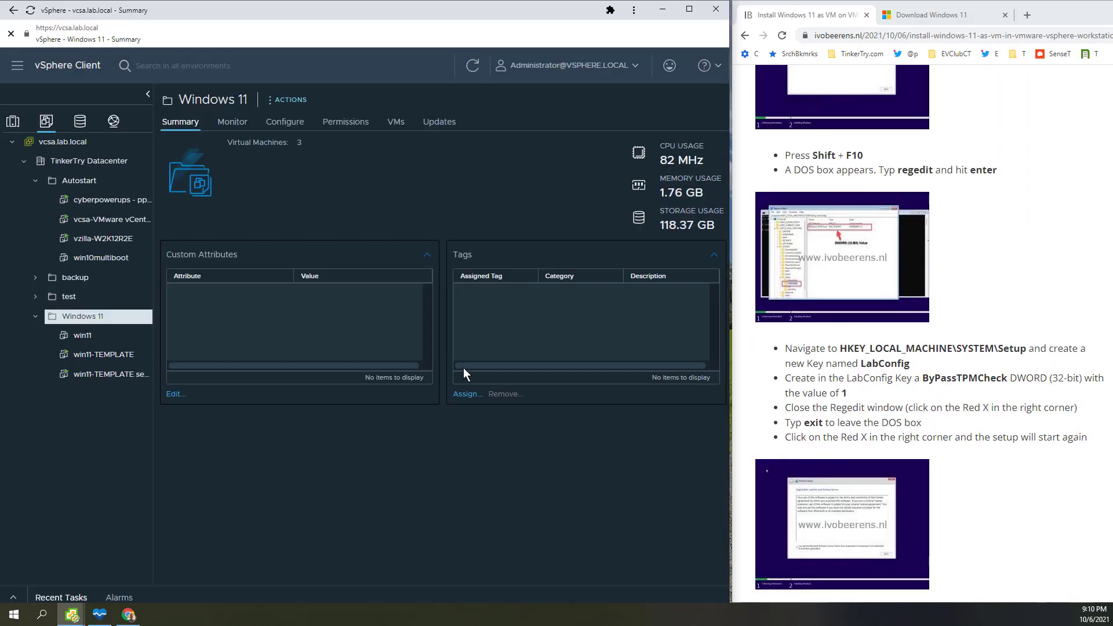
click(103, 393)
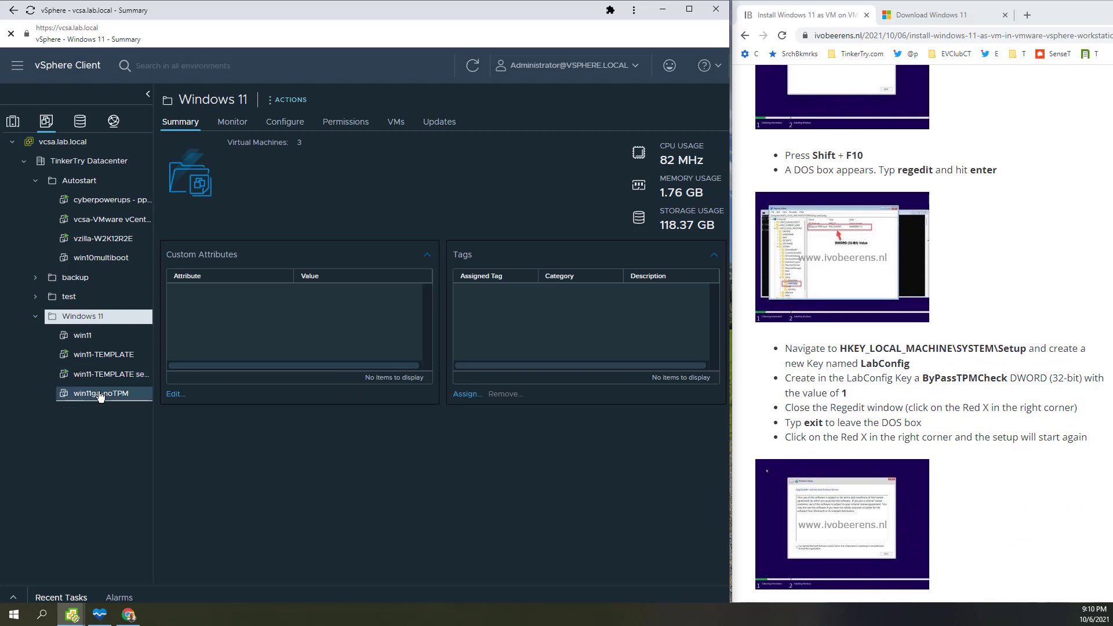
click(102, 393)
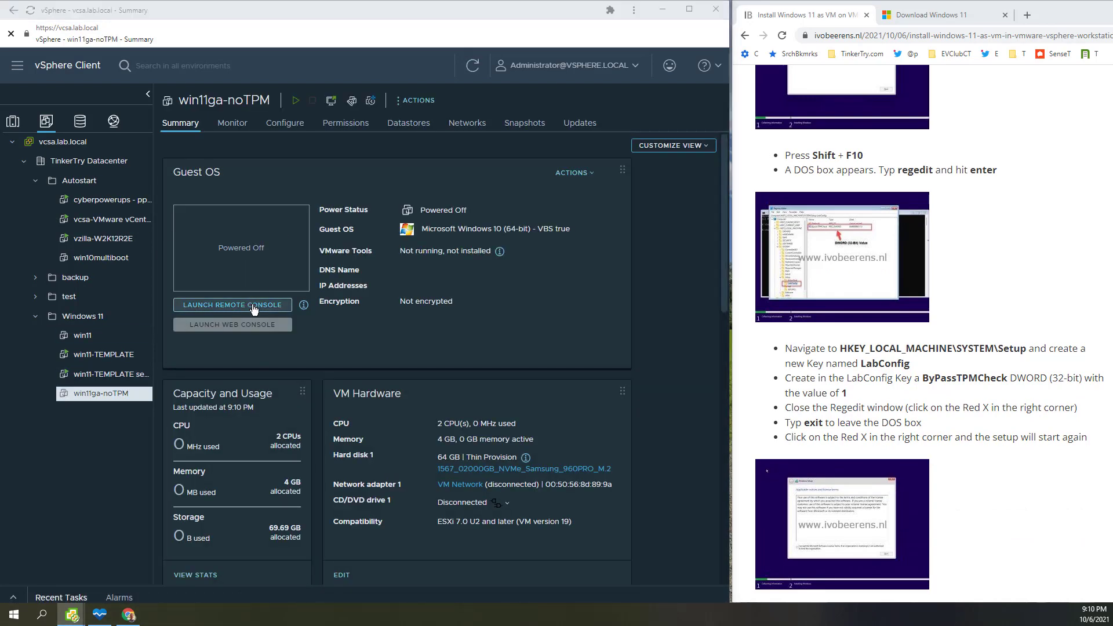
Step: Launch VMRC, power on win11ga-noTPM, and keep English (United States) setup preferences
click(231, 305)
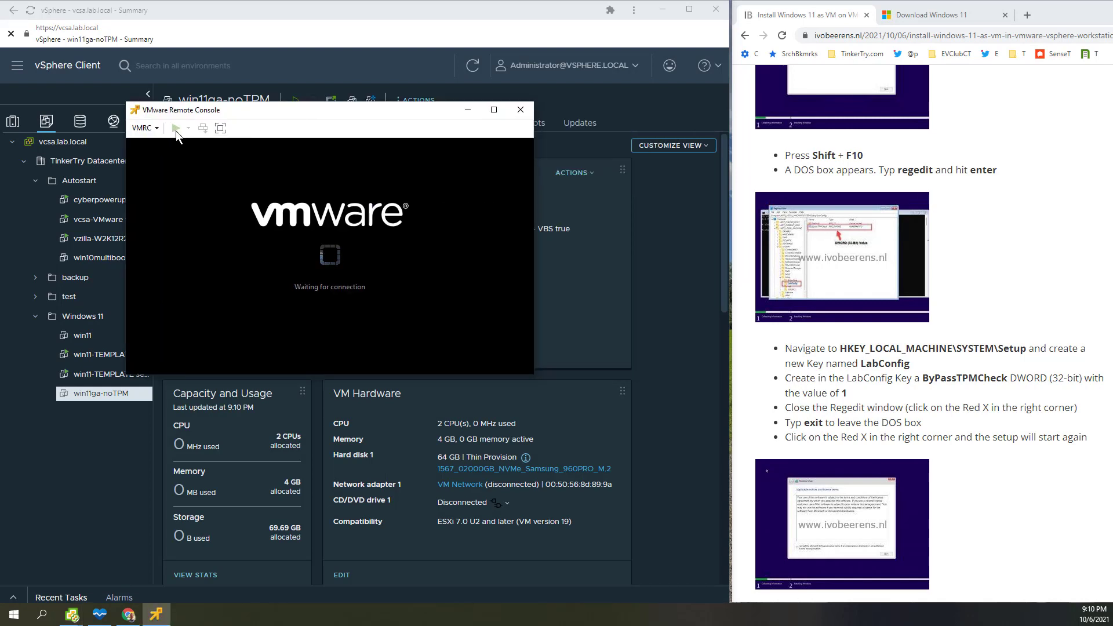
click(175, 128)
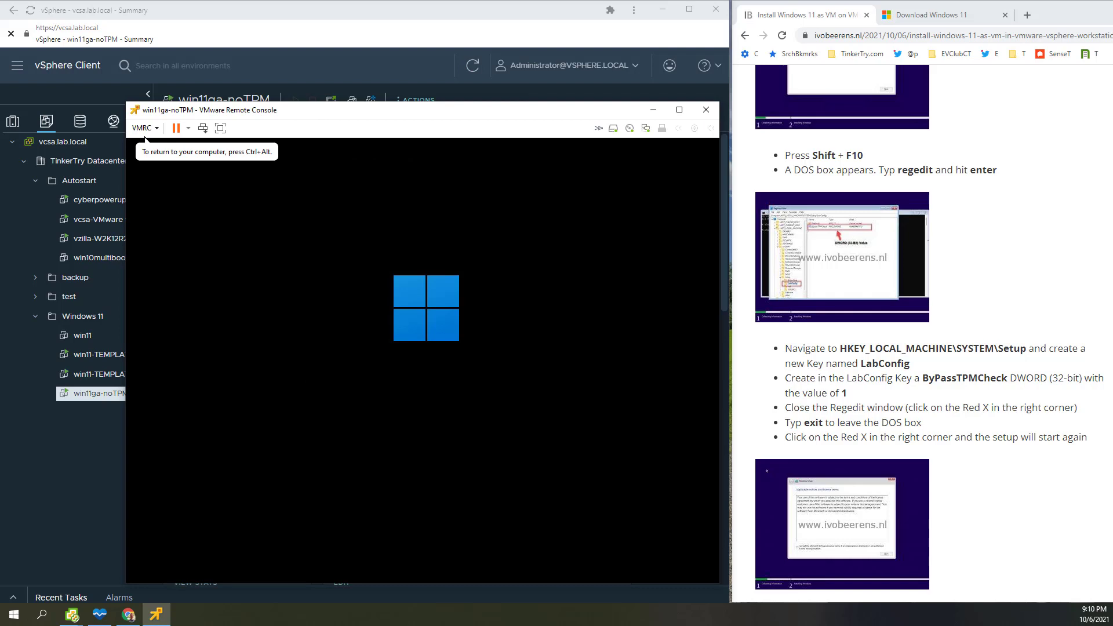
mouse_move(437, 116)
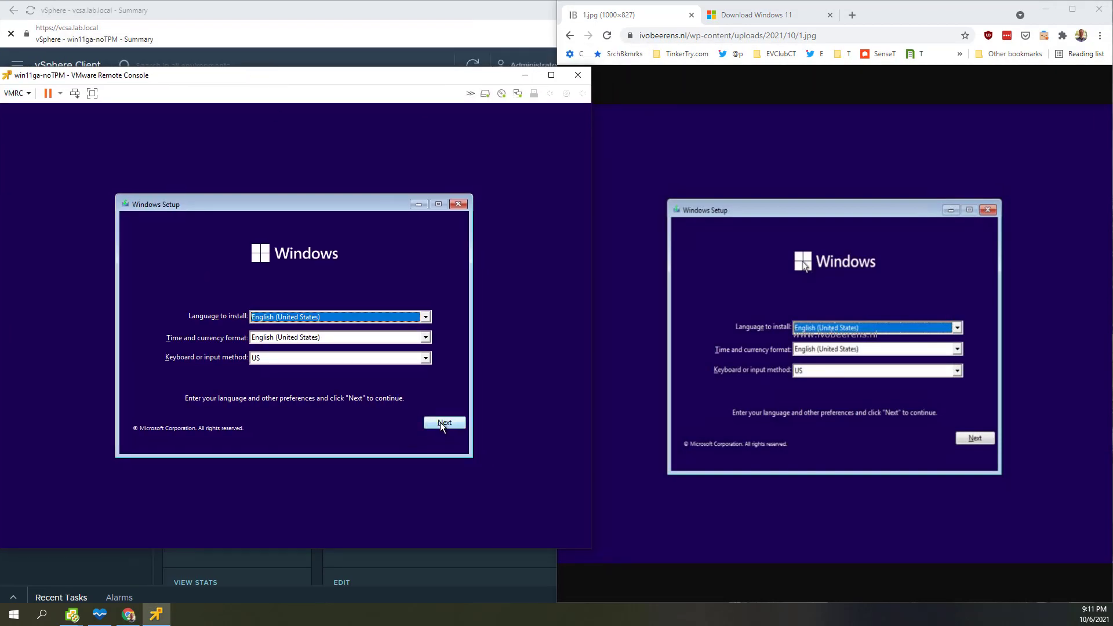
click(443, 423)
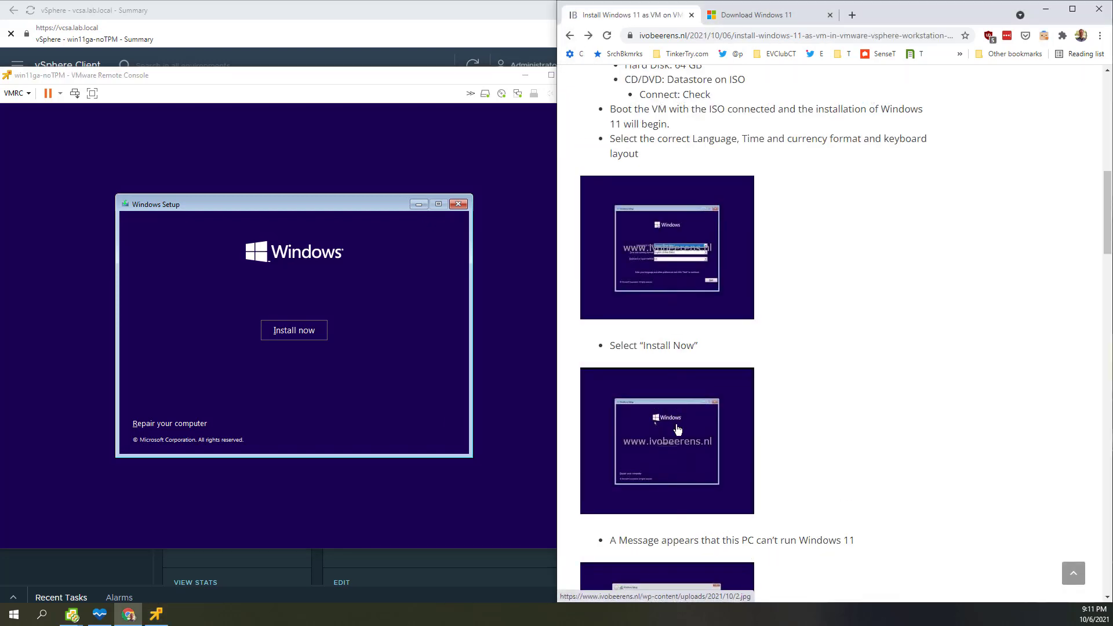
Step: Start the Windows installation from the Install now screen
click(666, 440)
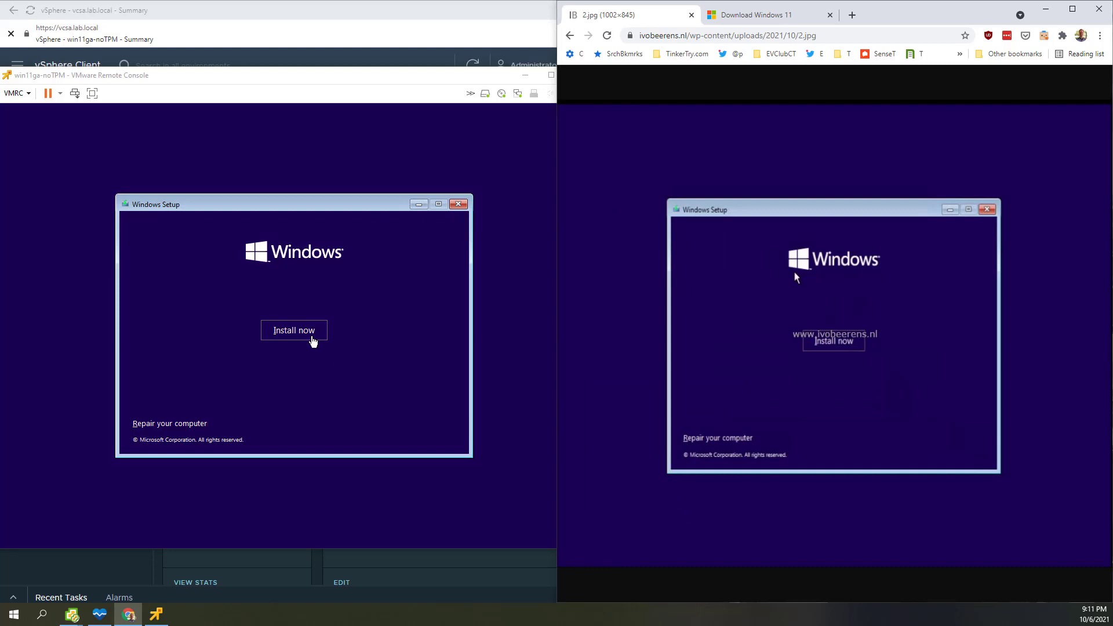
click(293, 330)
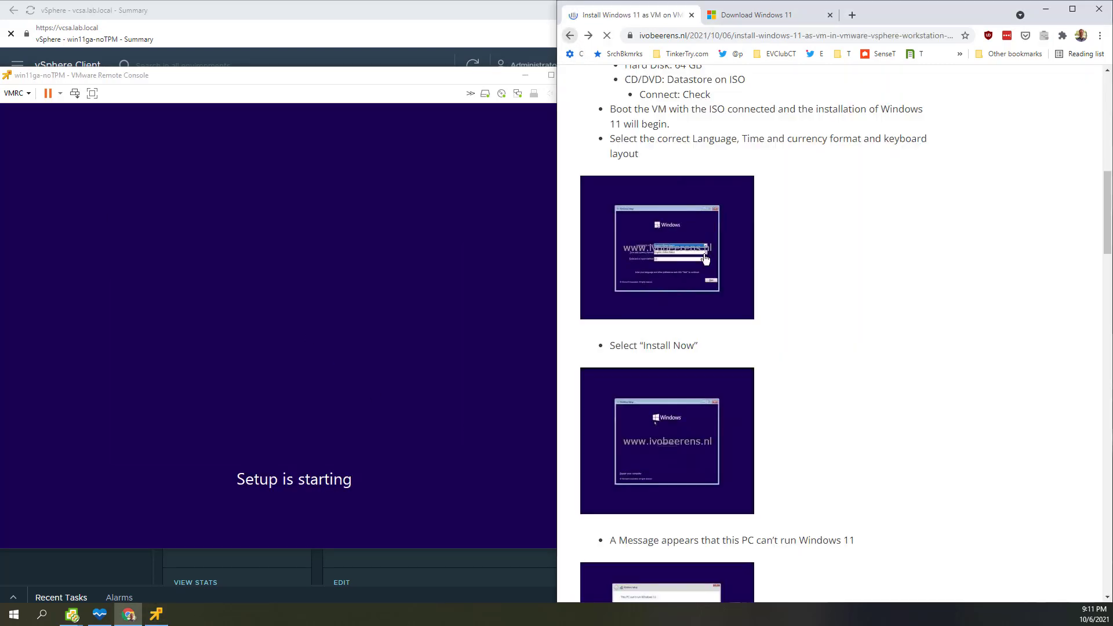
scroll(down, 3)
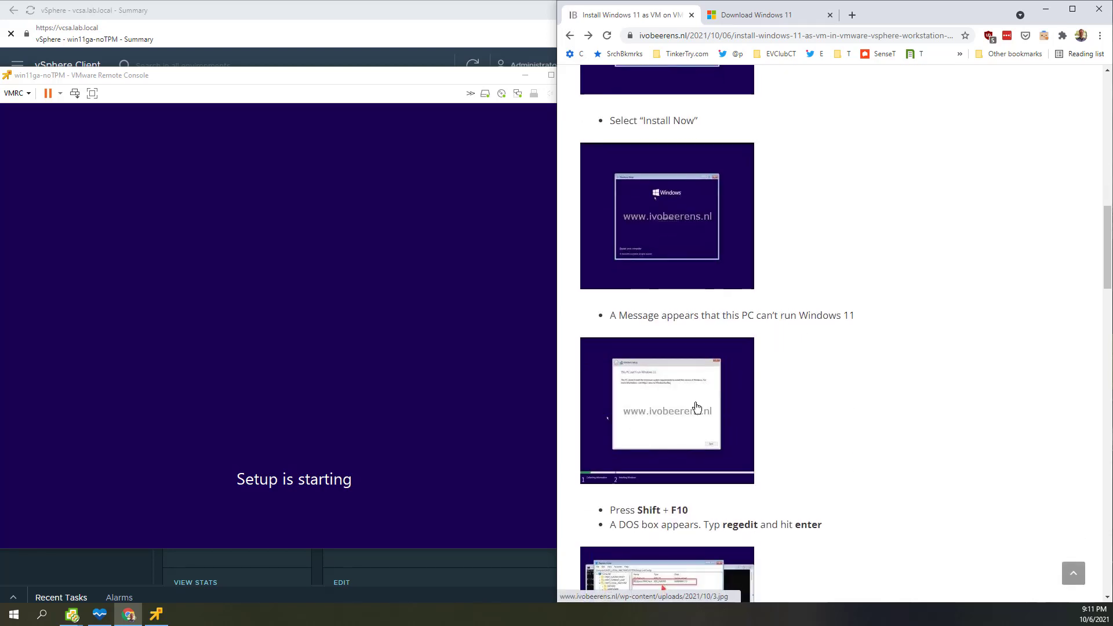
click(666, 410)
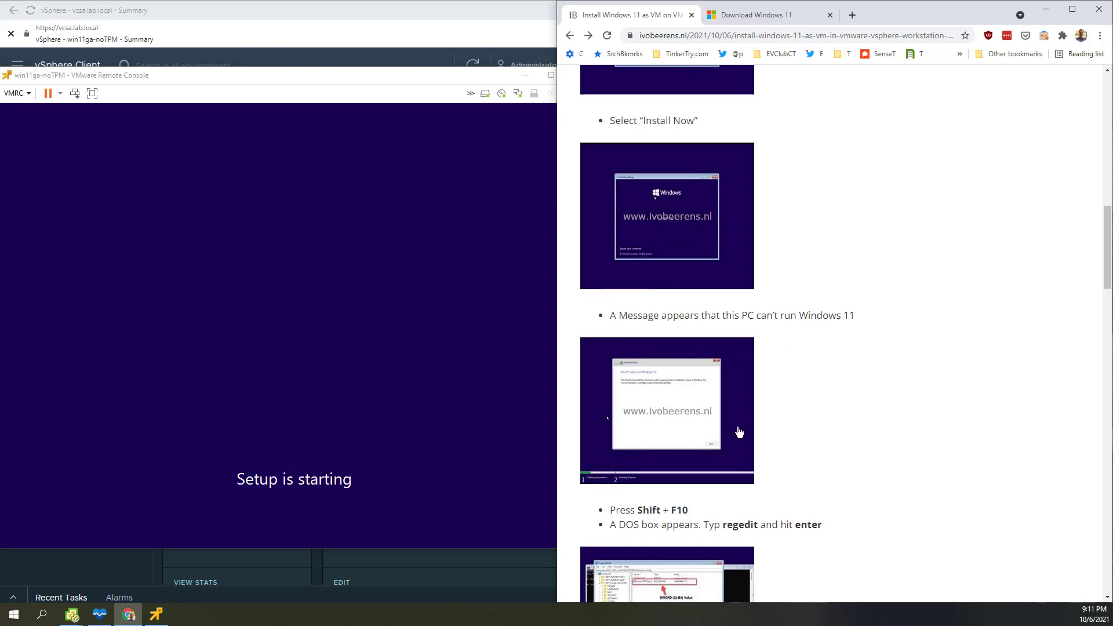
scroll(down, 3)
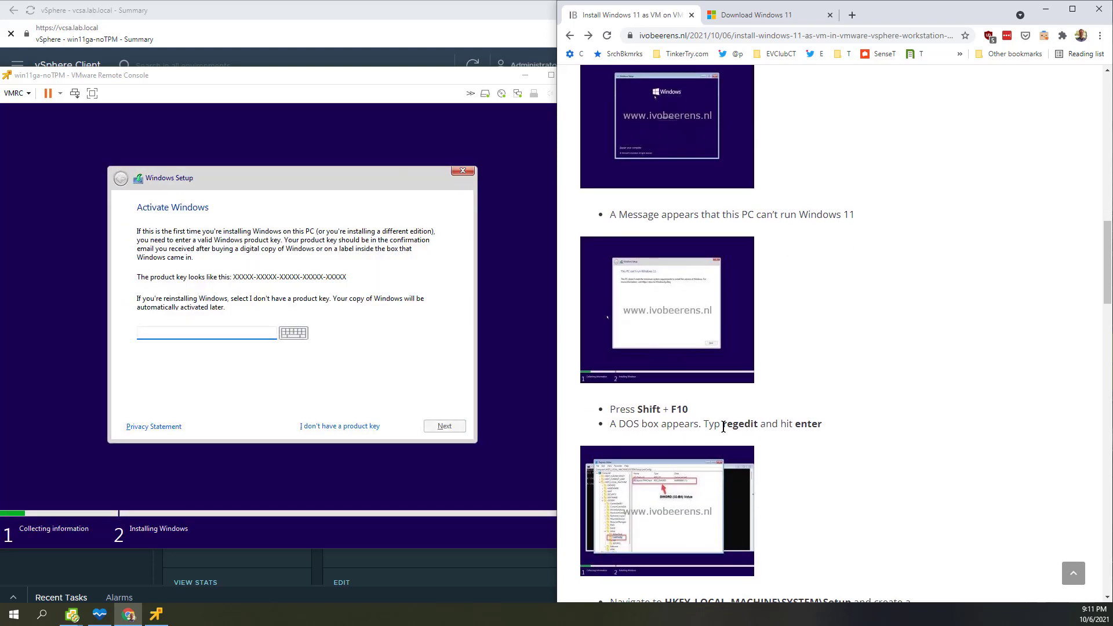
mouse_move(841, 309)
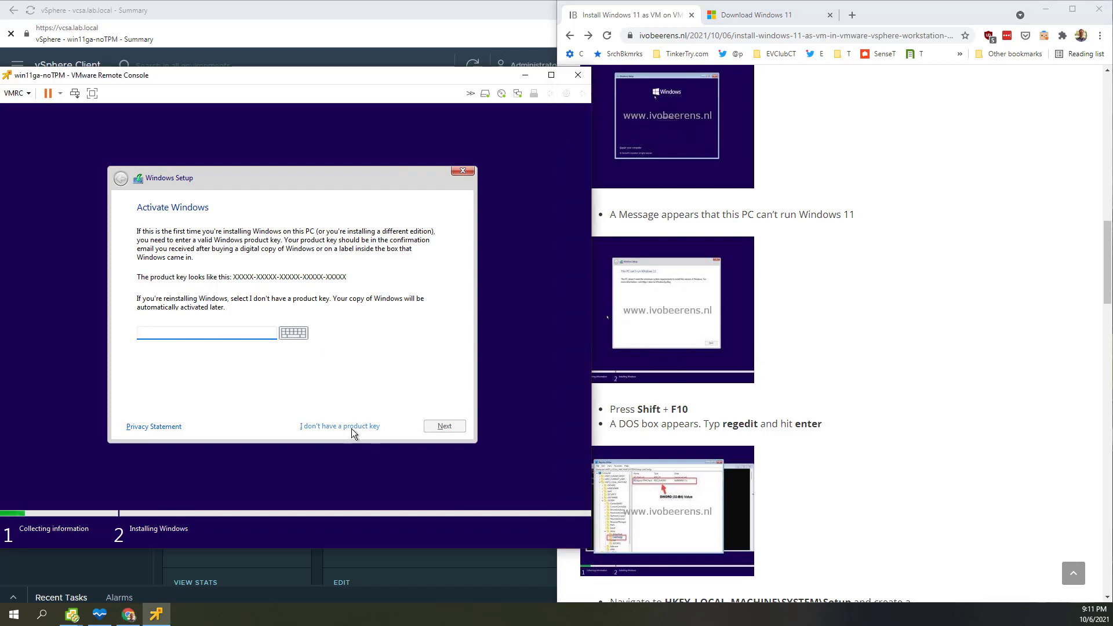
Step: Skip the product key and pick Windows 11 Pro, reaching the can't-run message
click(339, 426)
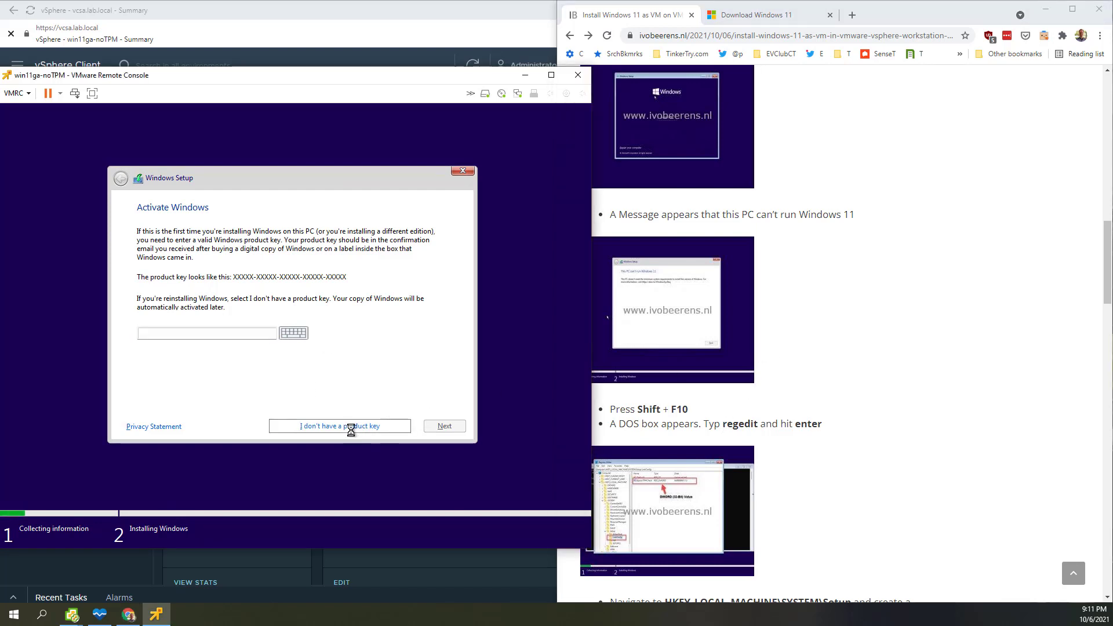
click(339, 426)
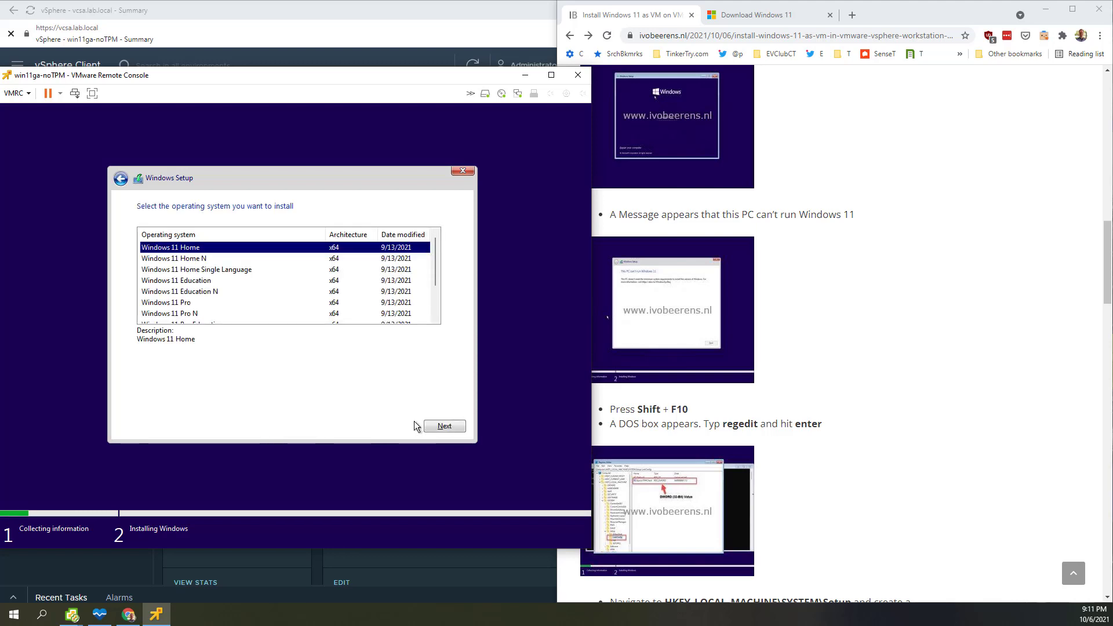
click(165, 302)
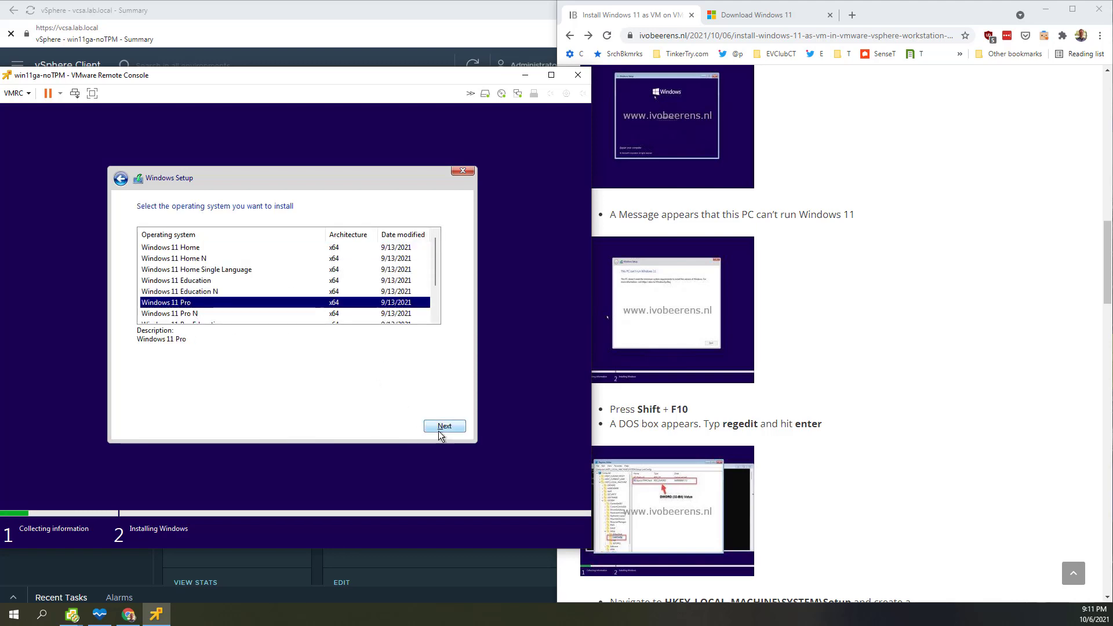
click(443, 426)
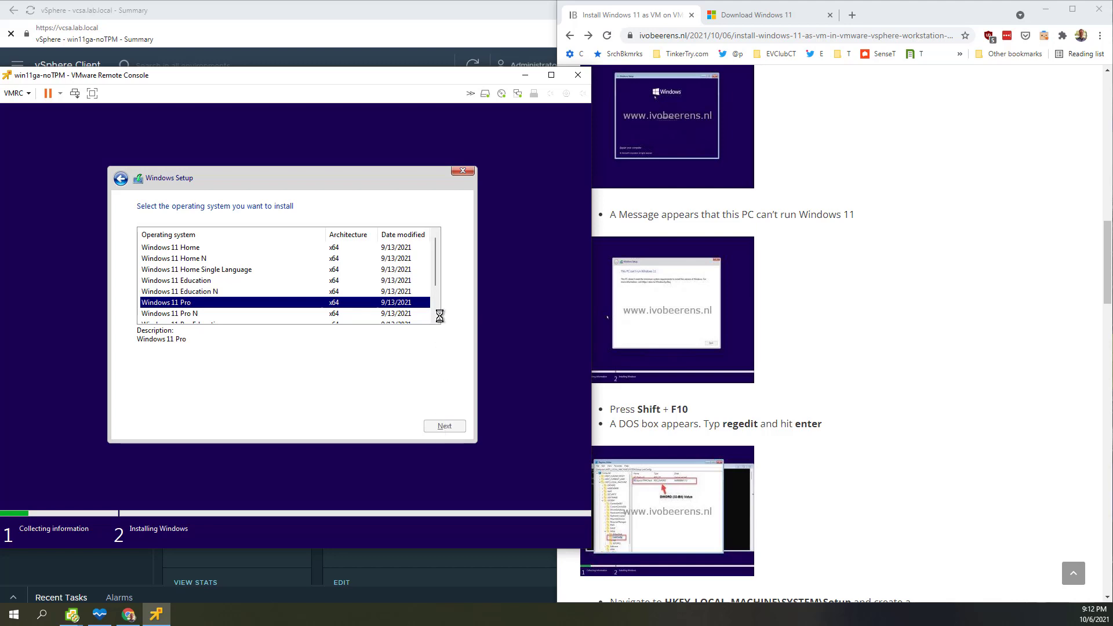
click(444, 426)
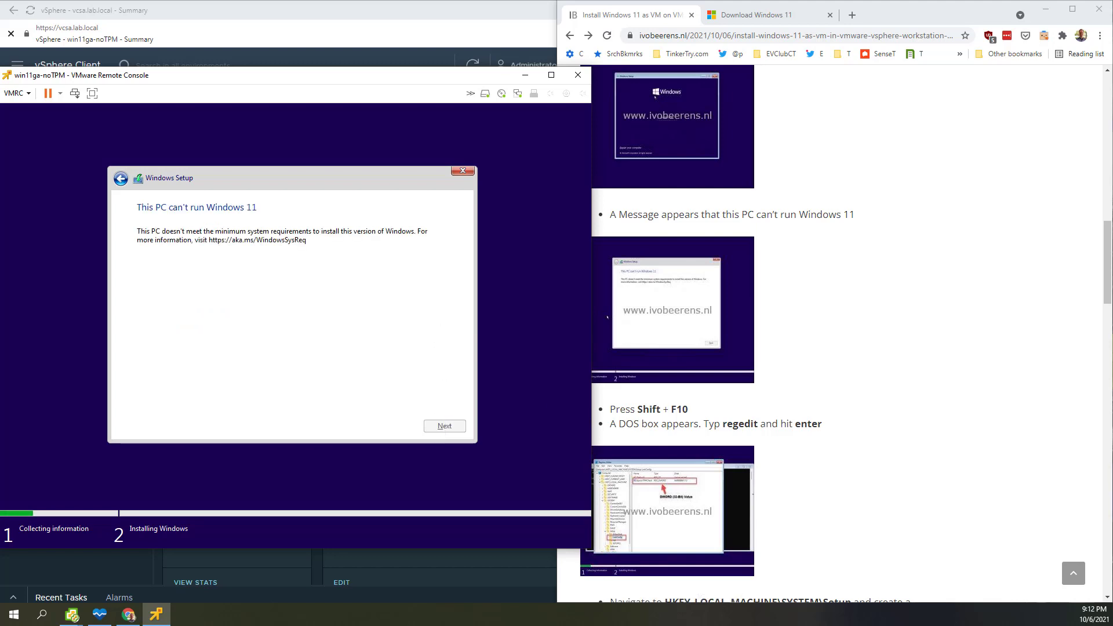
mouse_move(222, 501)
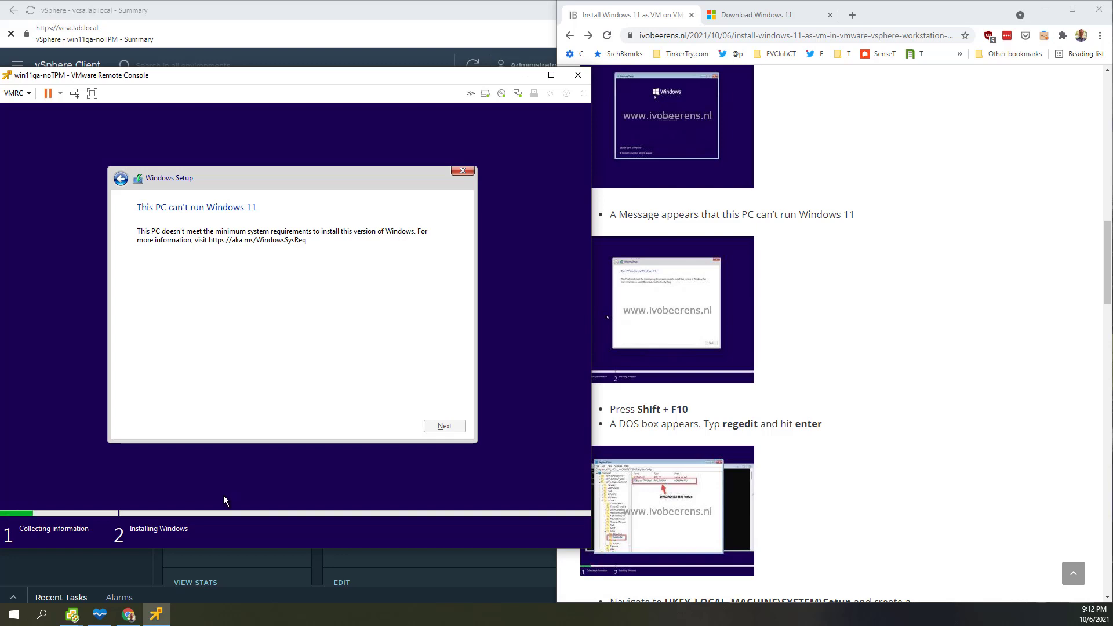
Step: Add DWORD ByPassTPMCheck = 1 under new key HKLM\SYSTEM\Setup\LabConfig, then close Regedit
key(shift+f10)
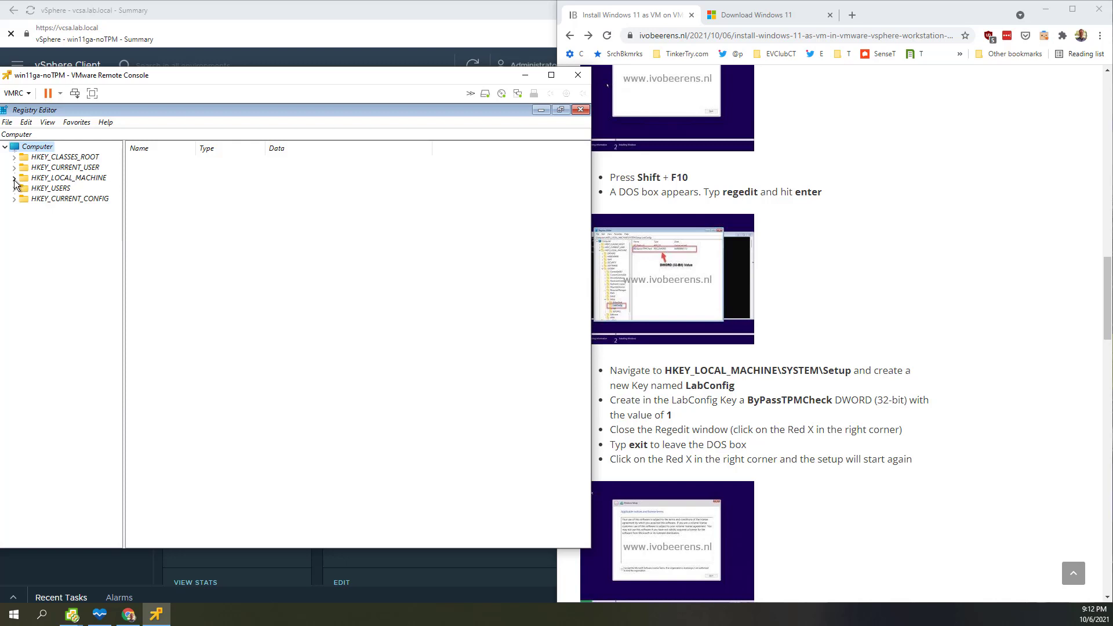
click(14, 177)
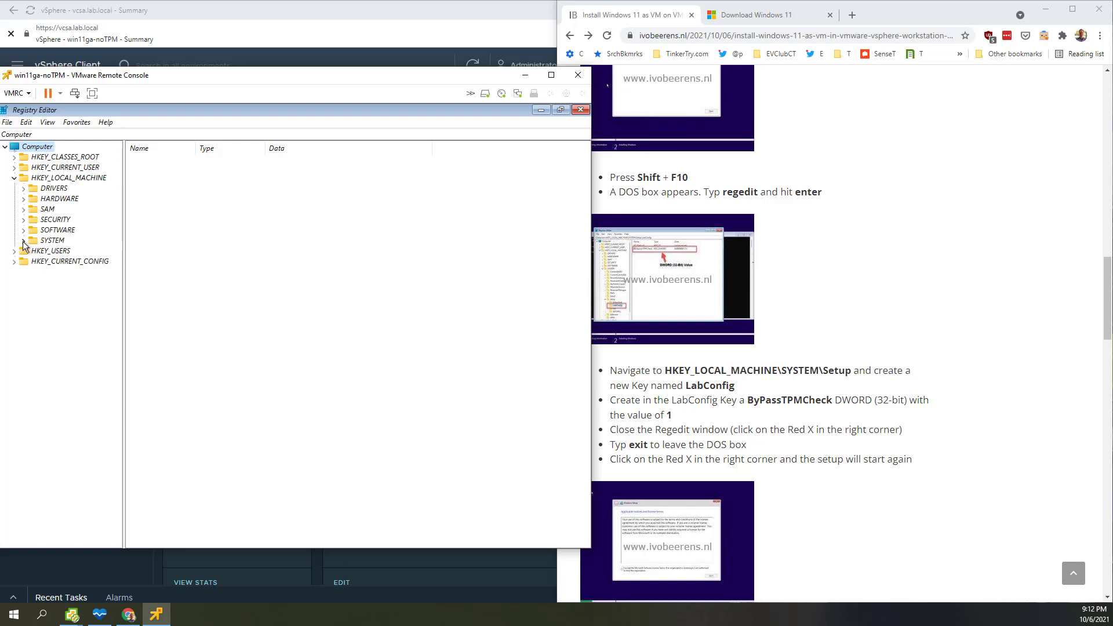
click(23, 240)
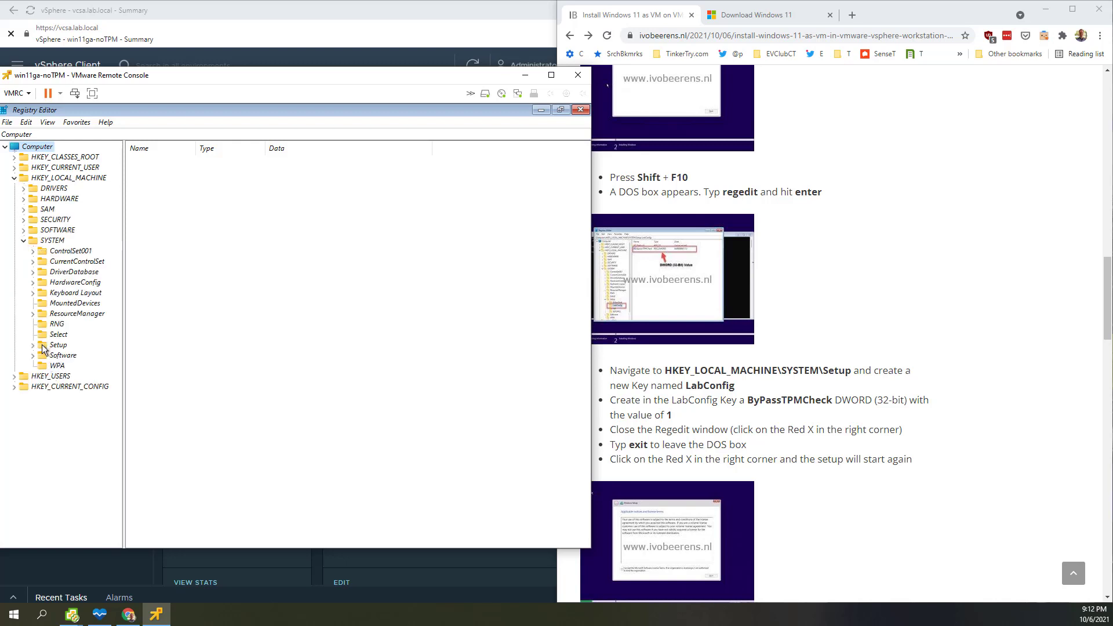
right_click(58, 344)
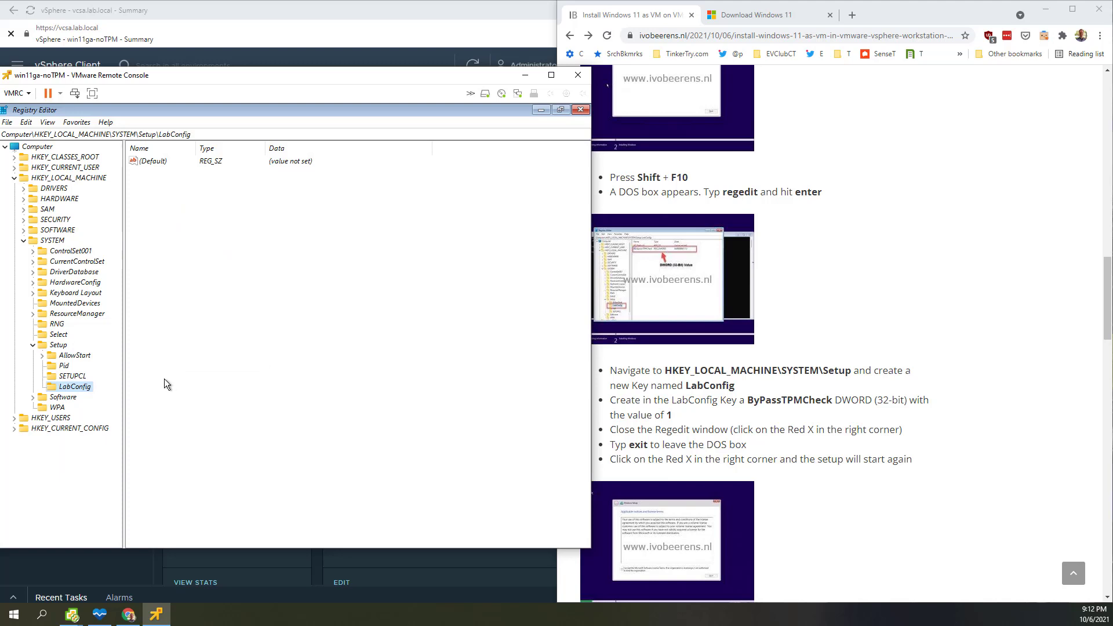
right_click(74, 386)
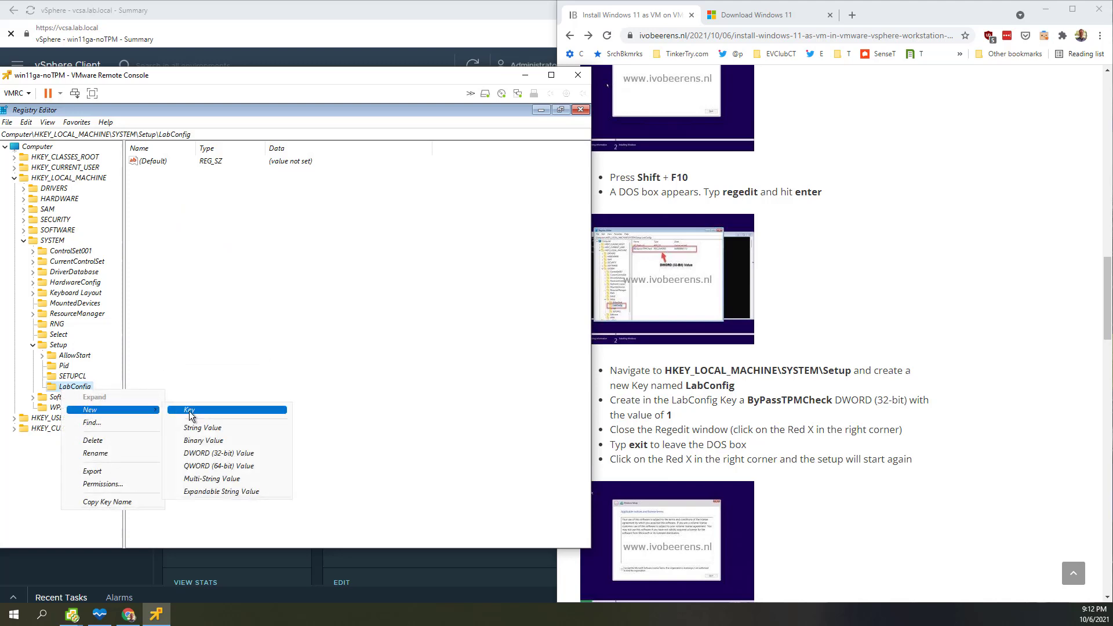
mouse_move(258, 458)
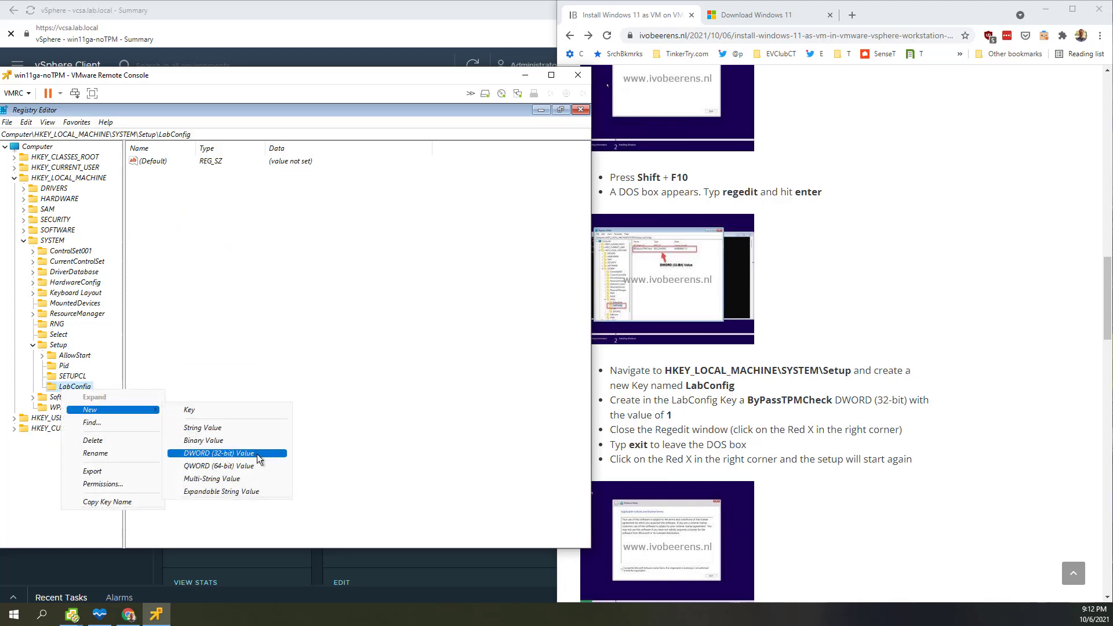
click(219, 453)
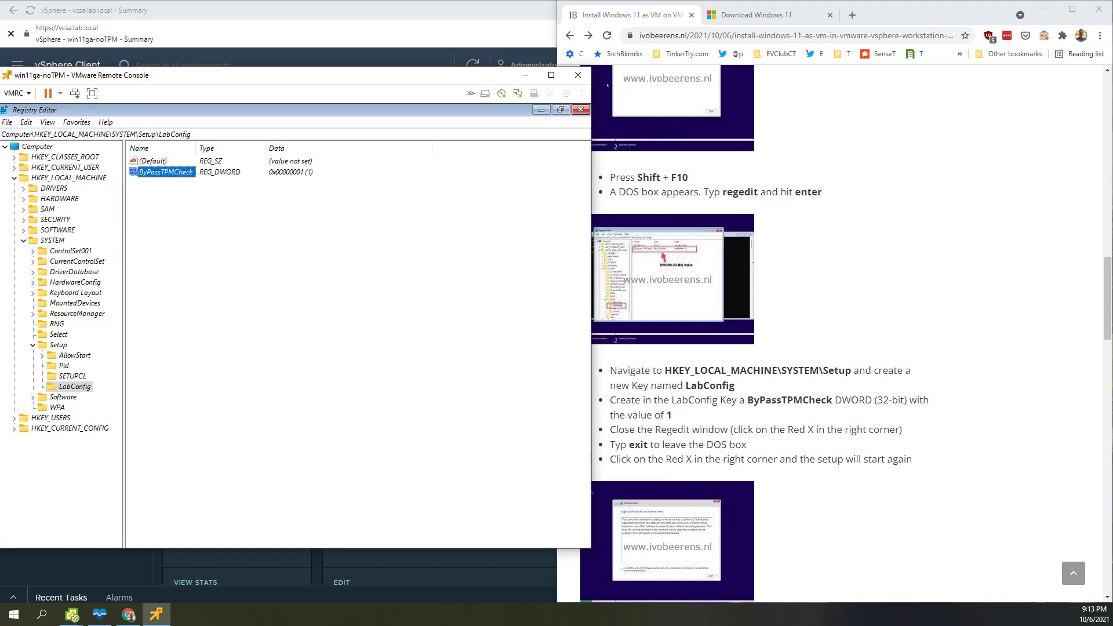
click(581, 109)
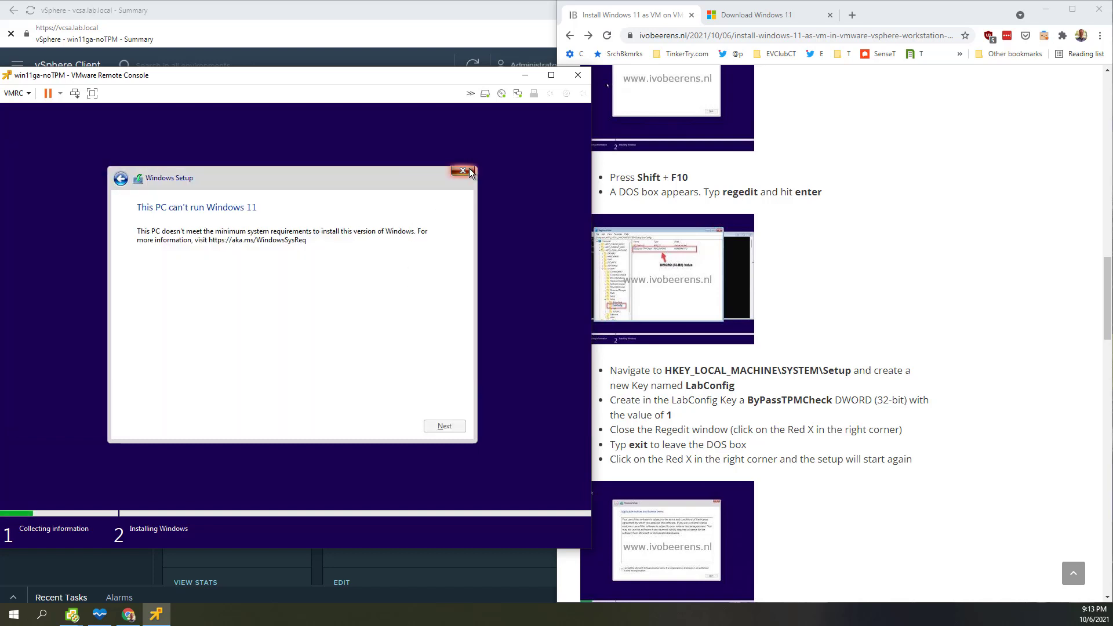
Step: Quit the failed setup, click Install now again, and choose Windows 11 Pro
click(462, 171)
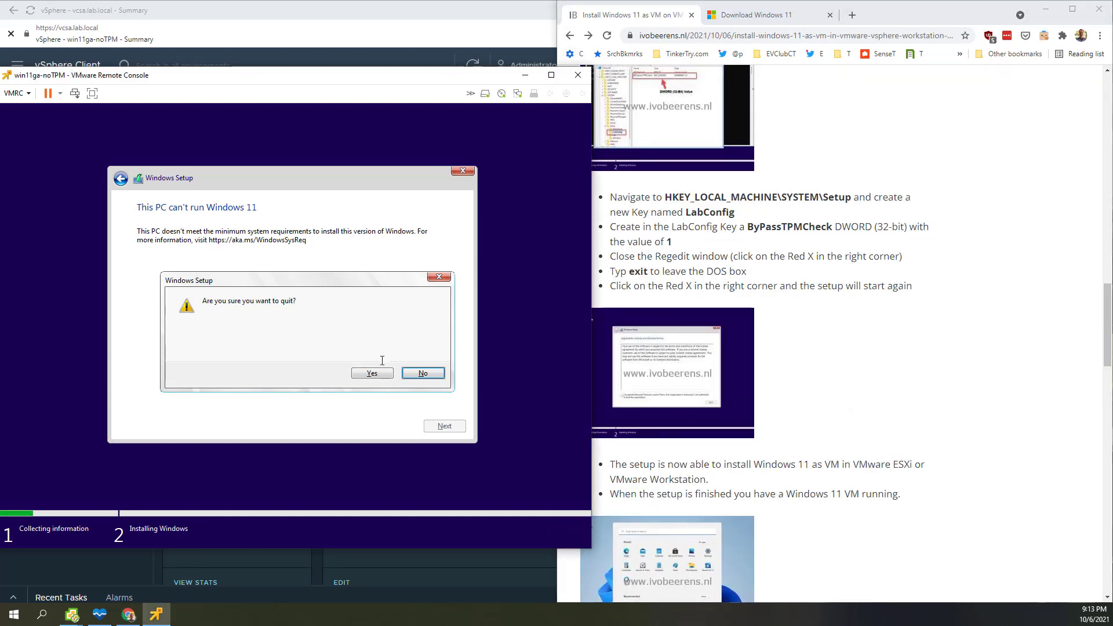
click(371, 373)
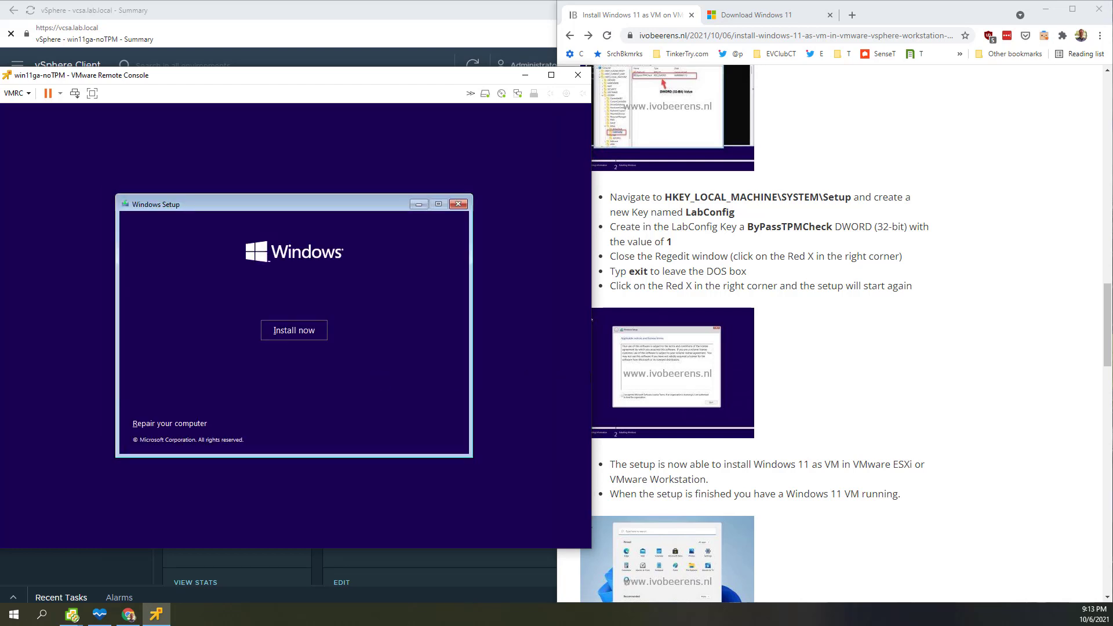
mouse_move(328, 351)
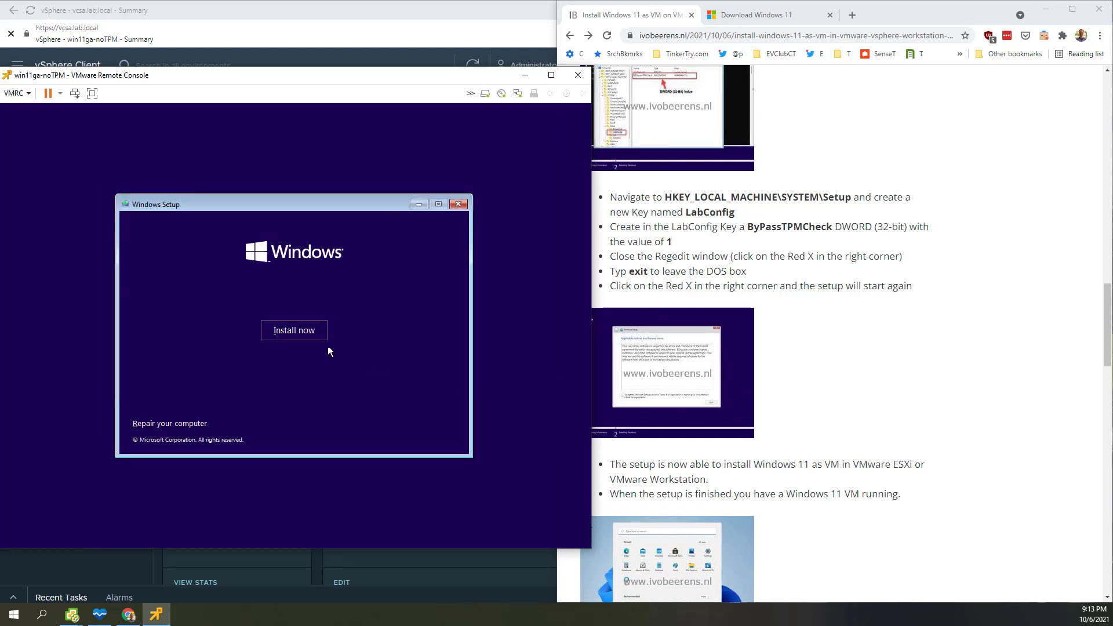
click(293, 330)
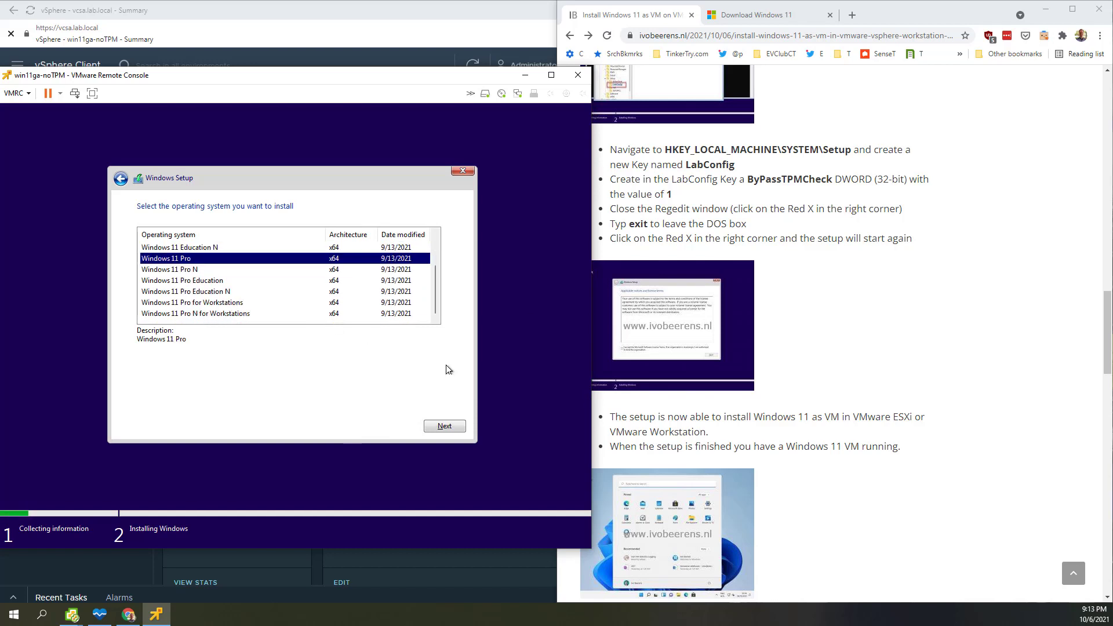
mouse_move(290, 350)
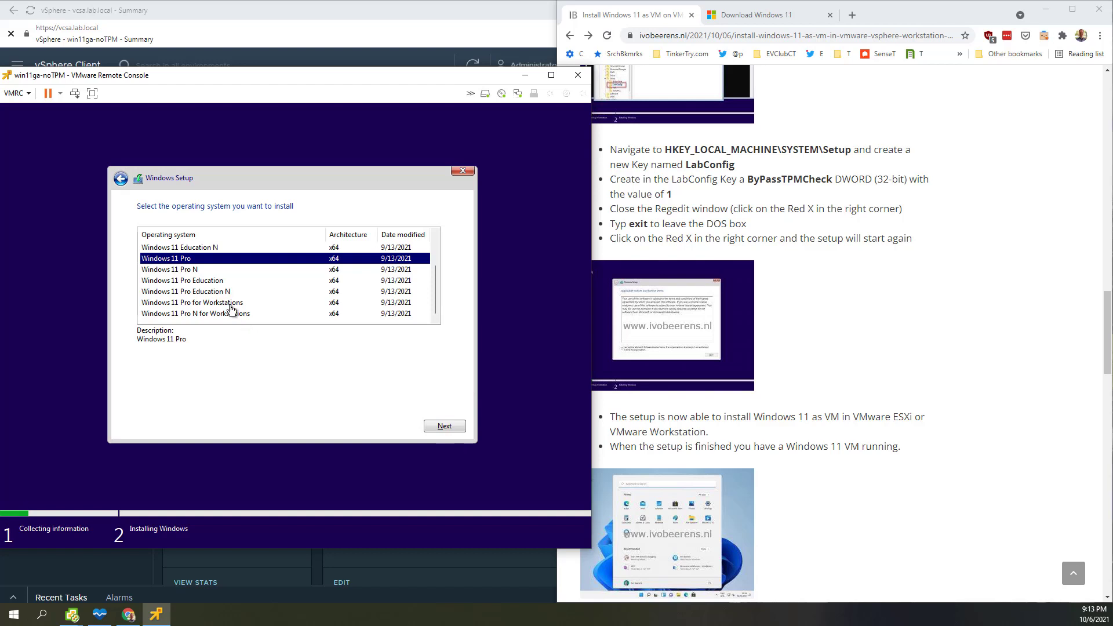
click(192, 301)
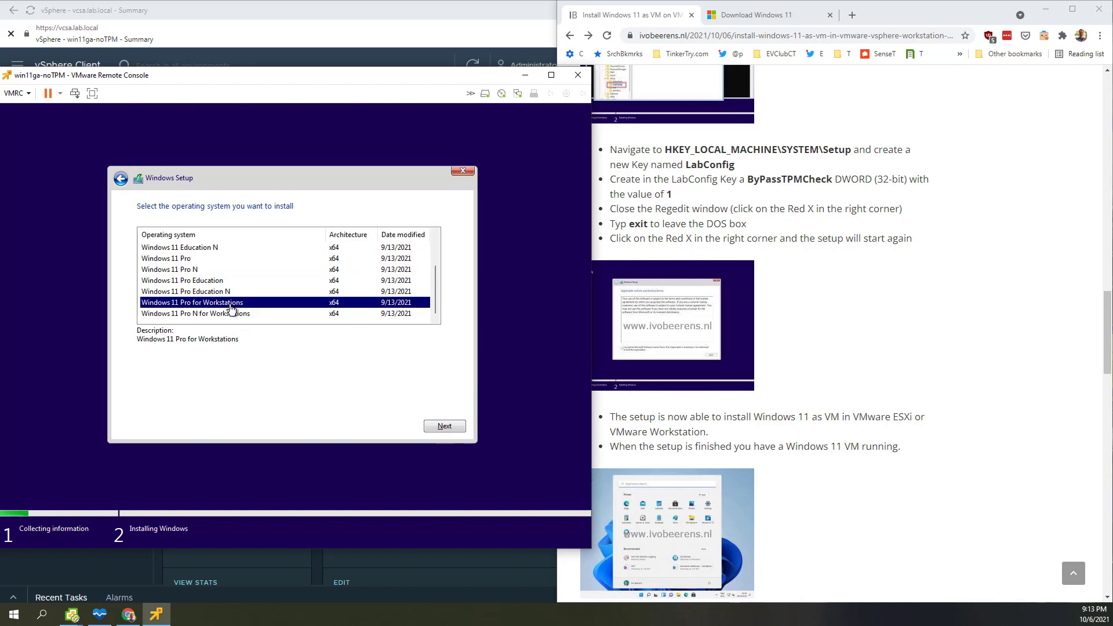
click(166, 258)
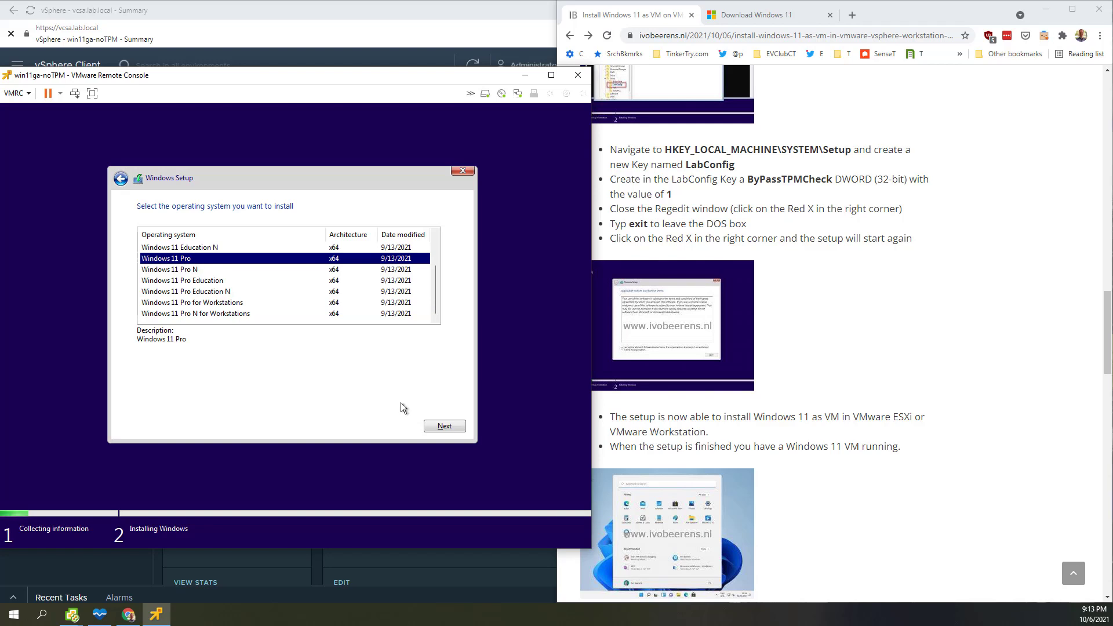
click(444, 426)
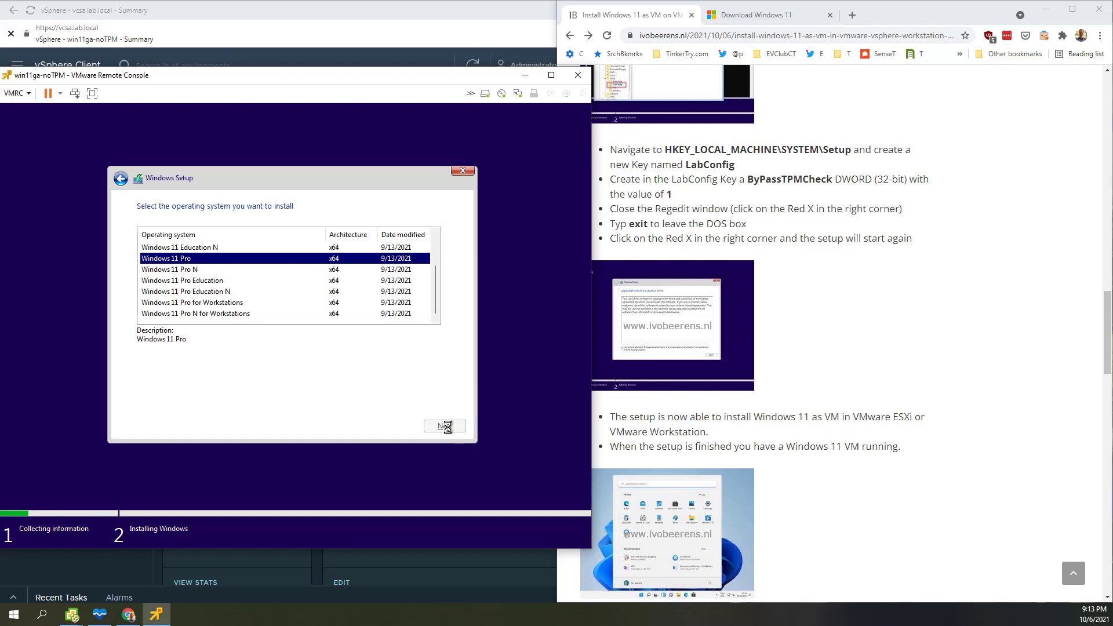
Step: Accept the license and run a custom install onto Drive 0's 64 GB unallocated space
click(443, 426)
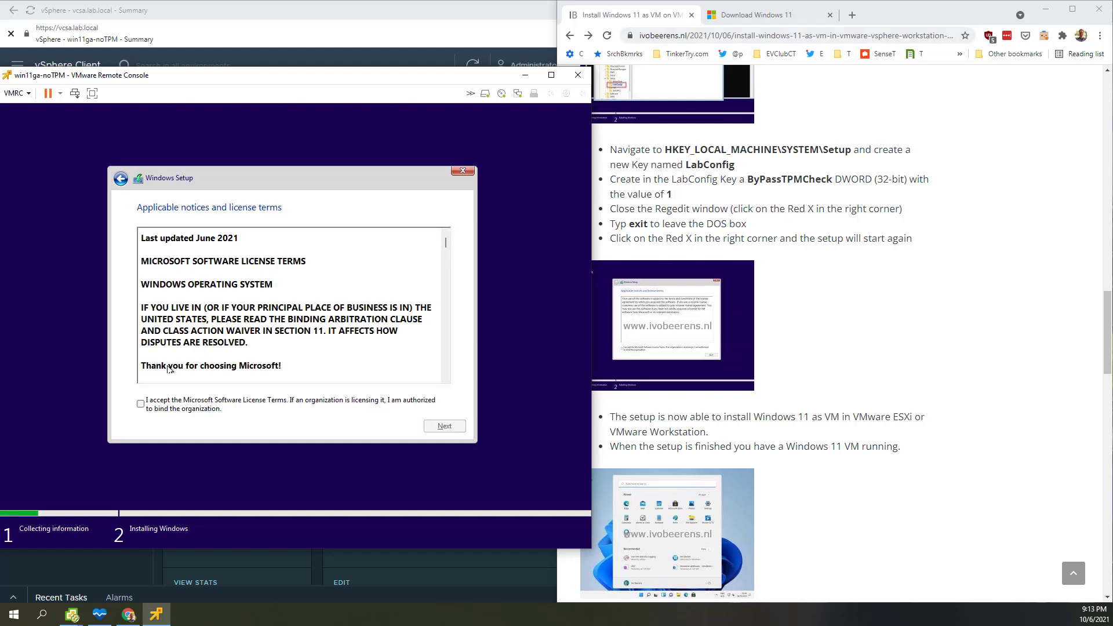
click(140, 403)
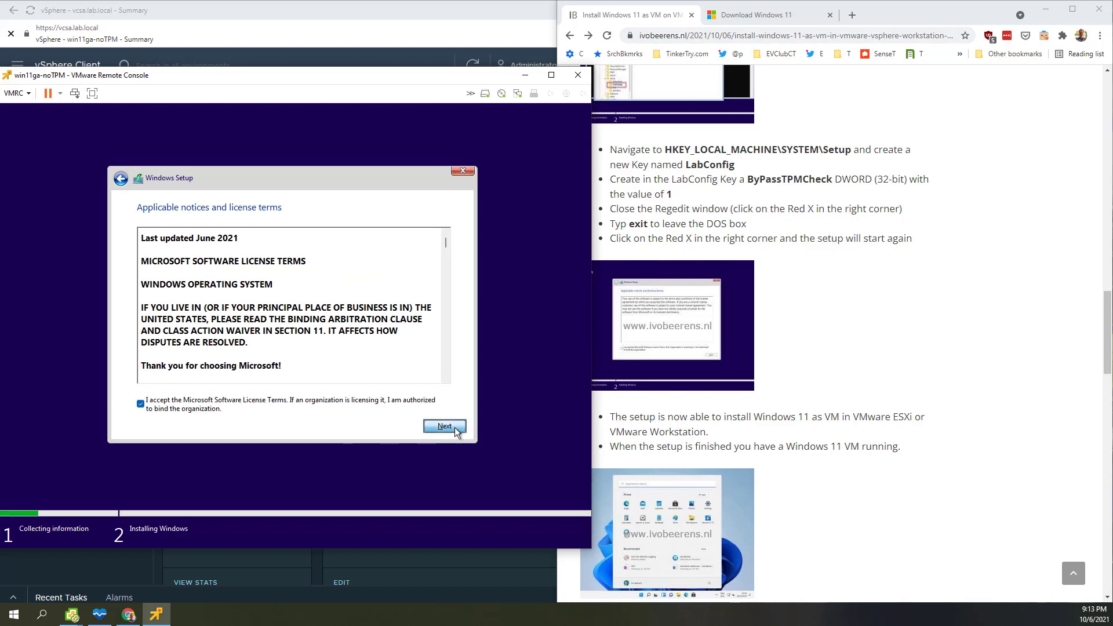
click(443, 426)
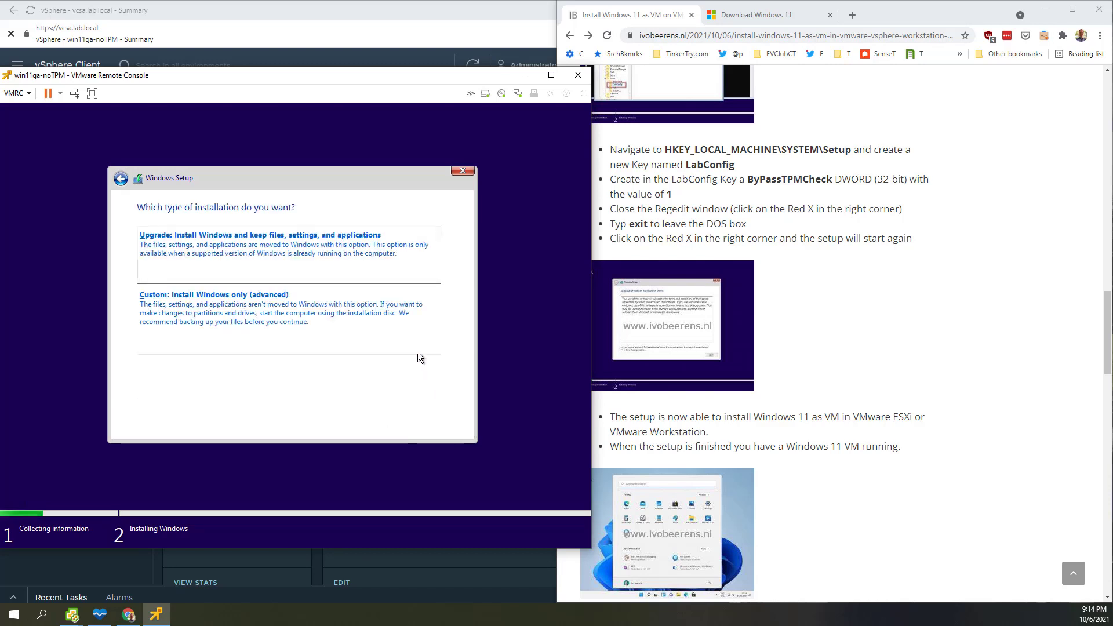
click(213, 295)
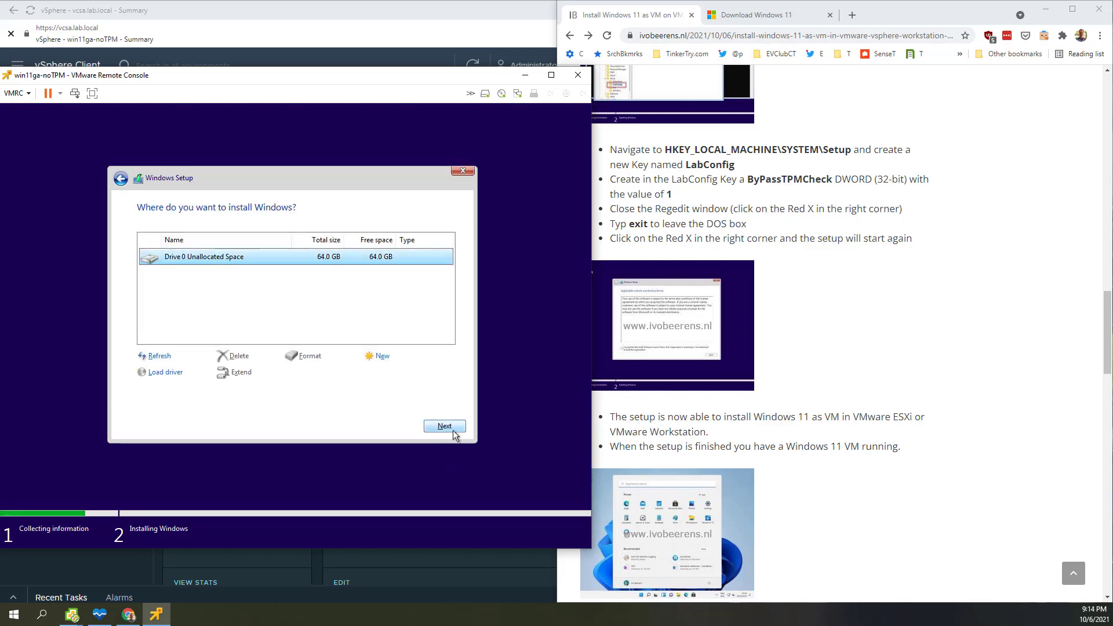
click(443, 426)
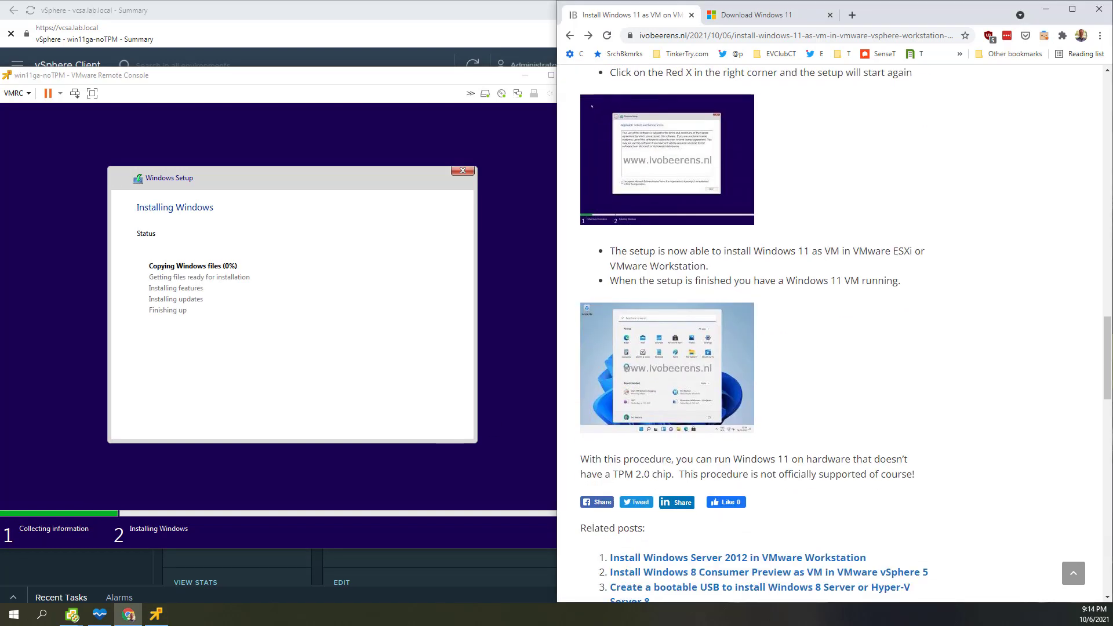
scroll(down, 3)
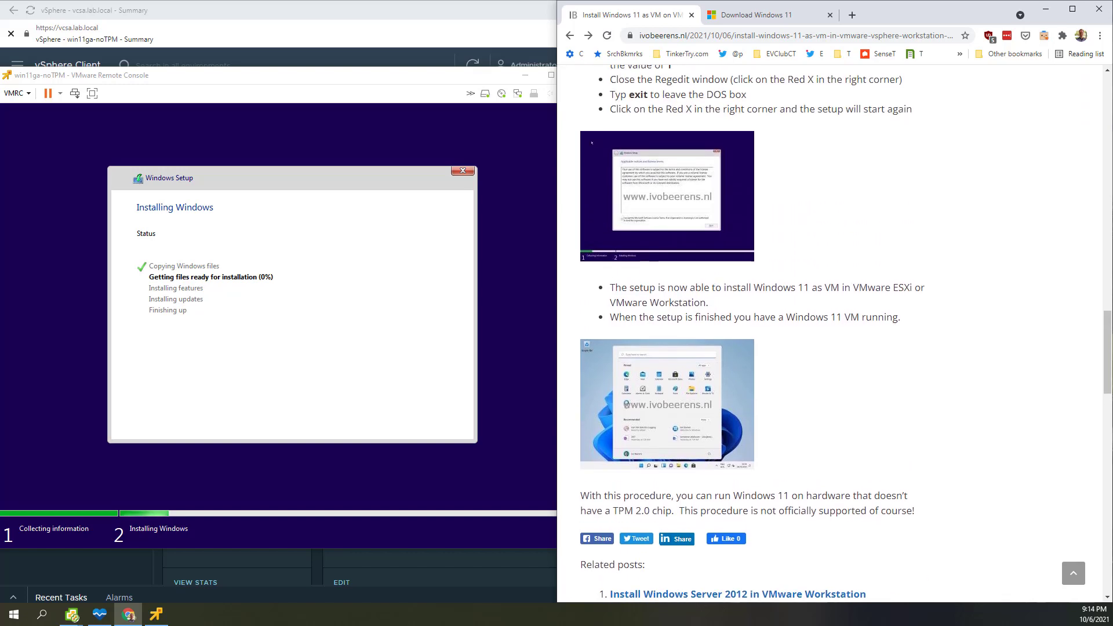
scroll(down, 3)
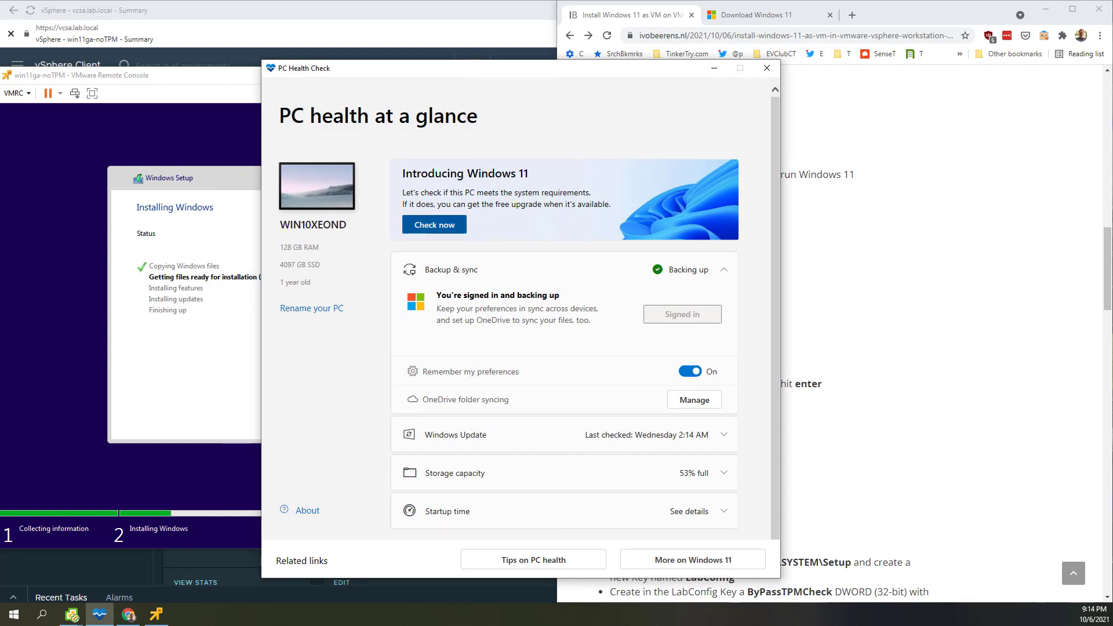
Step: Close PC Health Check to reveal the 'bypass cpu check windows 11' search results
click(433, 224)
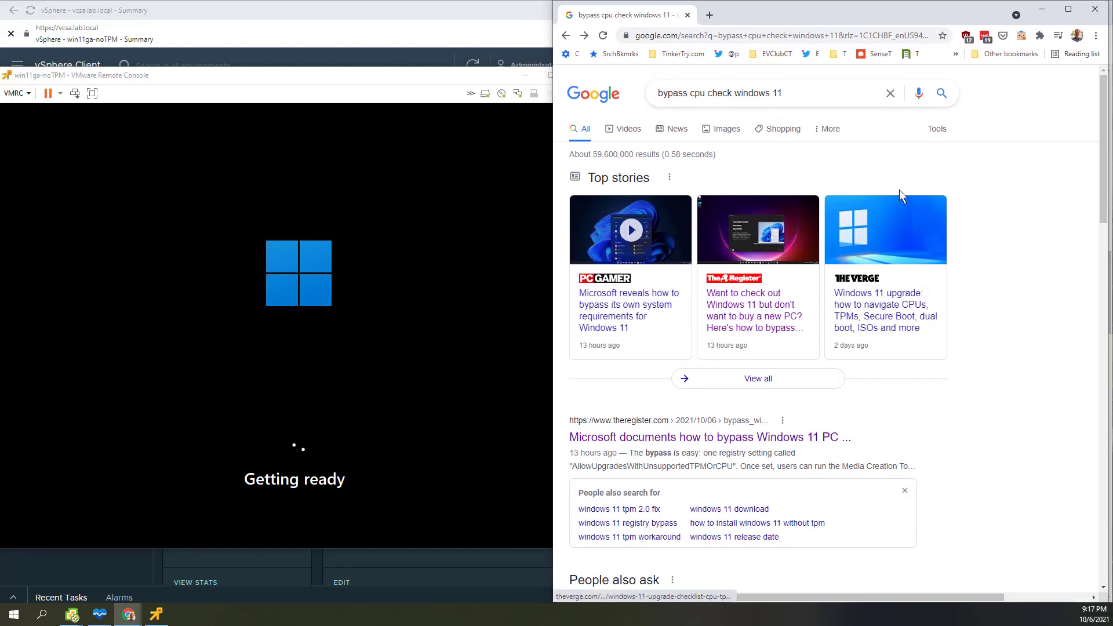
Step: Scroll The Register's bypass article down to its PC Health Check screenshot
scroll(down, 3)
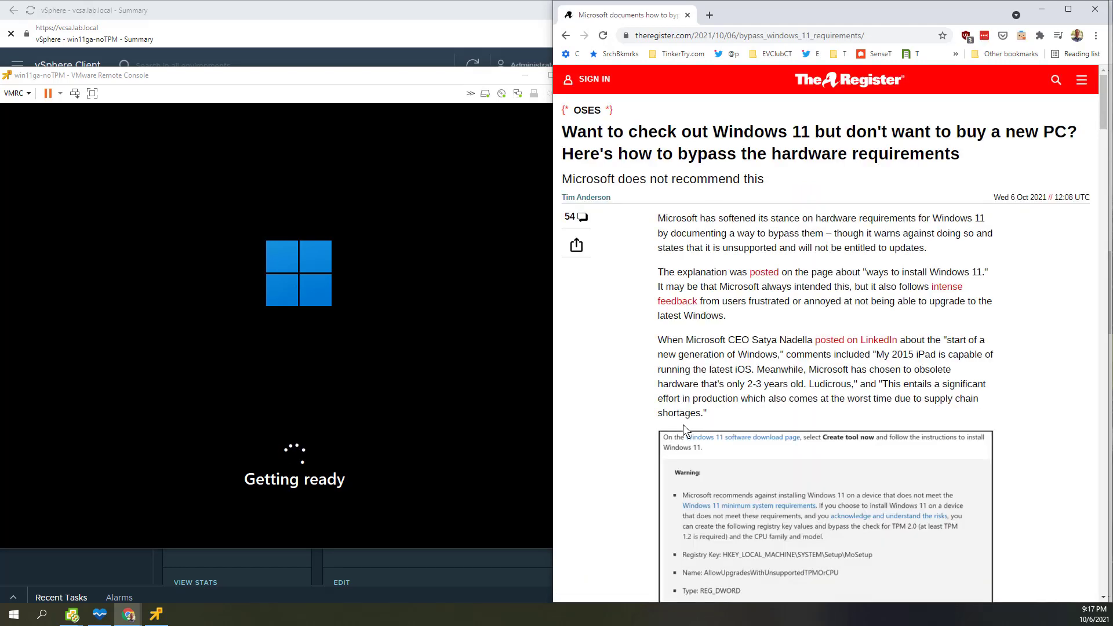
scroll(down, 3)
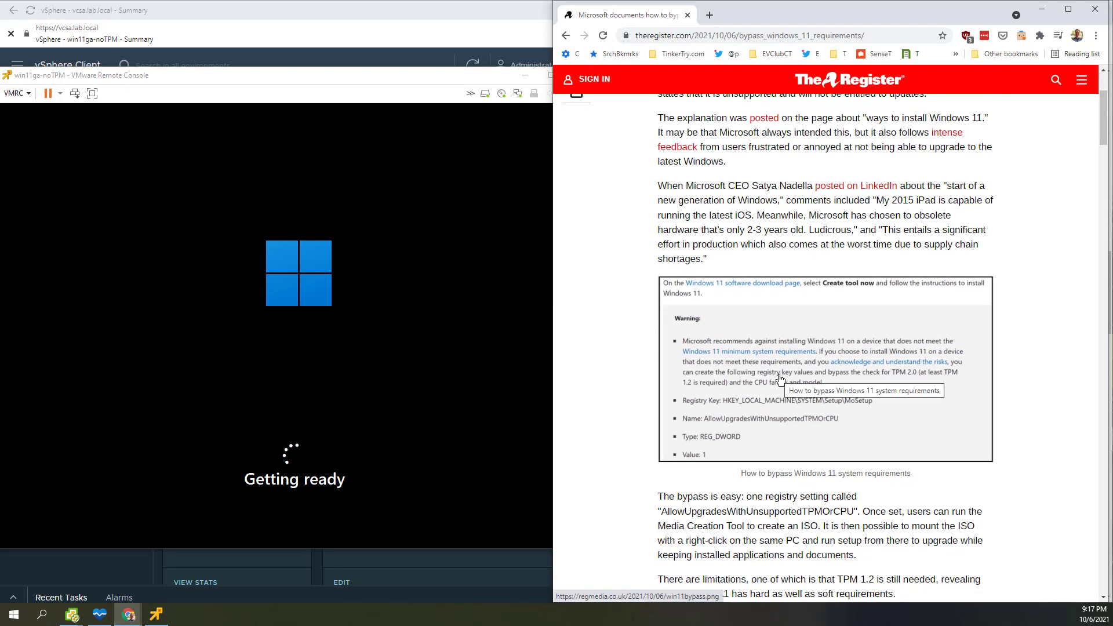
scroll(down, 3)
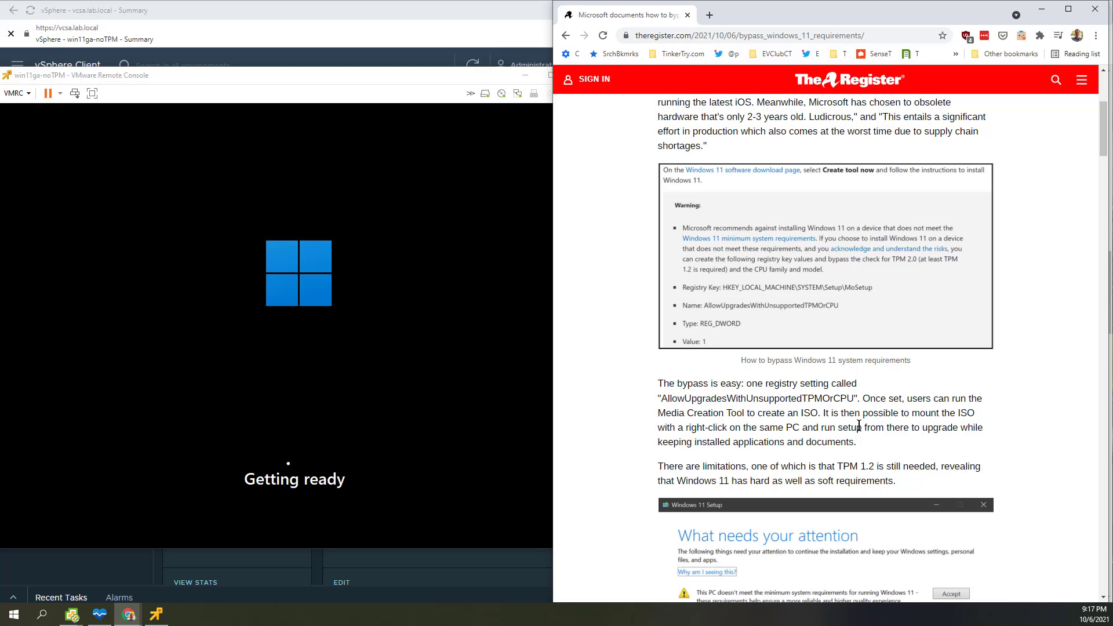
scroll(down, 3)
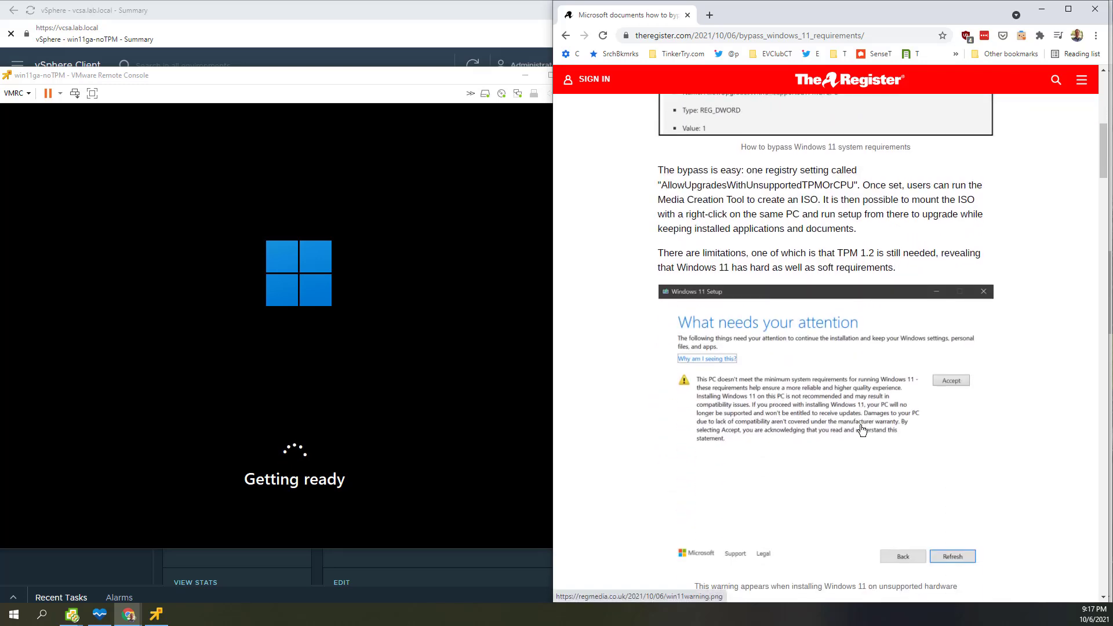
scroll(down, 3)
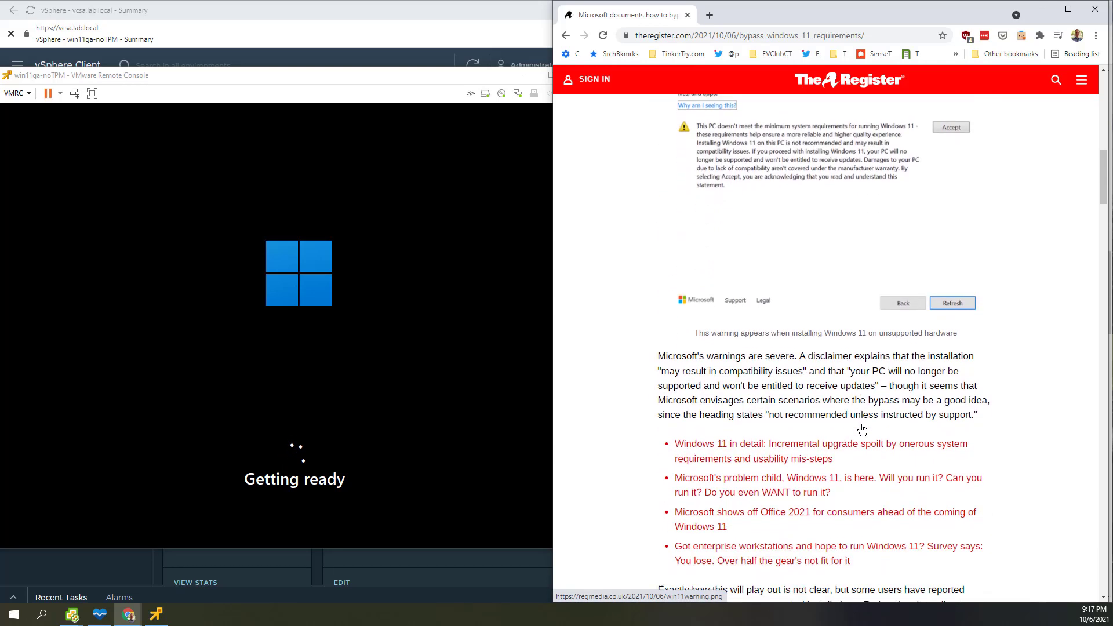
scroll(down, 3)
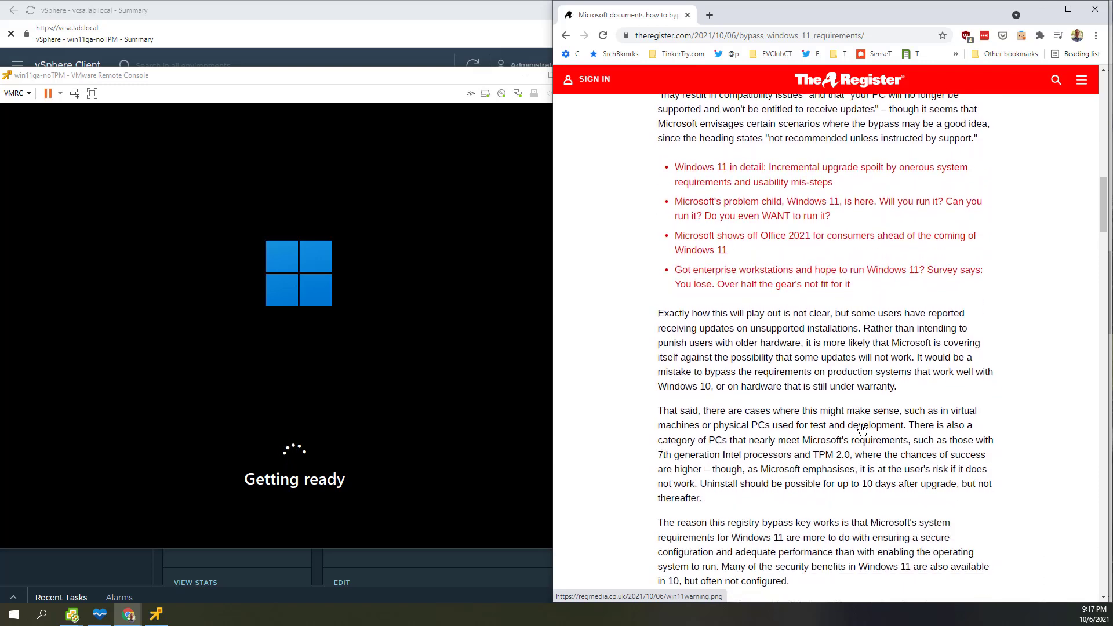
scroll(down, 3)
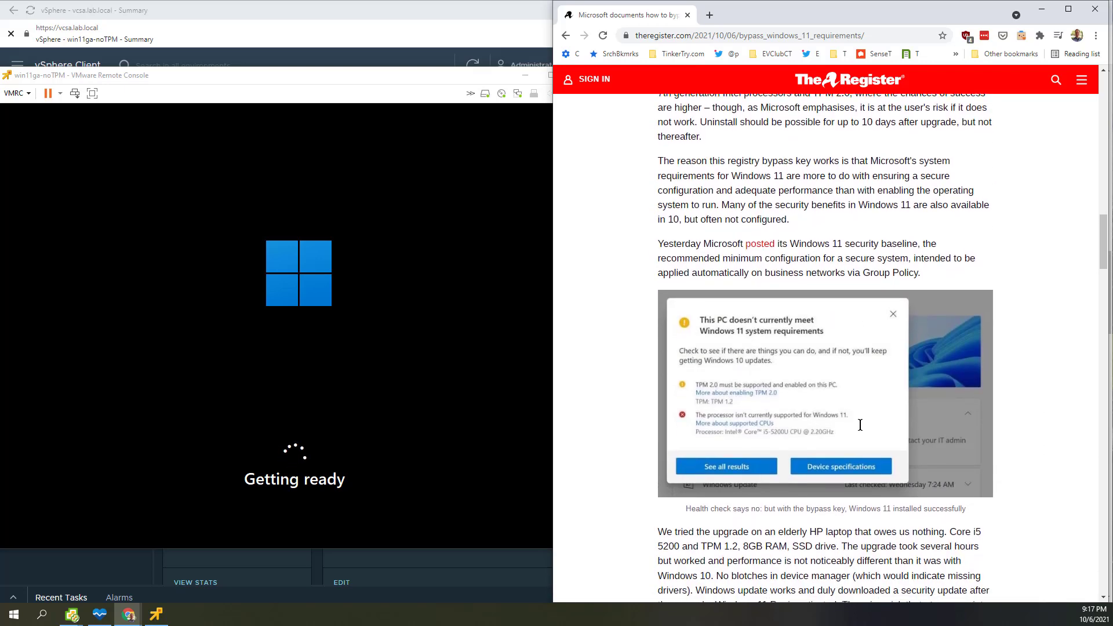
scroll(down, 3)
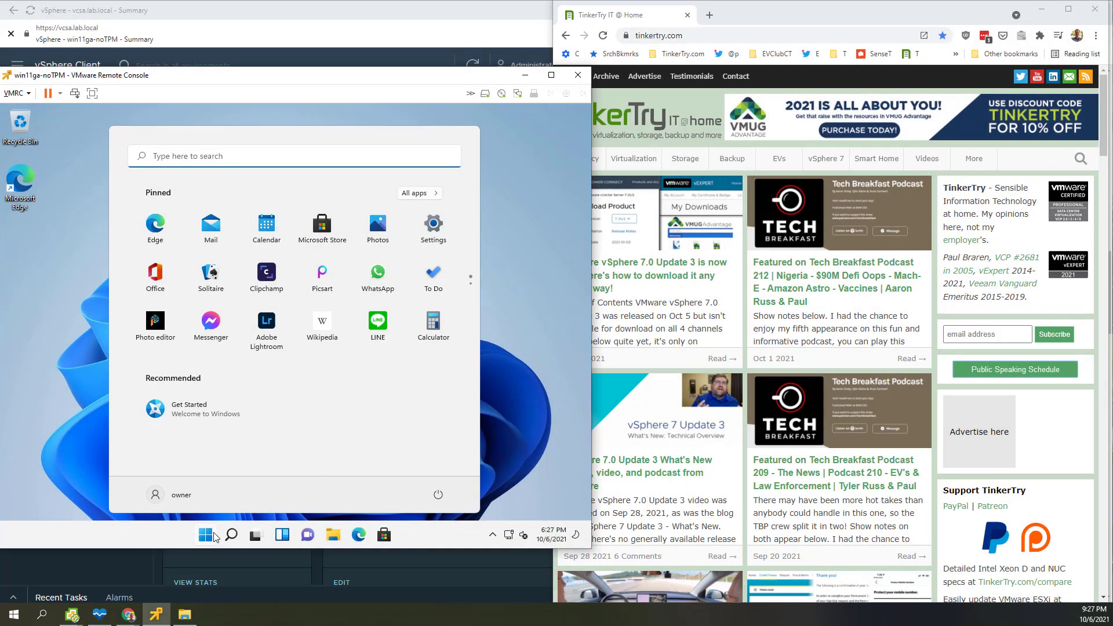
mouse_move(205, 534)
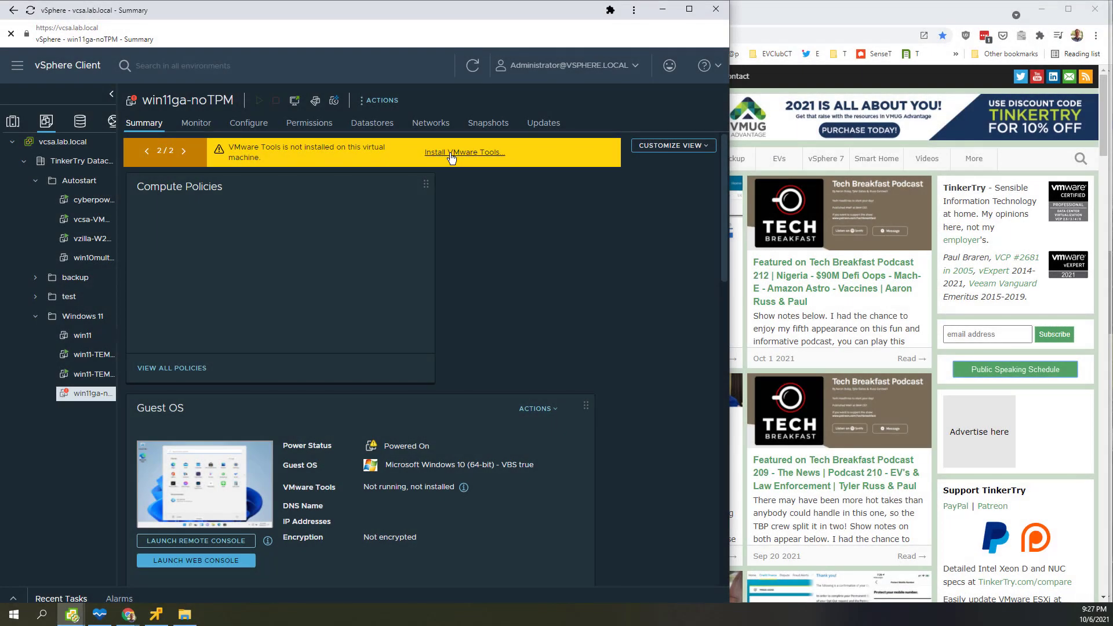
Step: Mount the VMware Tools installer for win11ga-noTPM from vSphere's yellow banner
click(464, 152)
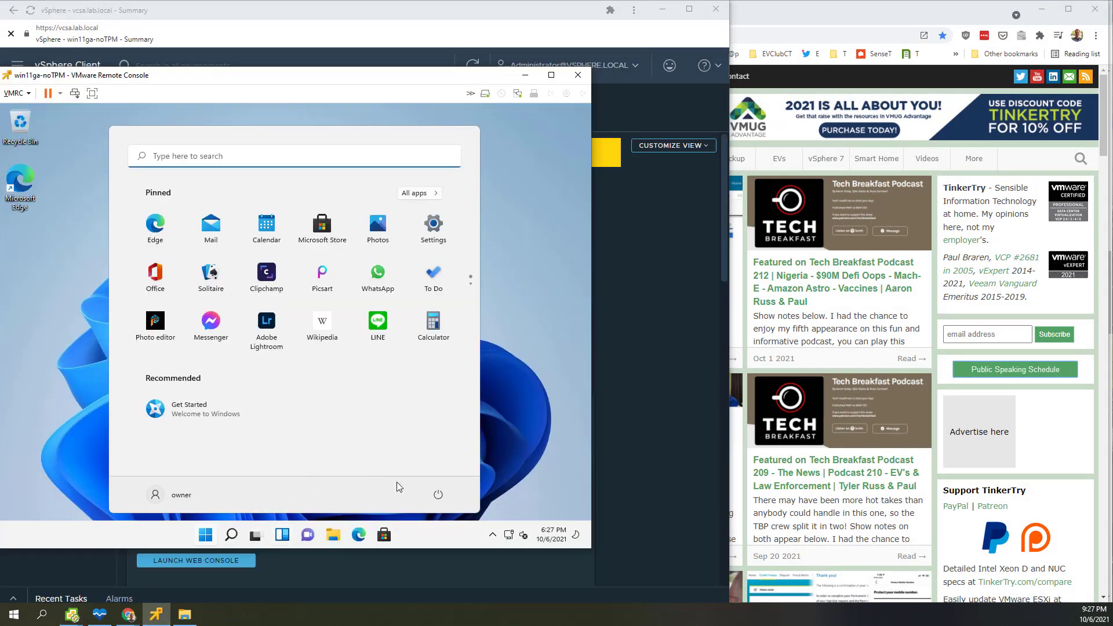
mouse_move(334, 534)
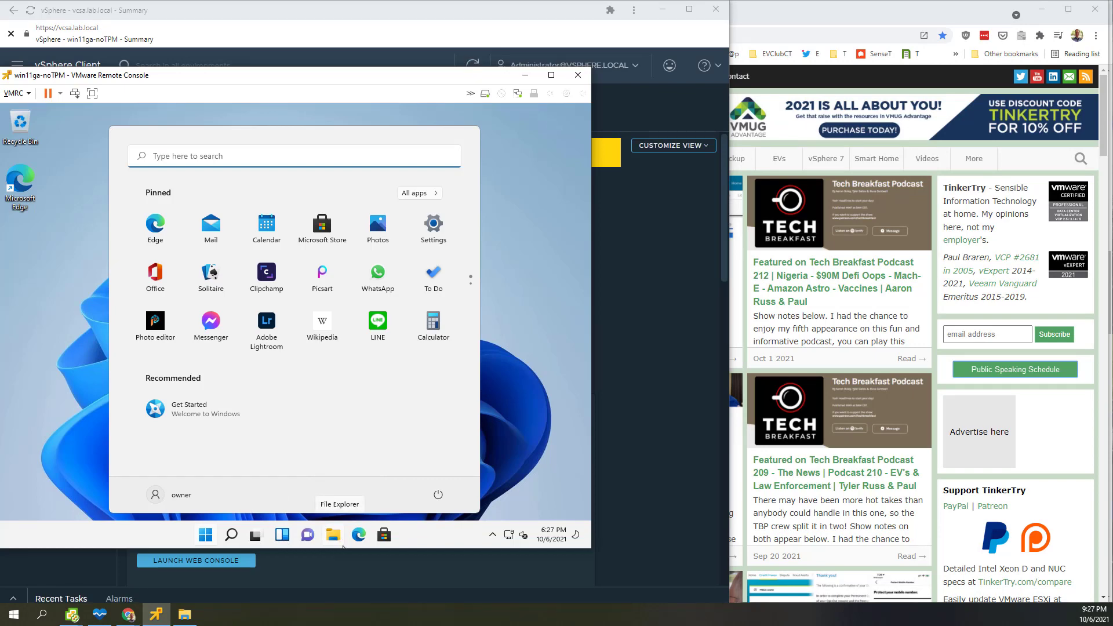
Step: Run setup64.exe from DVD Drive (D:), approve UAC, and begin the VMware Tools install
click(332, 534)
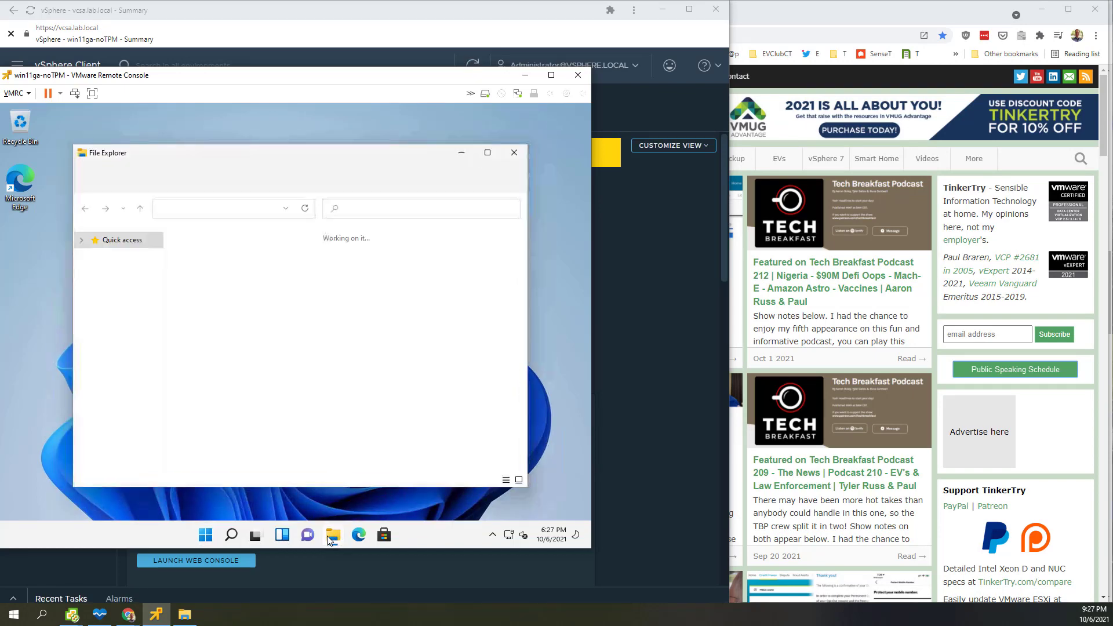
click(142, 421)
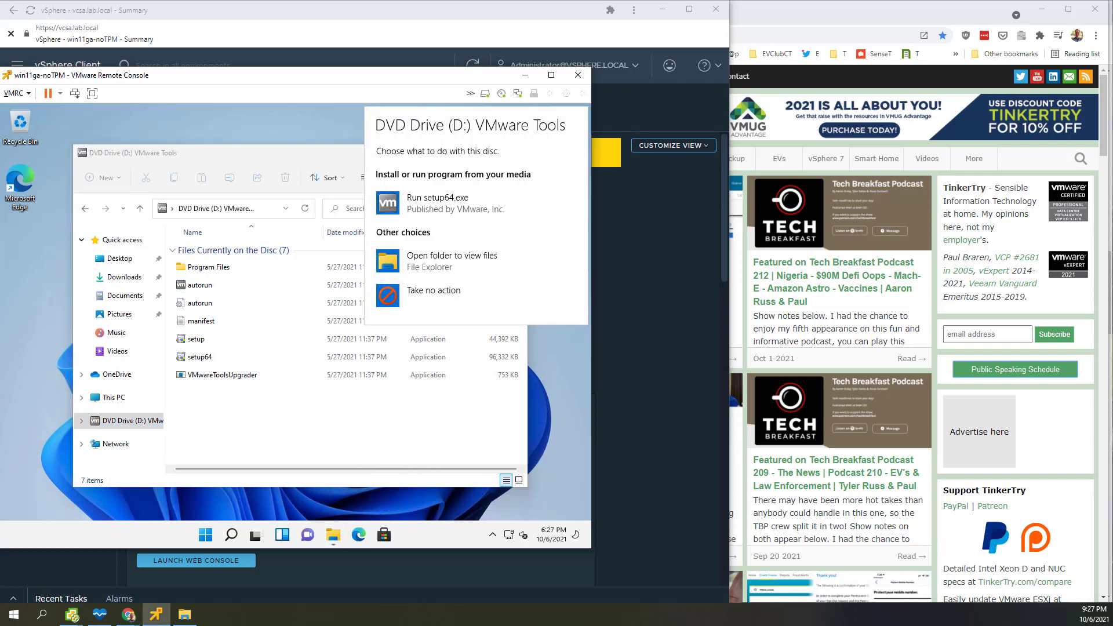
click(437, 197)
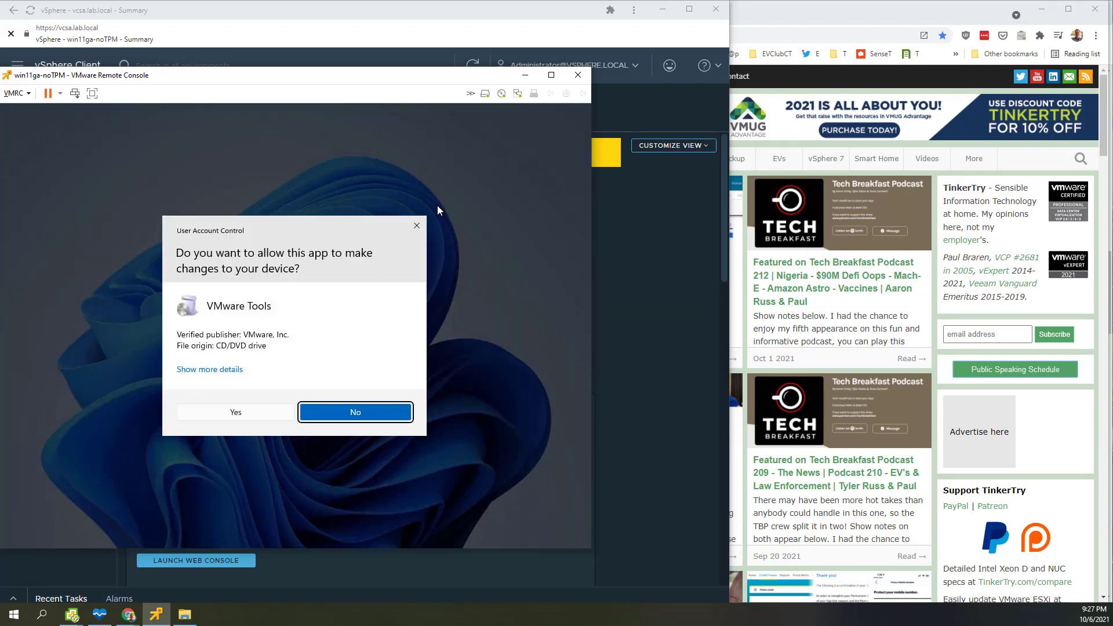
click(235, 411)
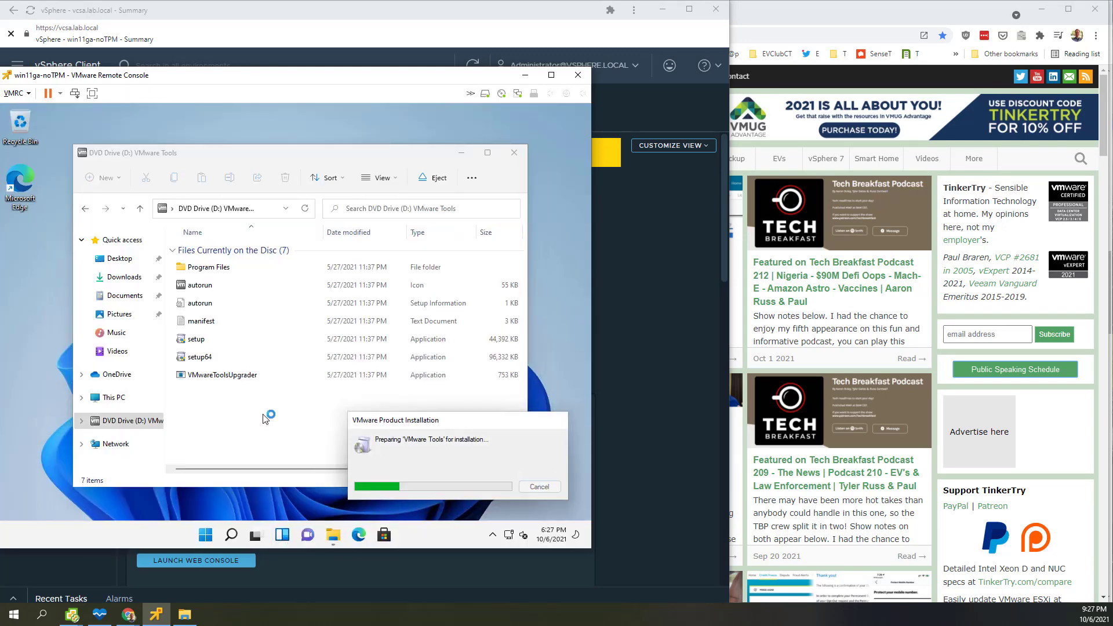
click(514, 152)
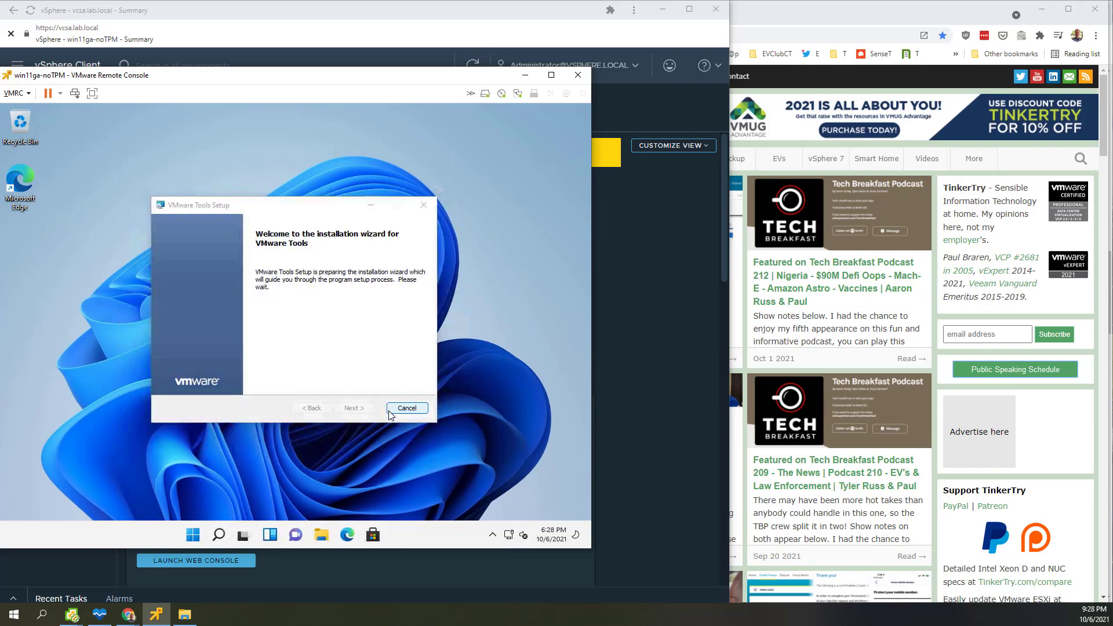
click(353, 408)
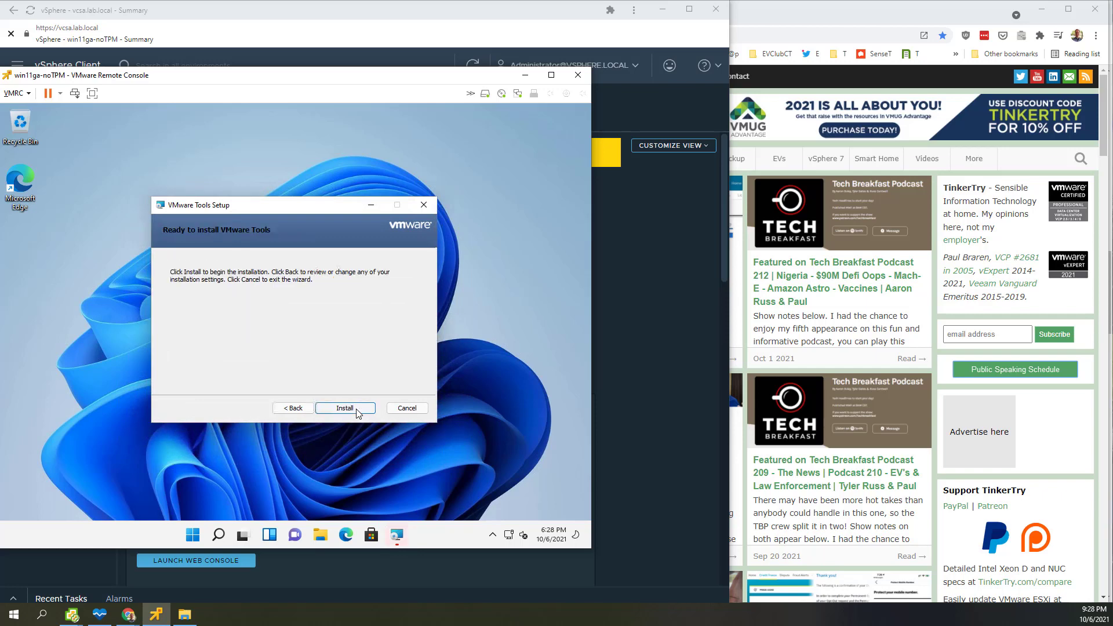
click(345, 408)
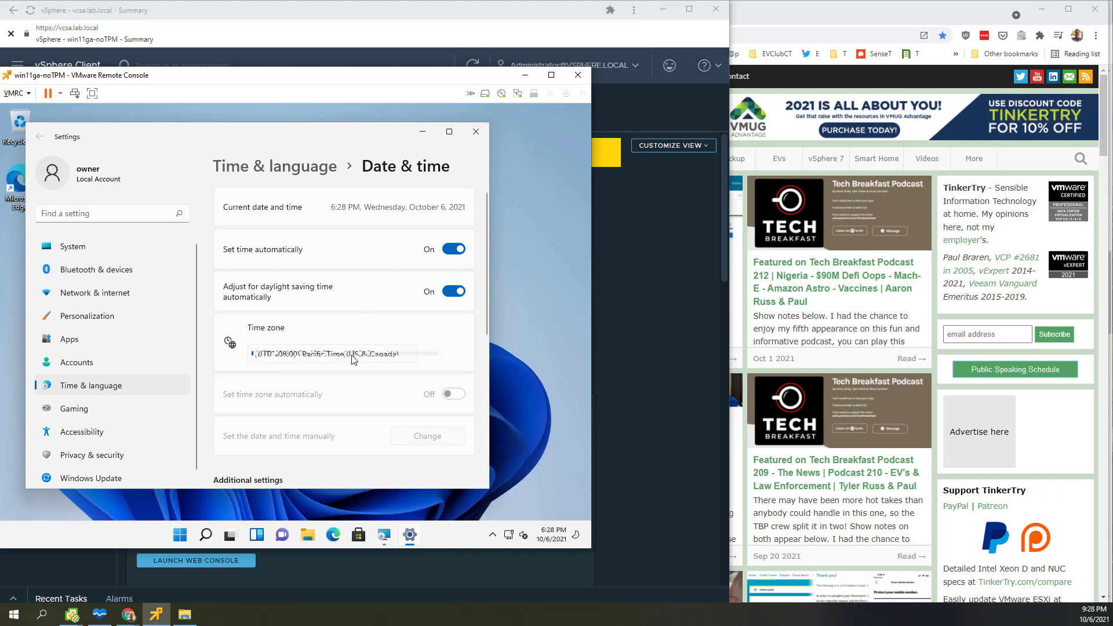
Step: Choose (UTC-05:00) Eastern Time (US & Canada) as the guest time zone and close Settings
click(327, 353)
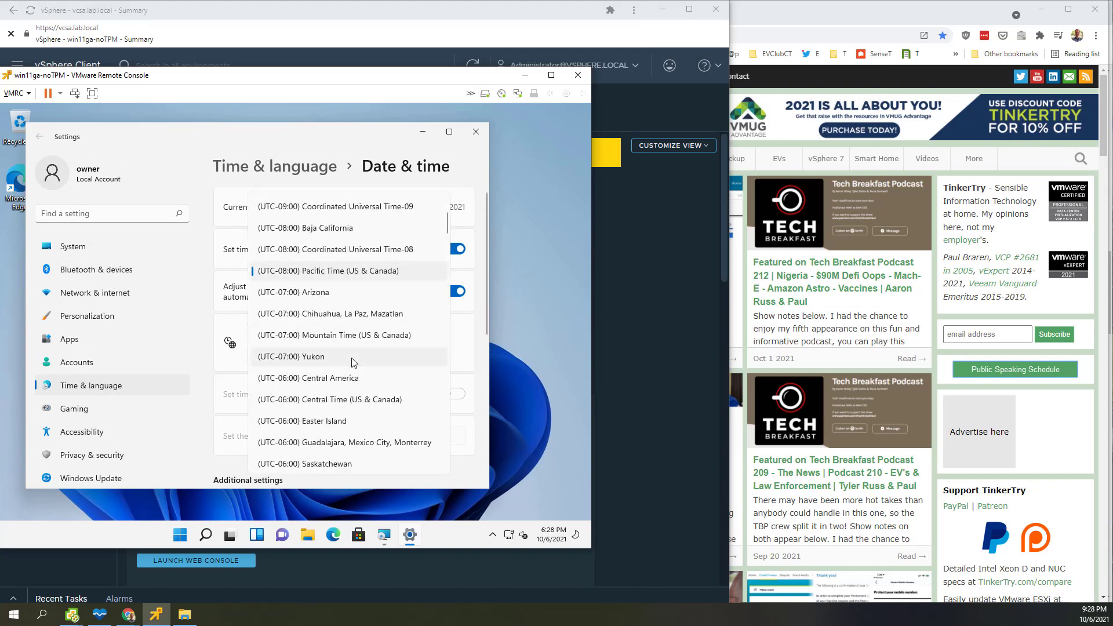
scroll(down, 3)
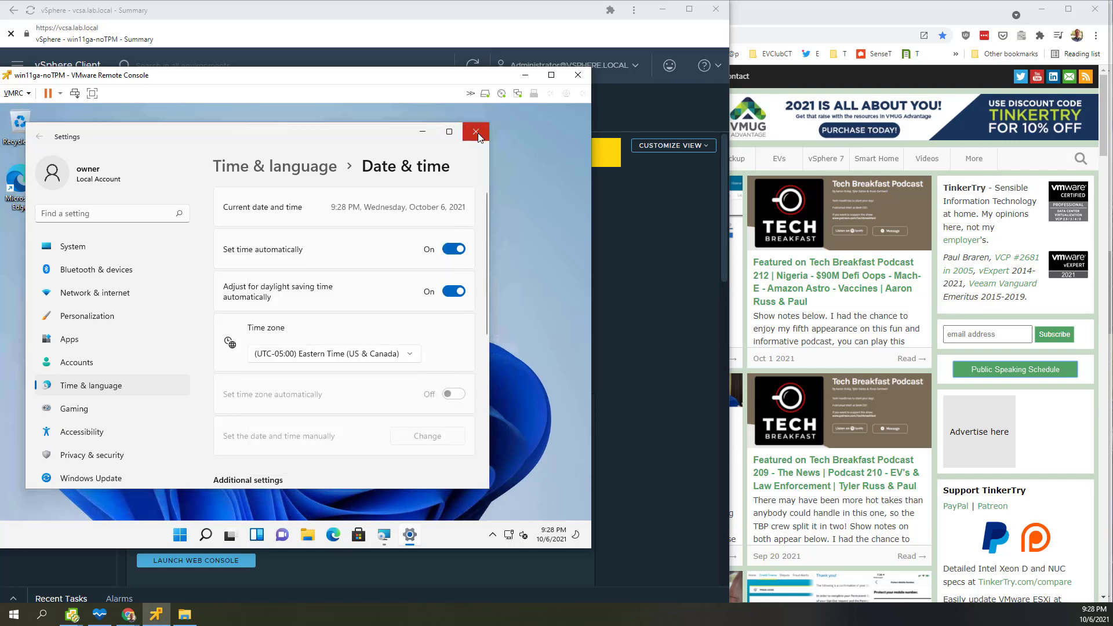
click(475, 132)
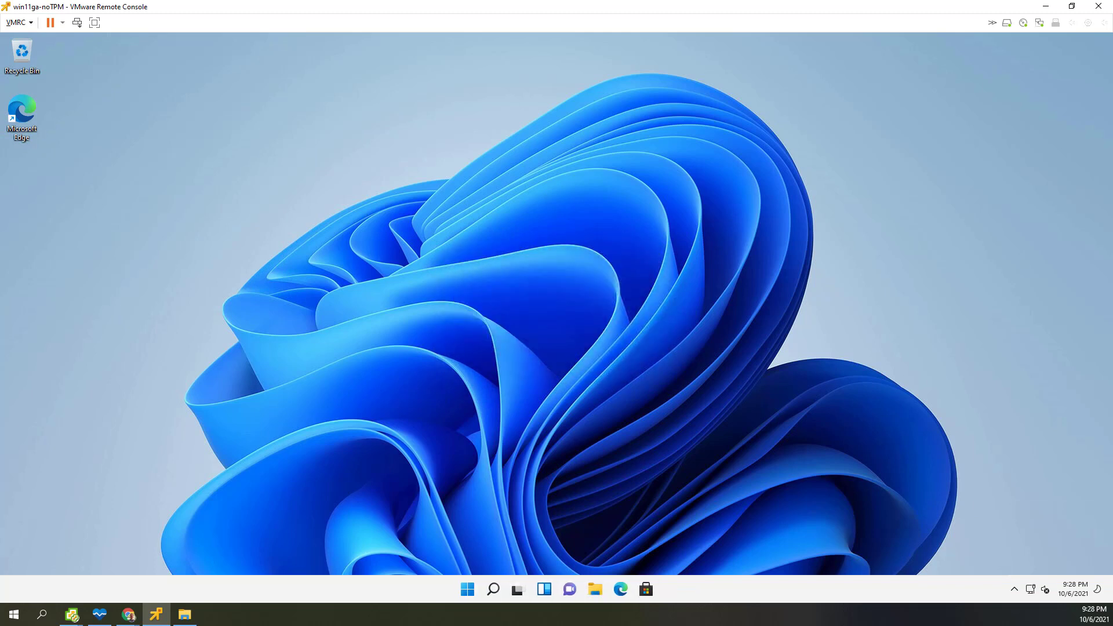
Step: Shut down the Windows 11 guest from Start, then select win11ga-noTPM in the inventory
click(466, 588)
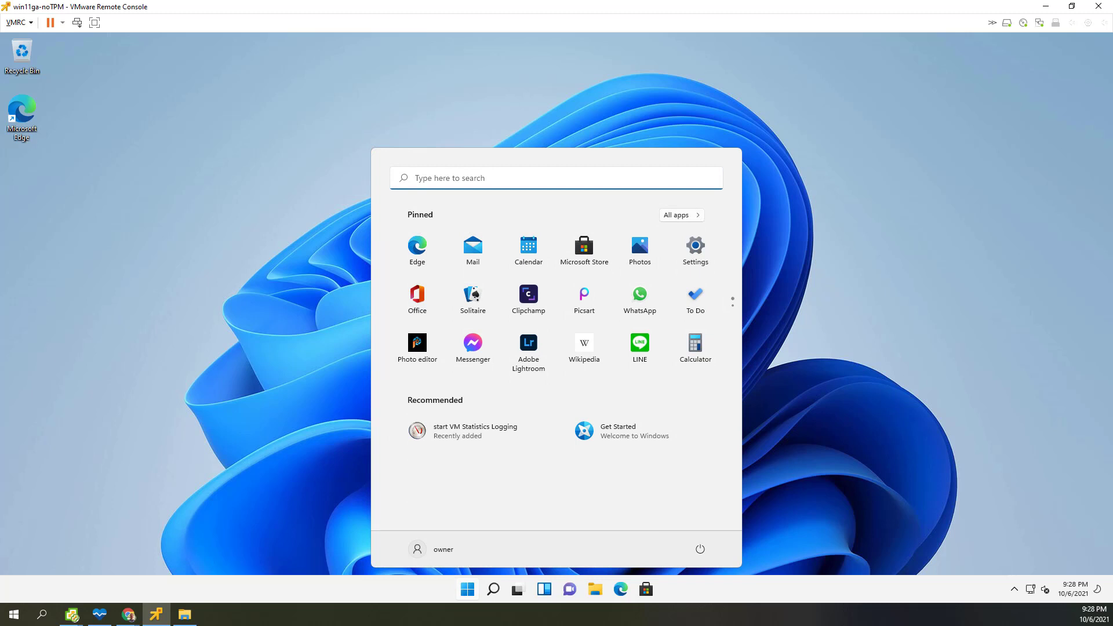
click(699, 549)
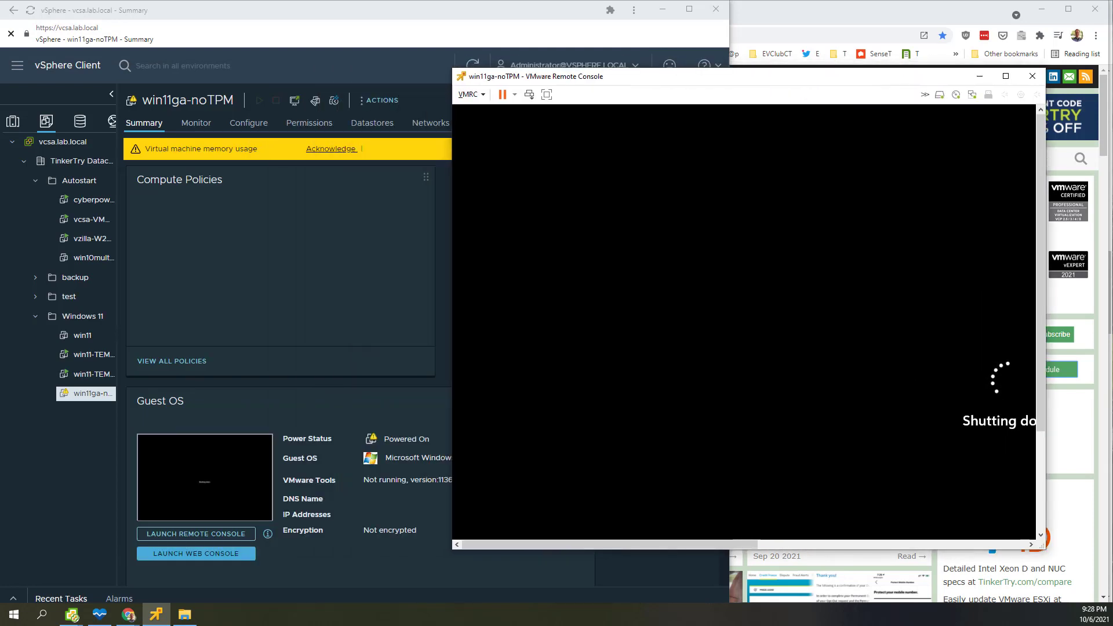
mouse_move(90, 393)
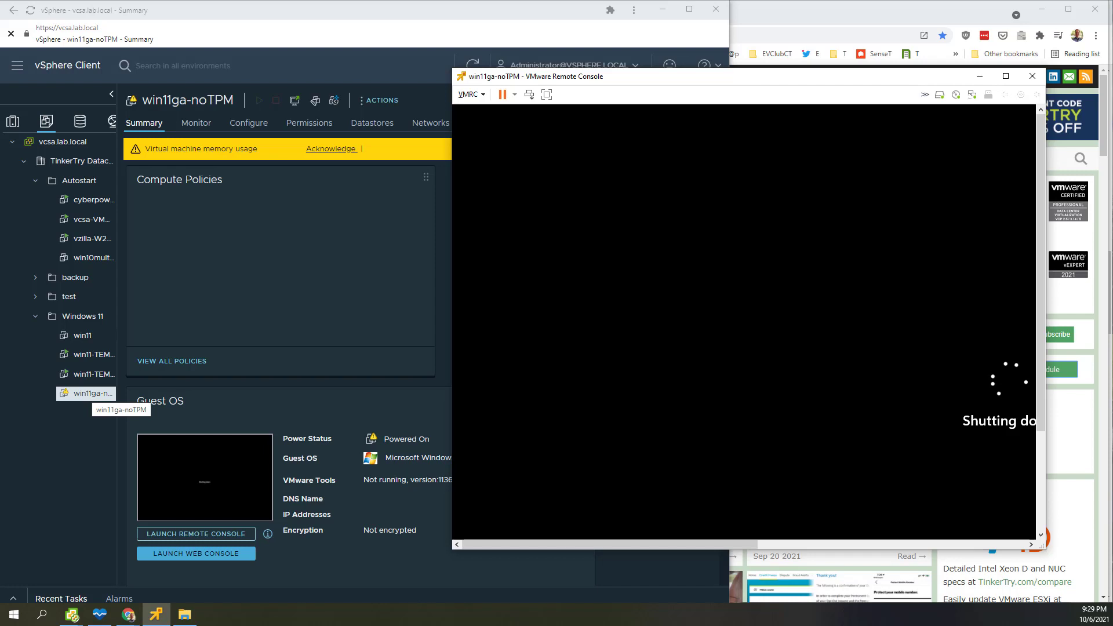
click(502, 94)
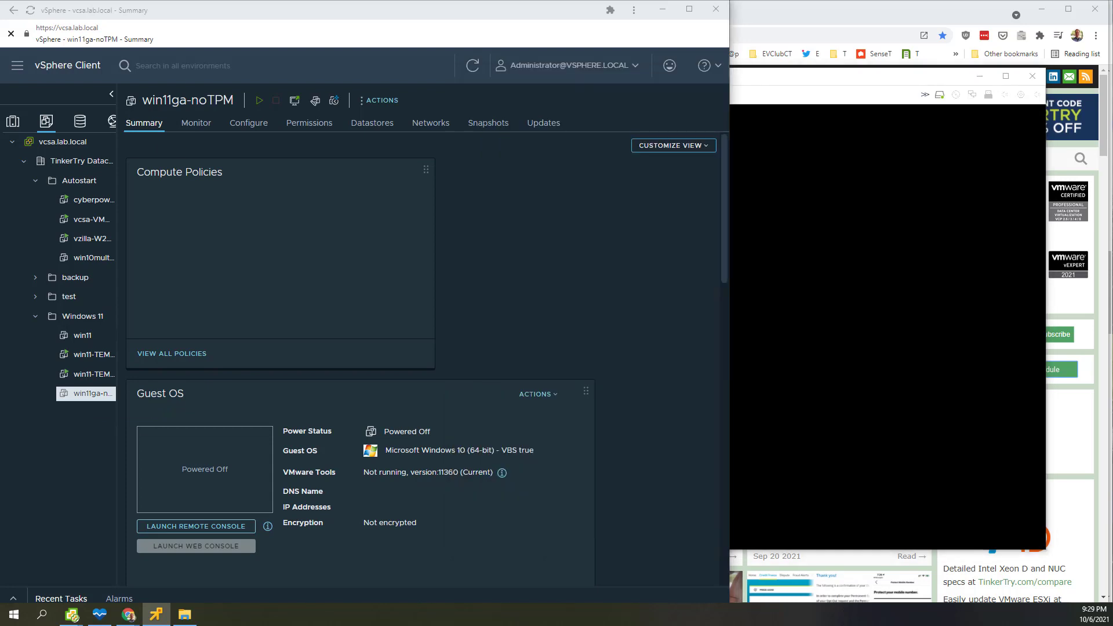
Step: Try scheduling a VM compatibility upgrade for win11ga-noTPM and dismiss the refusal error
click(380, 99)
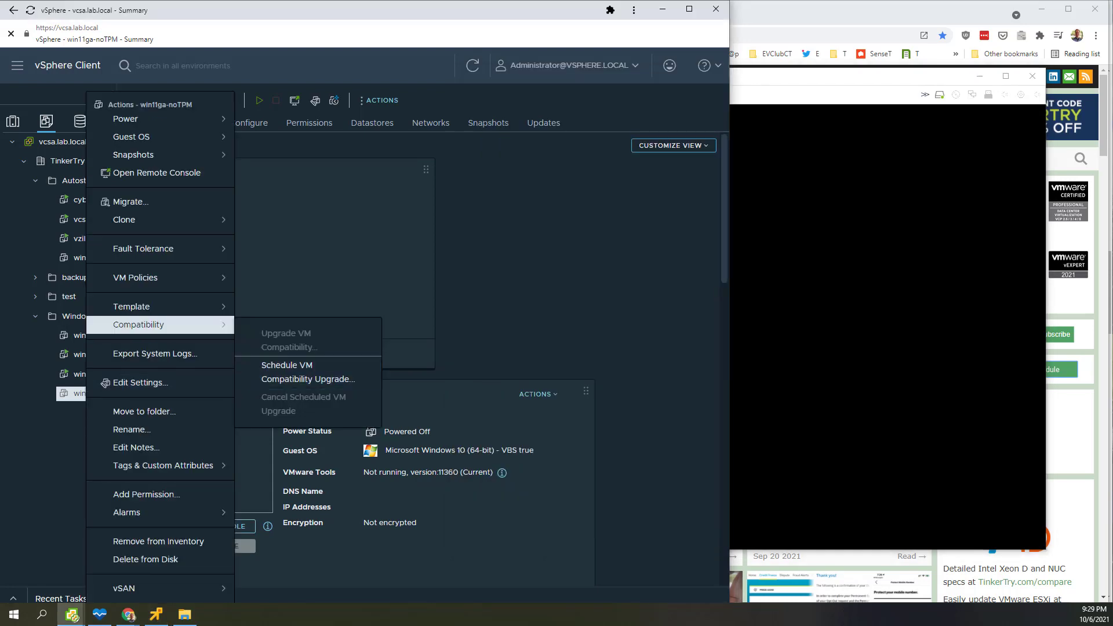
mouse_move(307, 371)
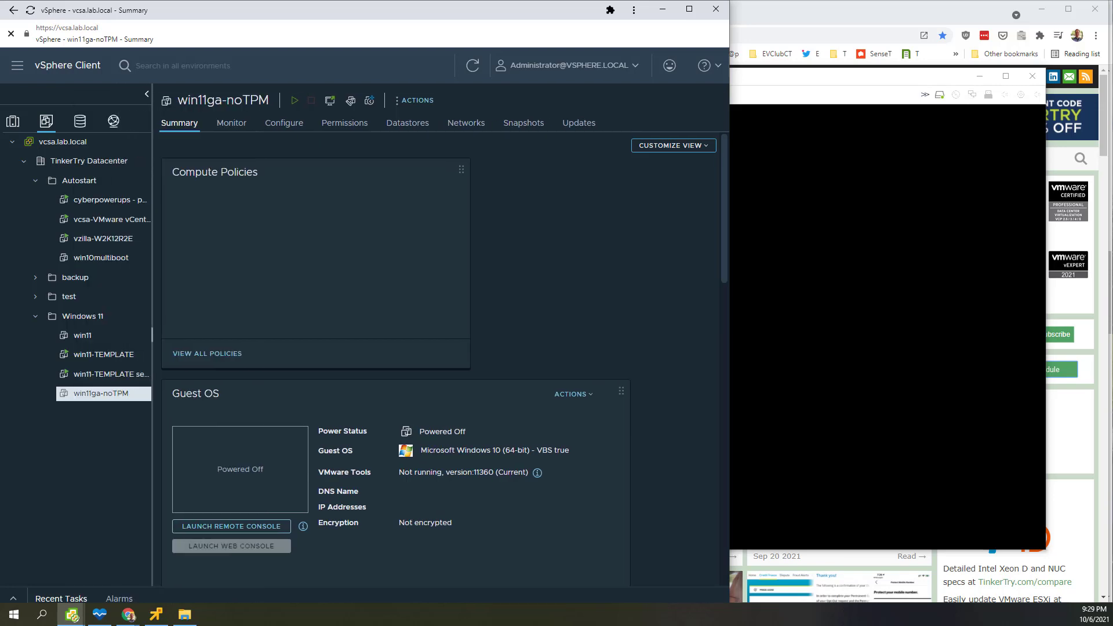
click(414, 99)
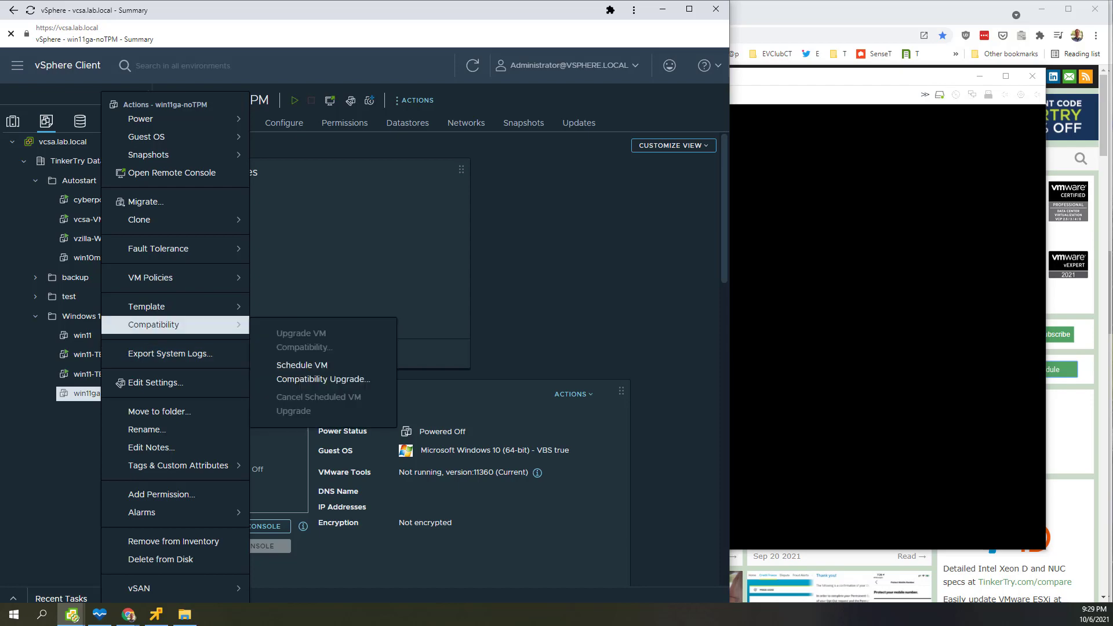
click(301, 371)
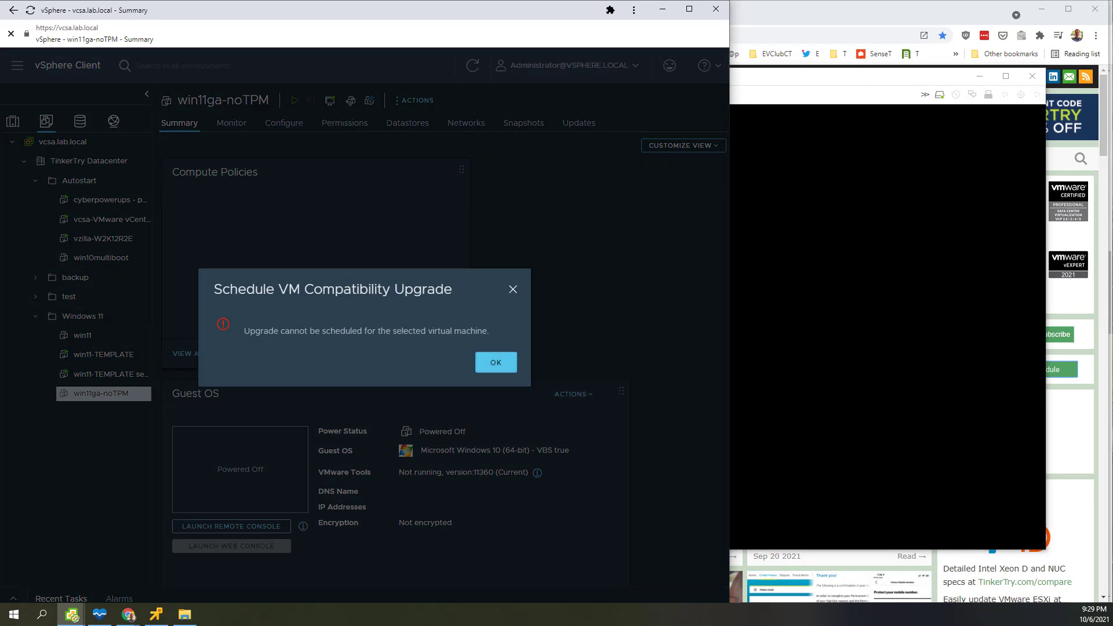
click(496, 361)
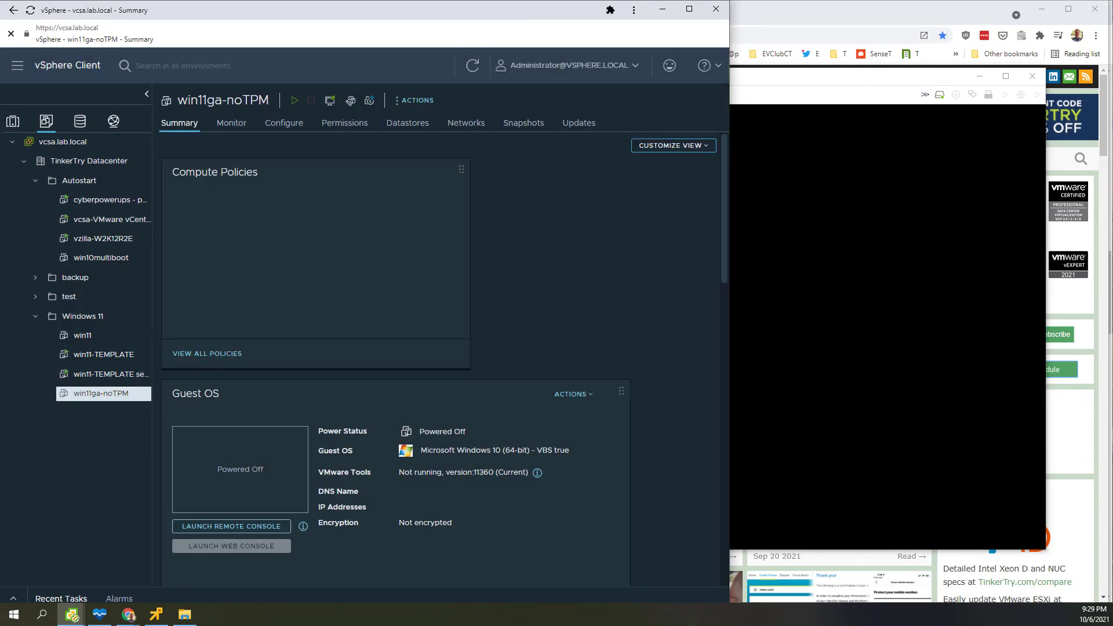
Step: Power on win11ga-noTPM again
click(418, 99)
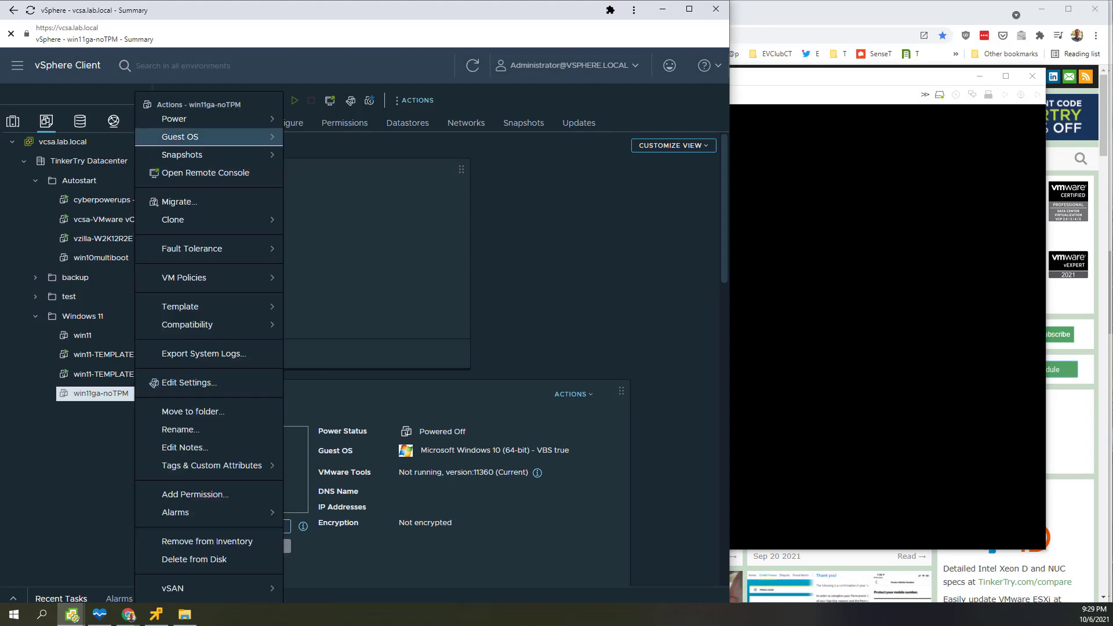
mouse_move(180, 136)
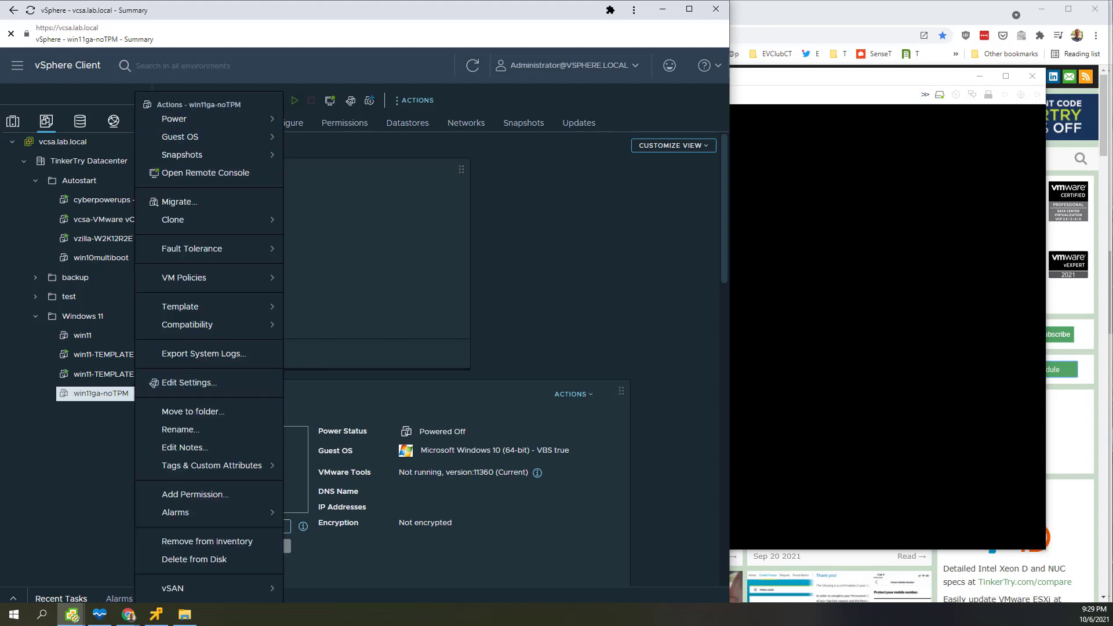
click(206, 173)
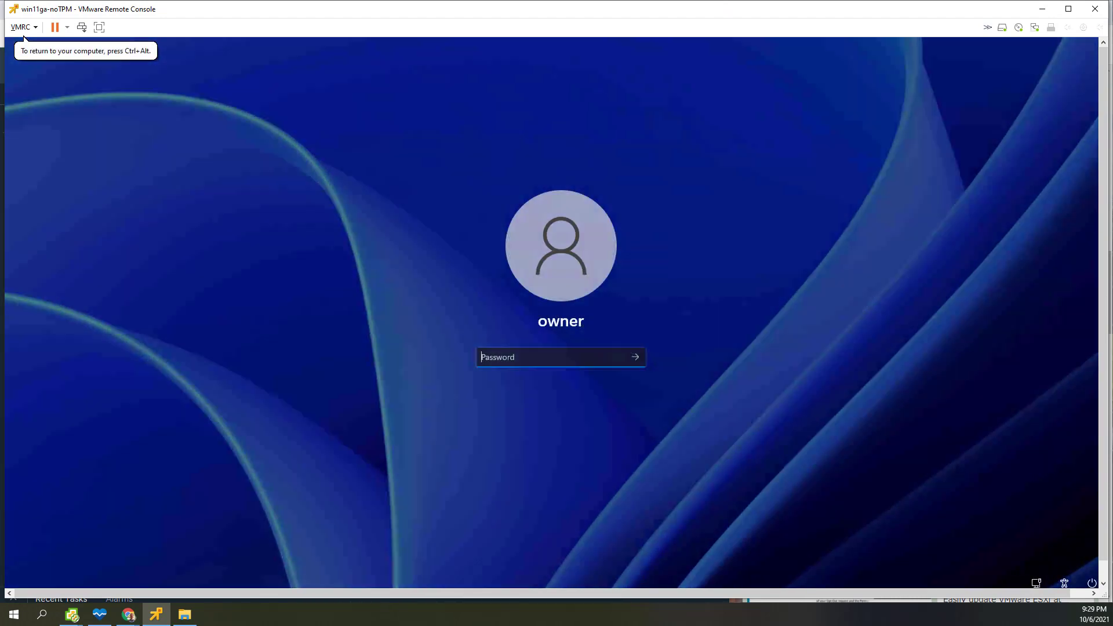
Step: Focus the Password box on the Windows 11 sign-in screen
click(633, 357)
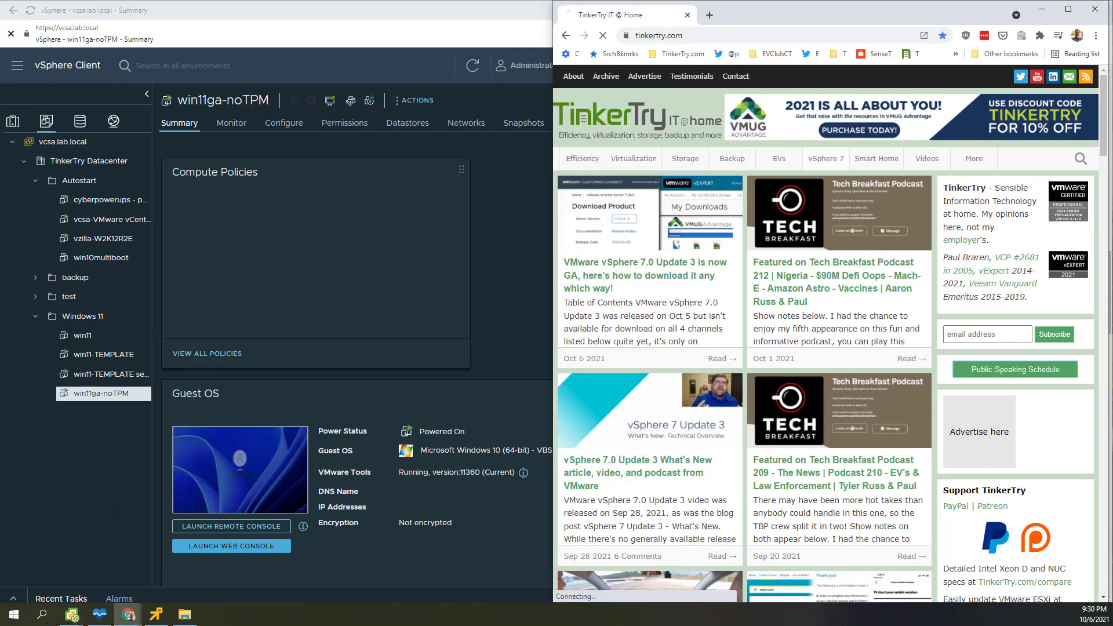
Step: Go to the vSphere 7 category from TinkerTry's navigation bar
click(825, 158)
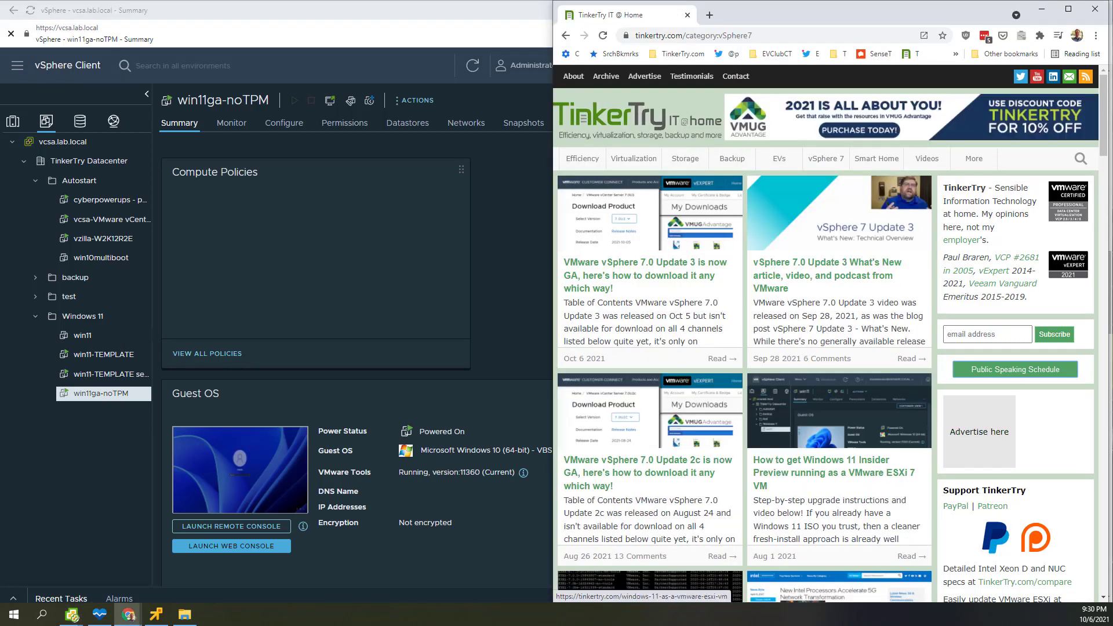